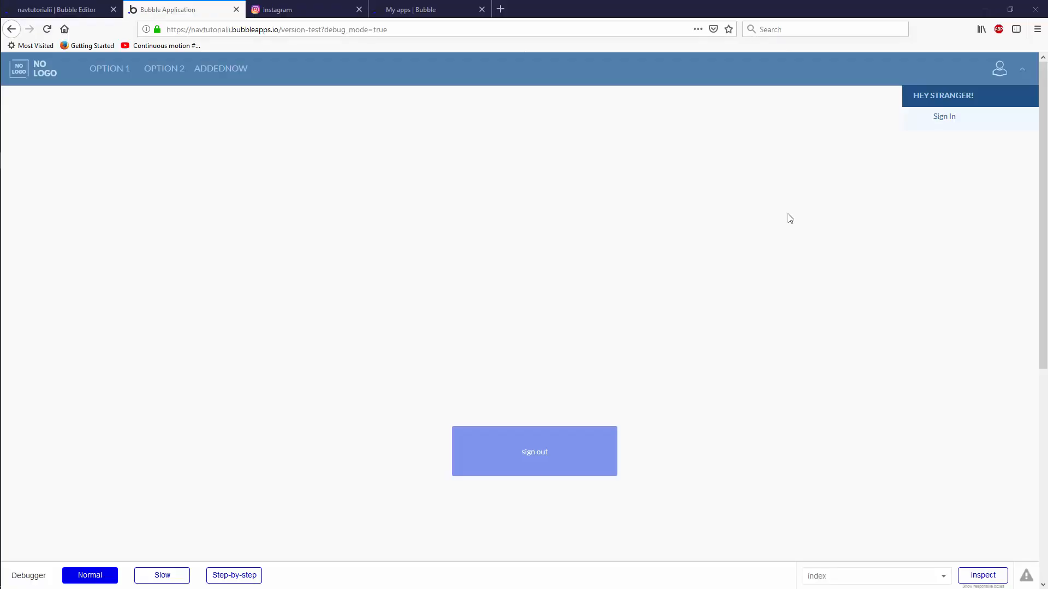
mouse_move(760, 208)
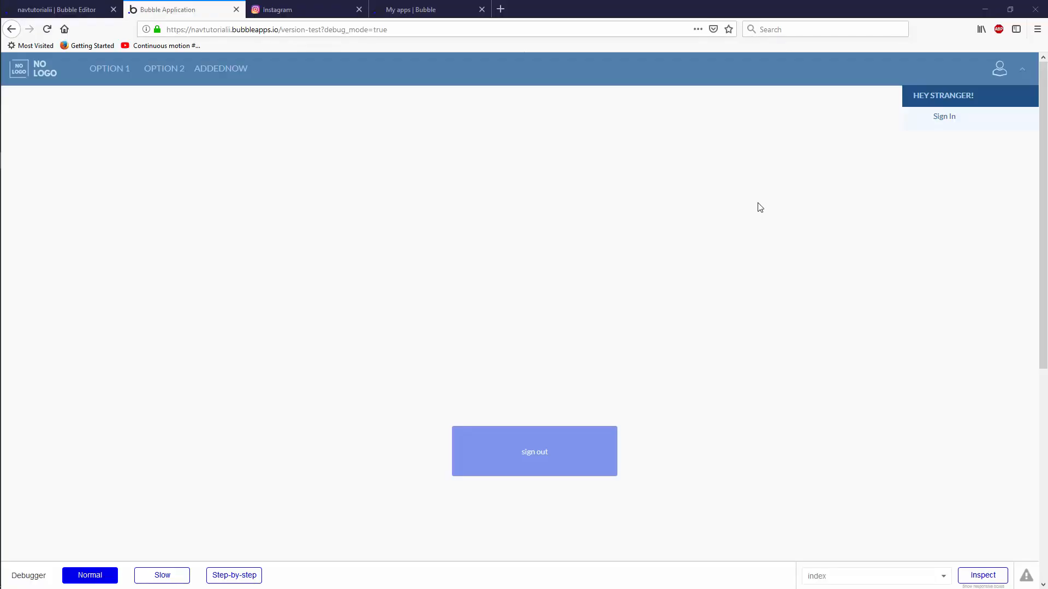
mouse_move(365, 203)
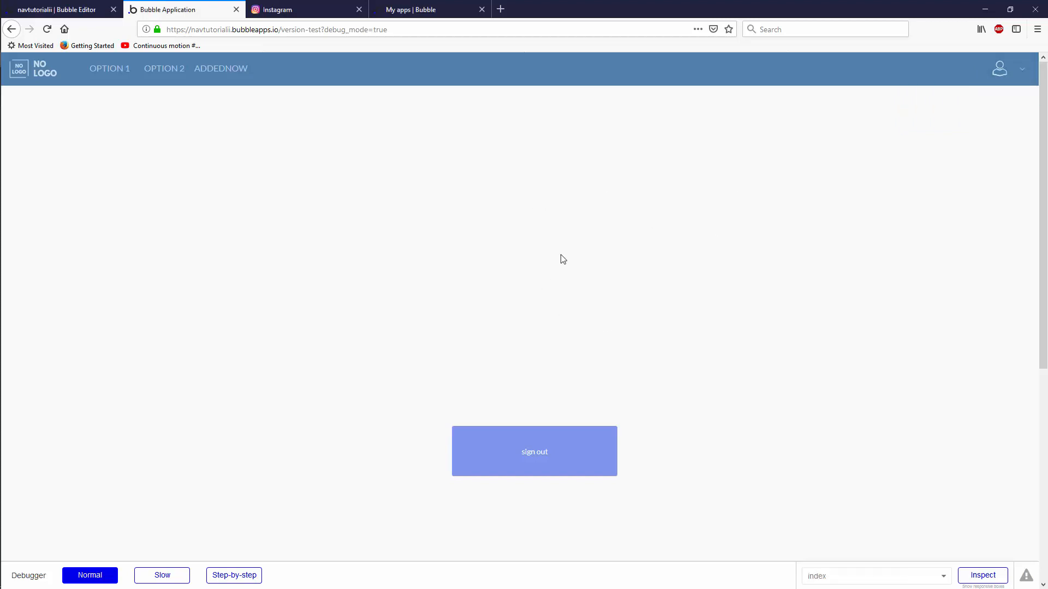
mouse_move(466, 187)
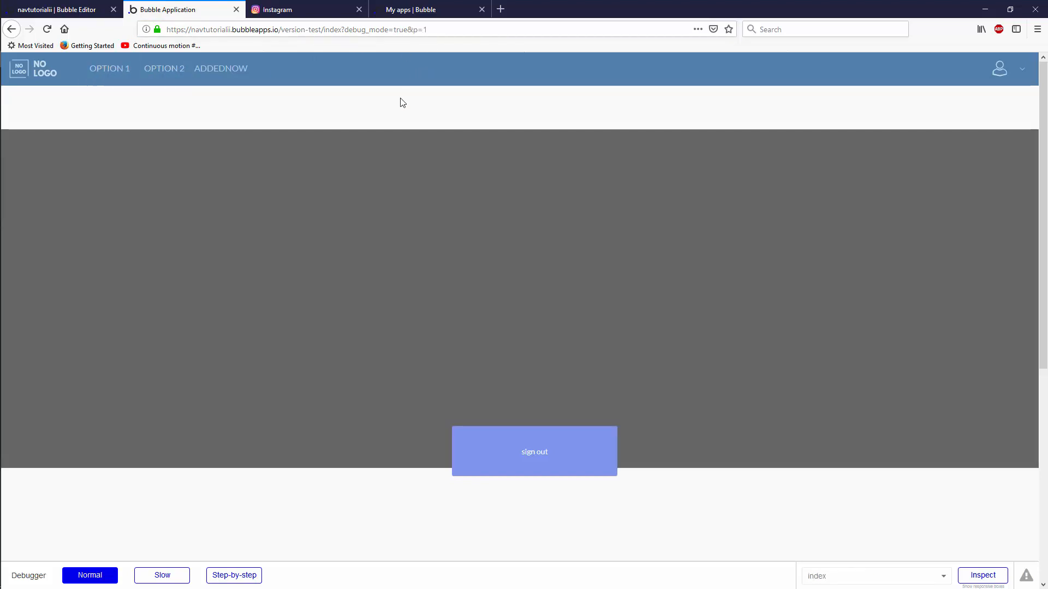
In the Instagram tab, visit a suggested profile page from the address bar
left_click(289, 9)
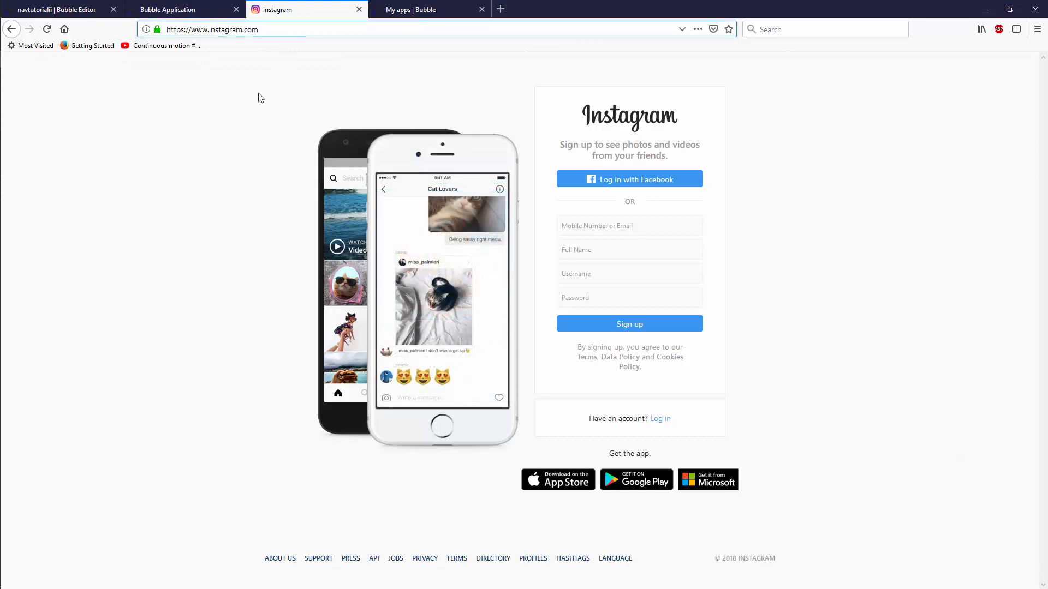
left_click(233, 30)
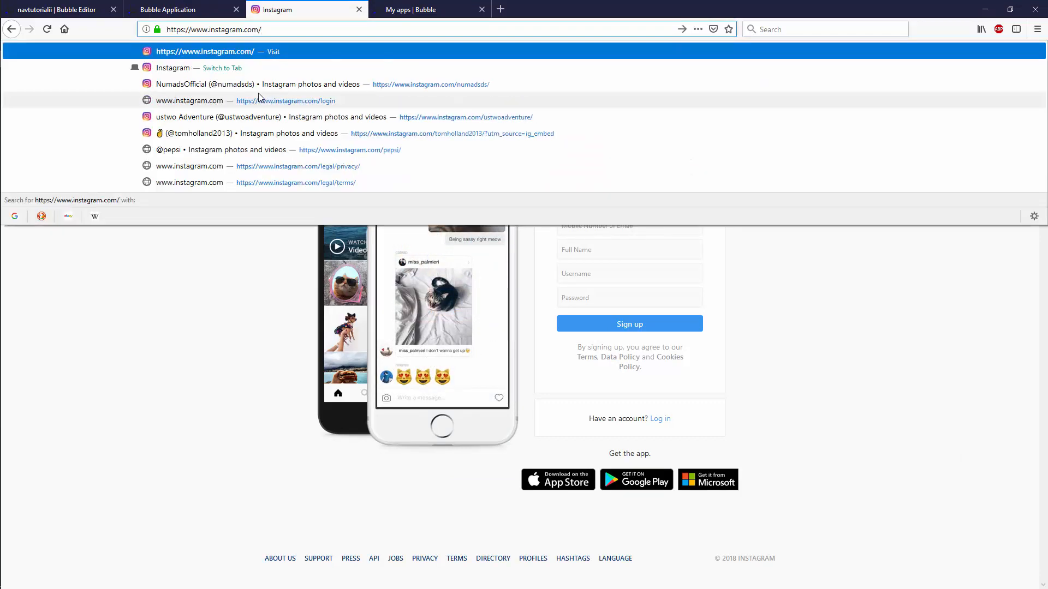
type("n")
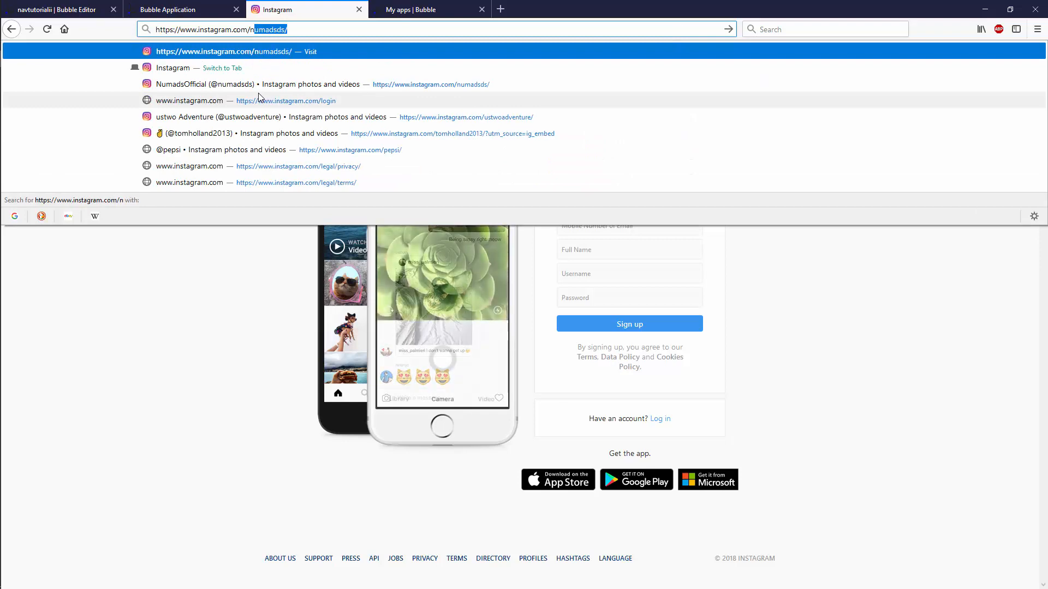
left_click(222, 52)
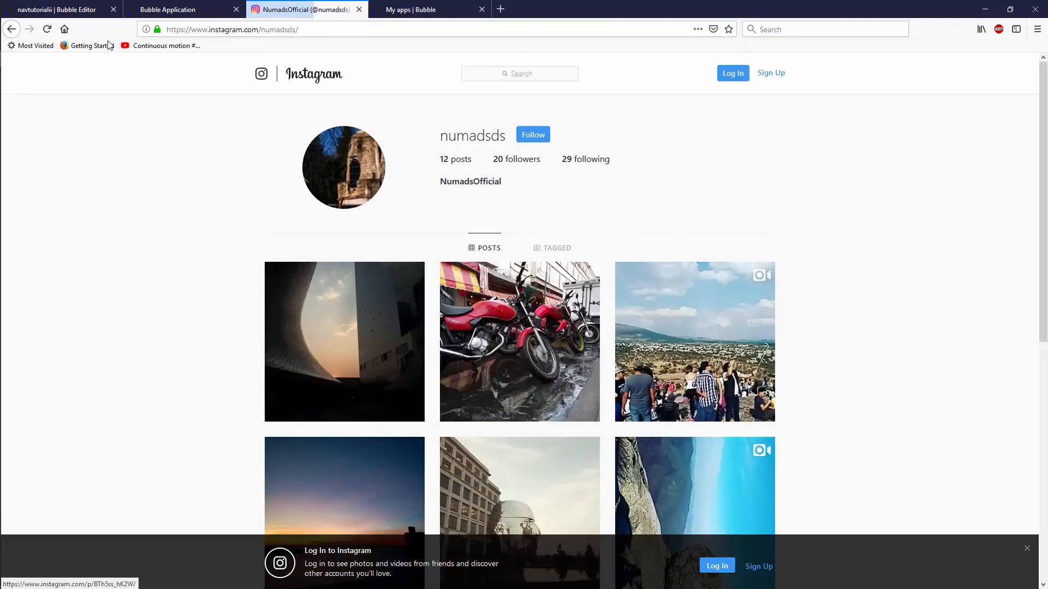
mouse_move(203, 191)
type("logi")
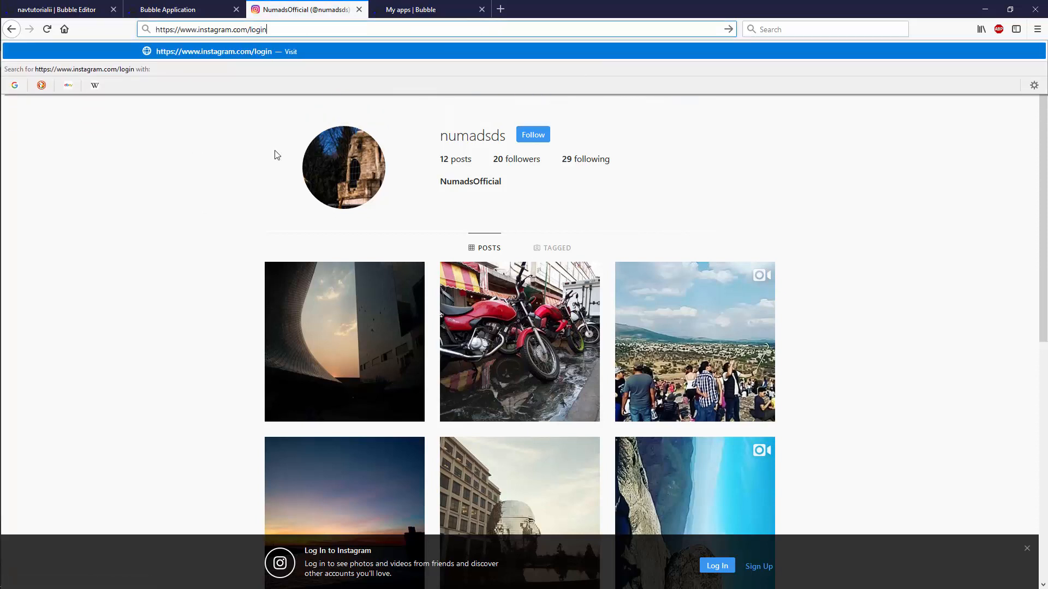
Visit instagram.com/login, landing on the Help Center, then return to the app preview
left_click(283, 30)
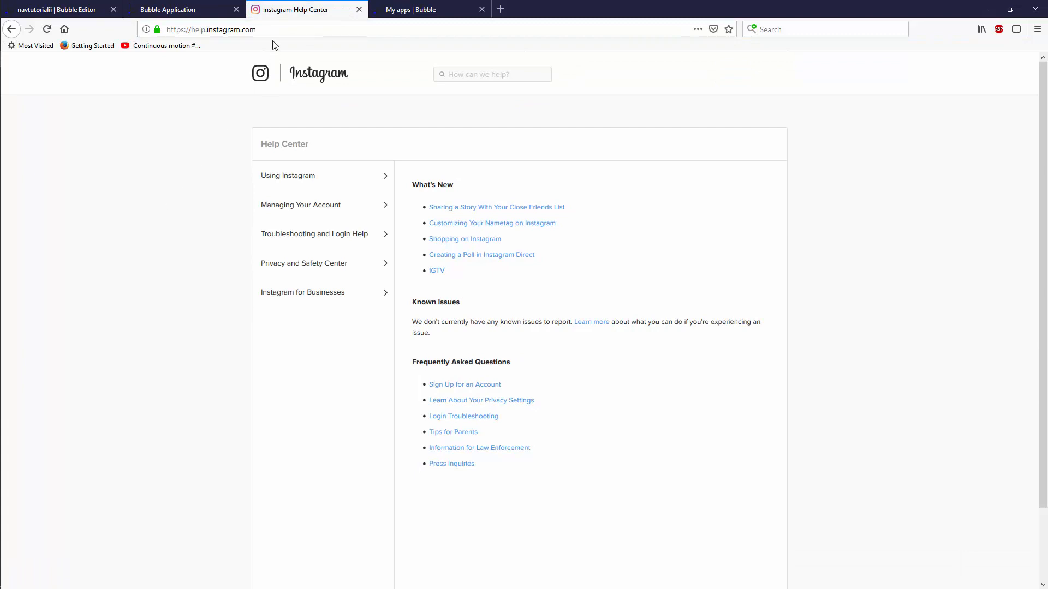
left_click(175, 8)
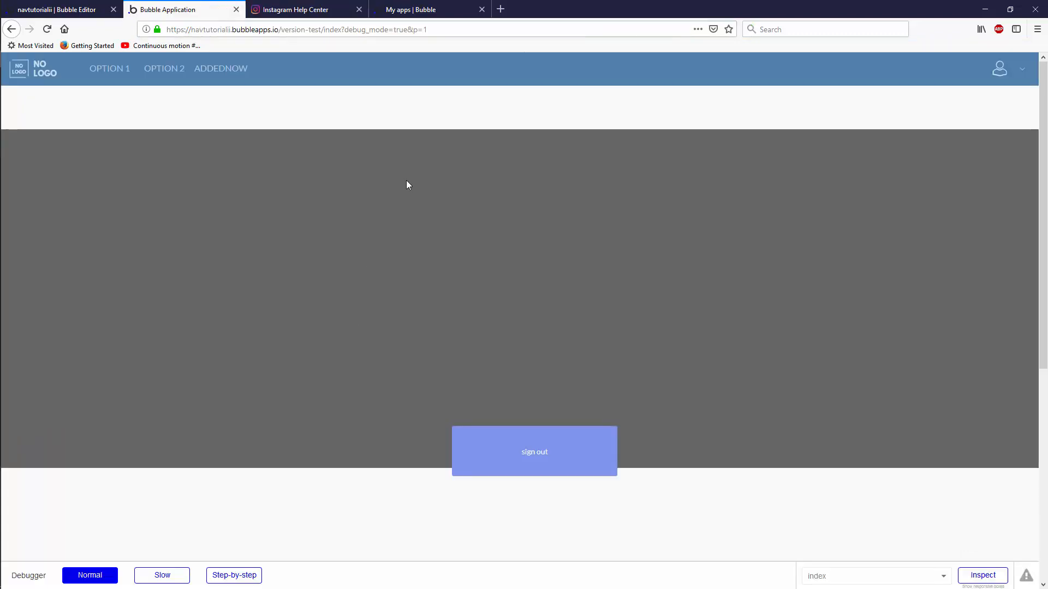
mouse_move(347, 197)
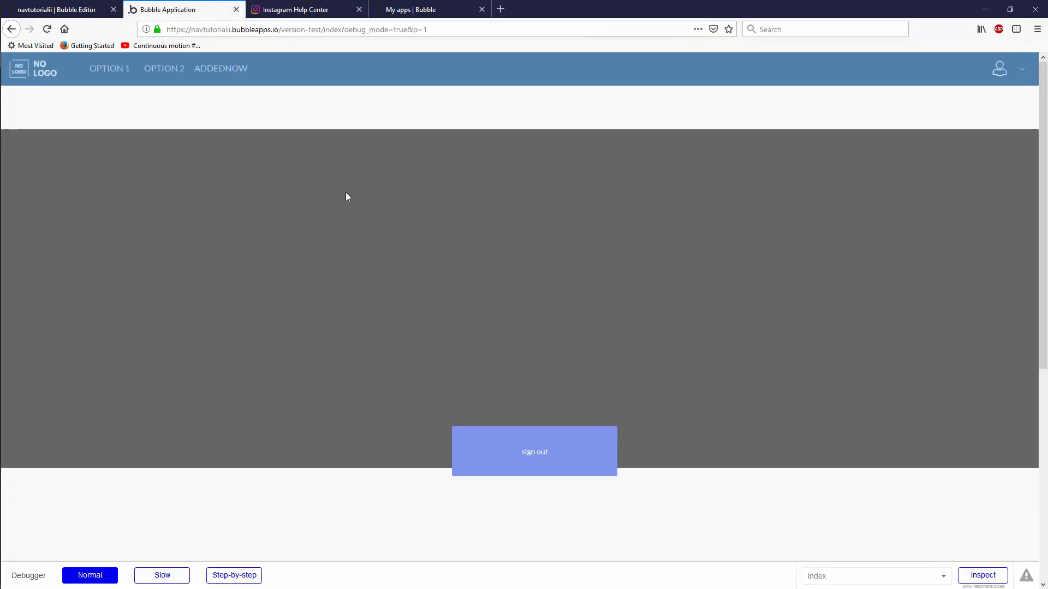
mouse_move(260, 129)
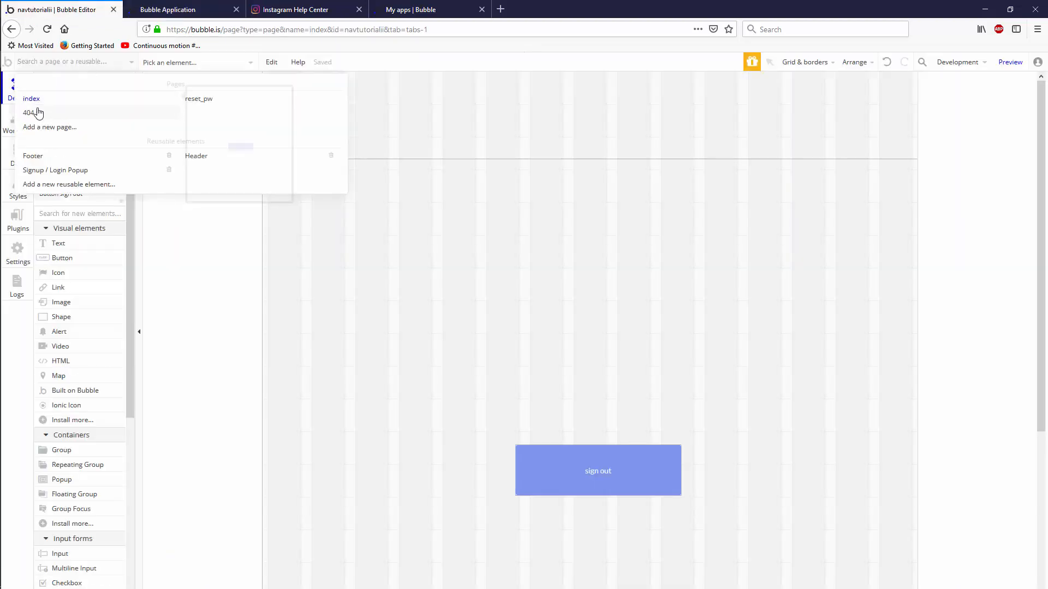
mouse_move(46, 119)
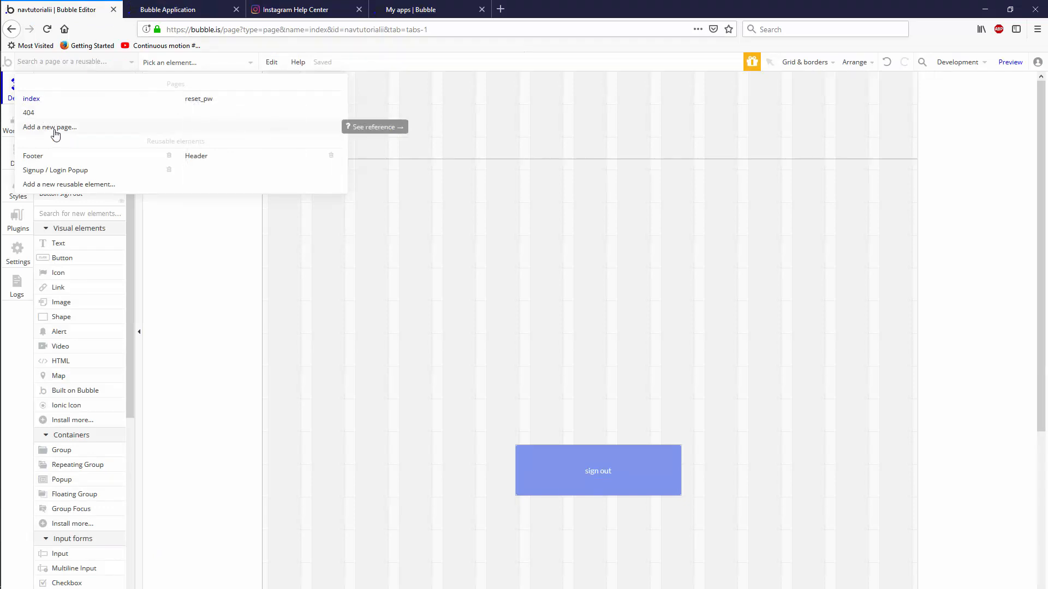
mouse_move(52, 100)
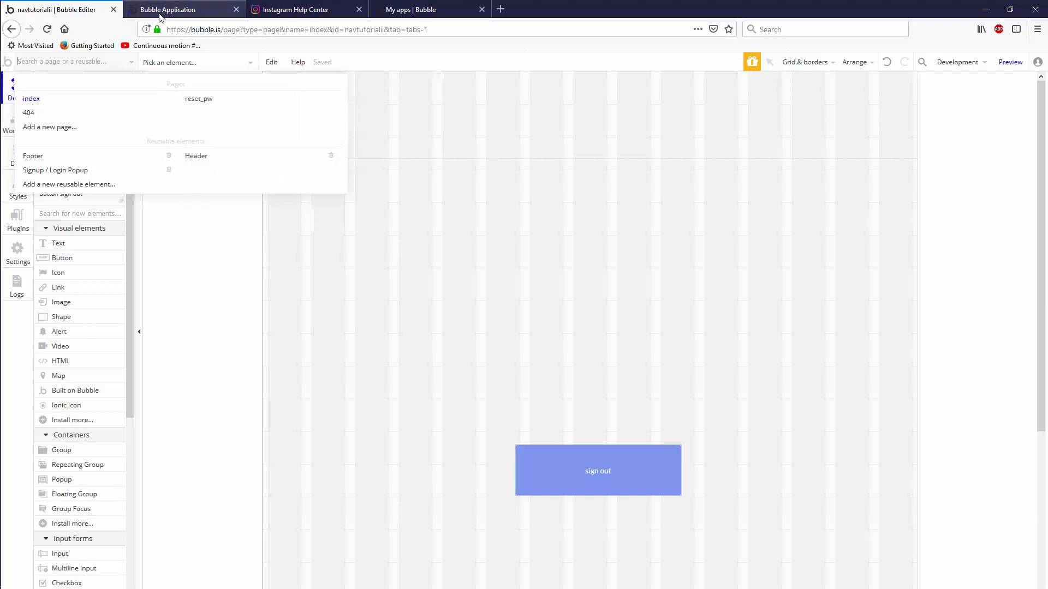
Try the app's version-test/login address in the preview, see the page-doesn't-exist message, and return to the editor
left_click(1010, 61)
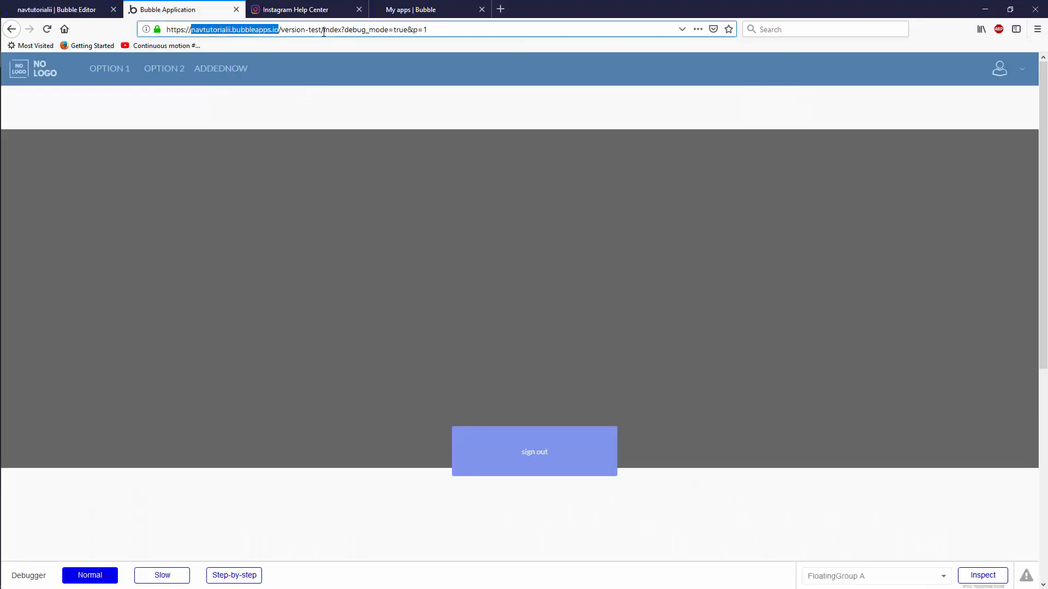
left_click(325, 30)
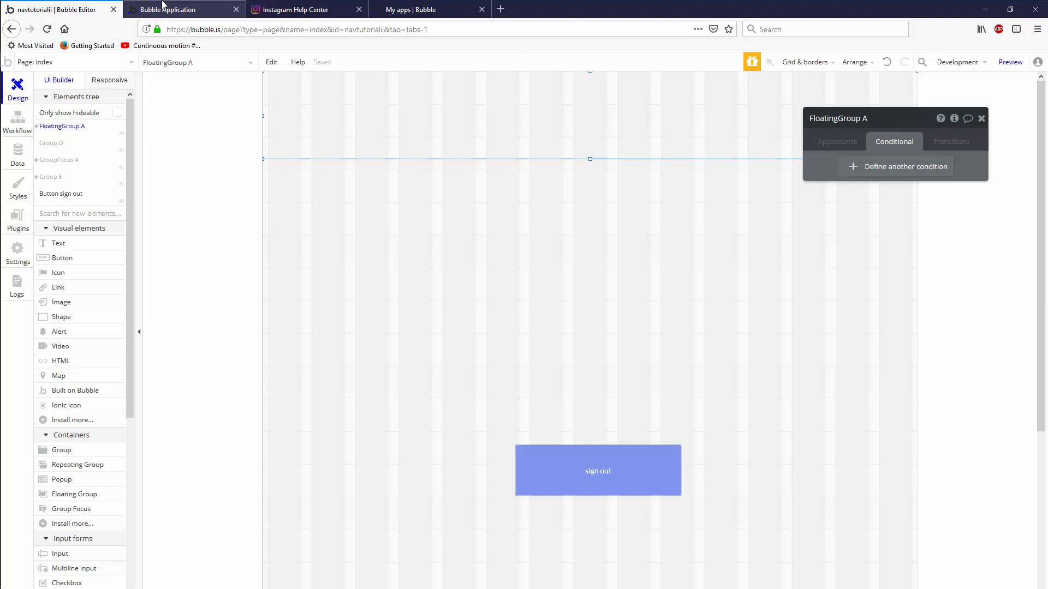
left_click(1010, 62)
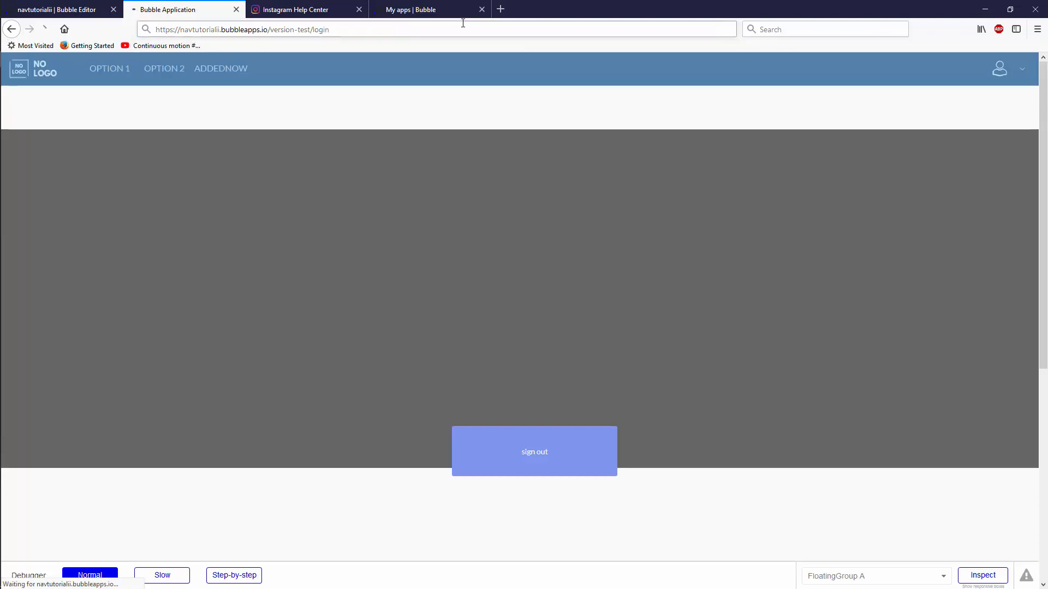
left_click(534, 452)
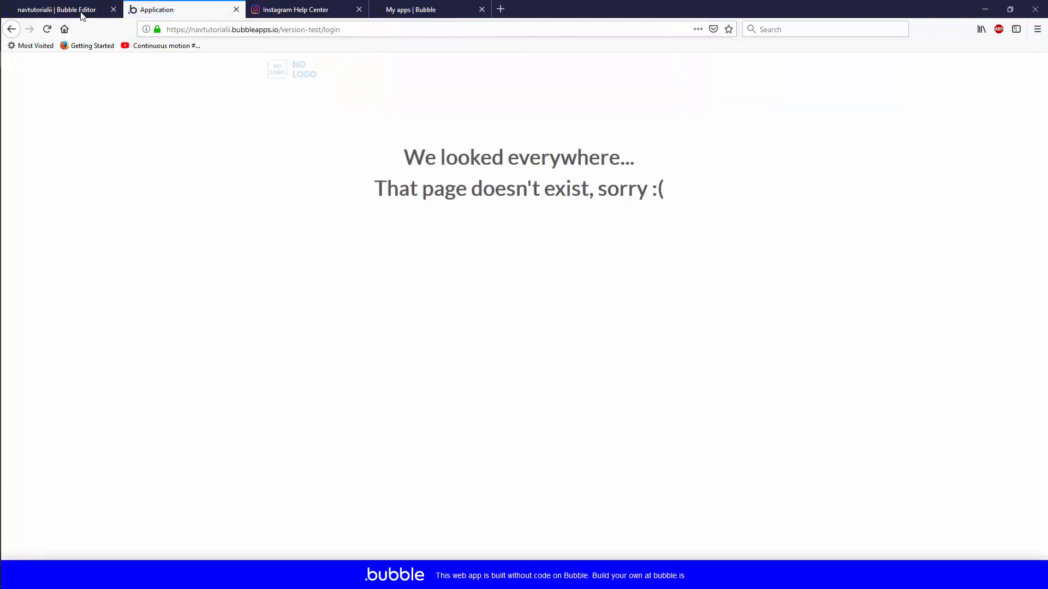
left_click(55, 8)
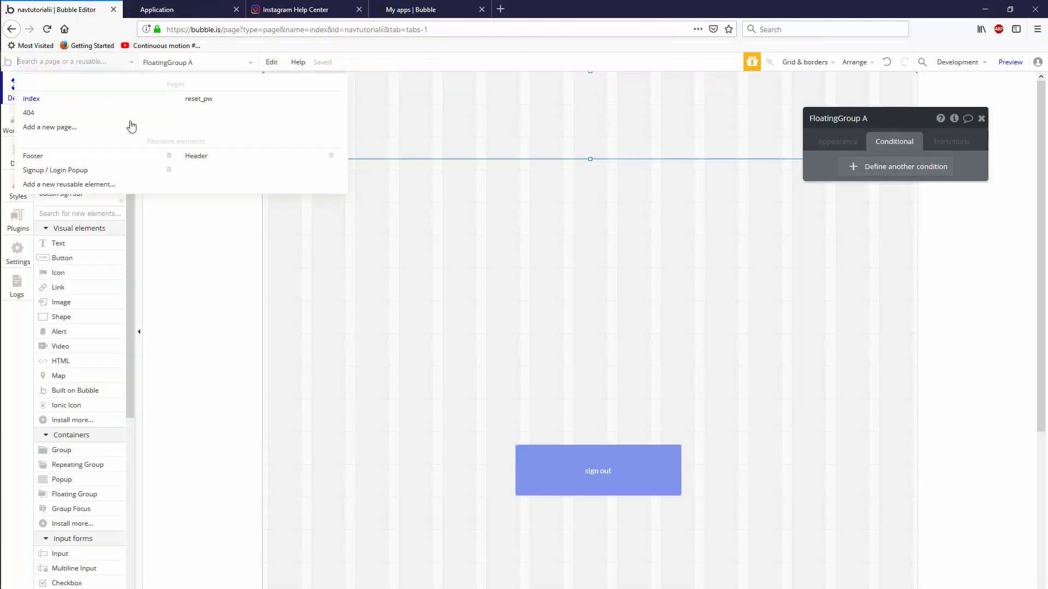
Create a new page named login and go to its workflows
left_click(183, 9)
type("lo")
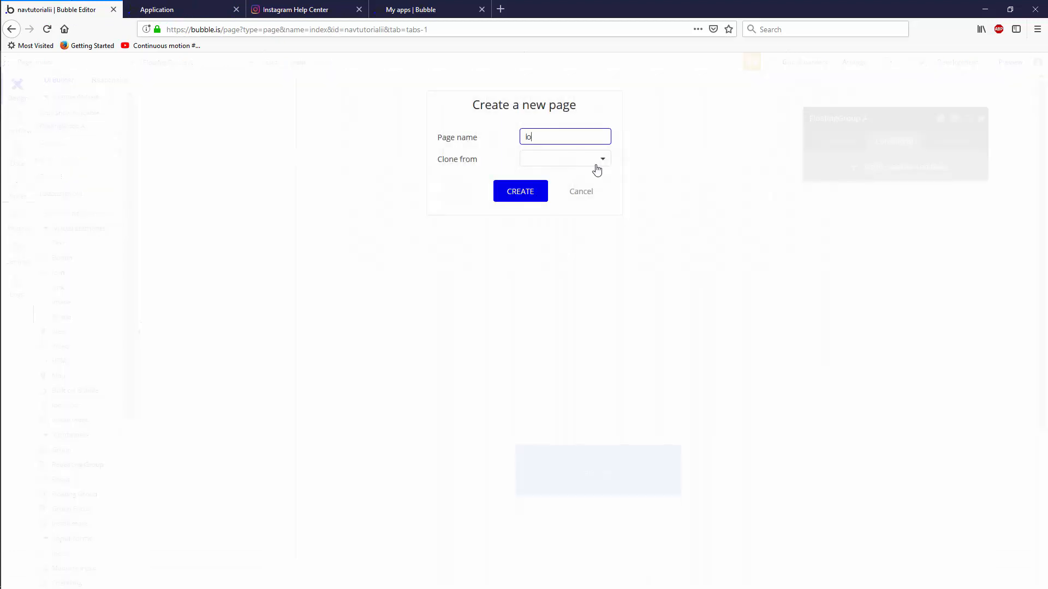
left_click(520, 191)
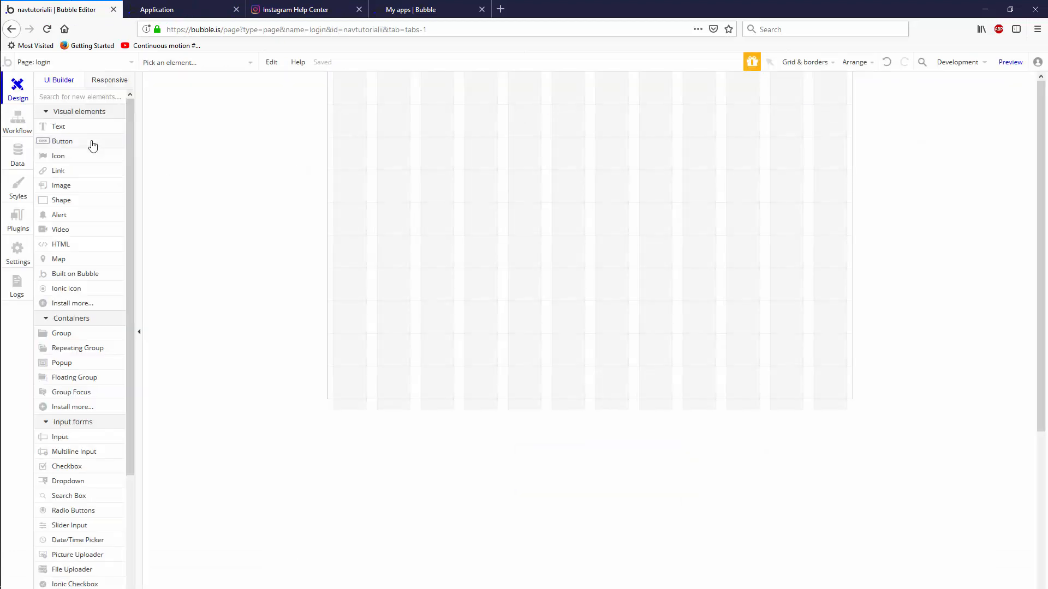
left_click(18, 119)
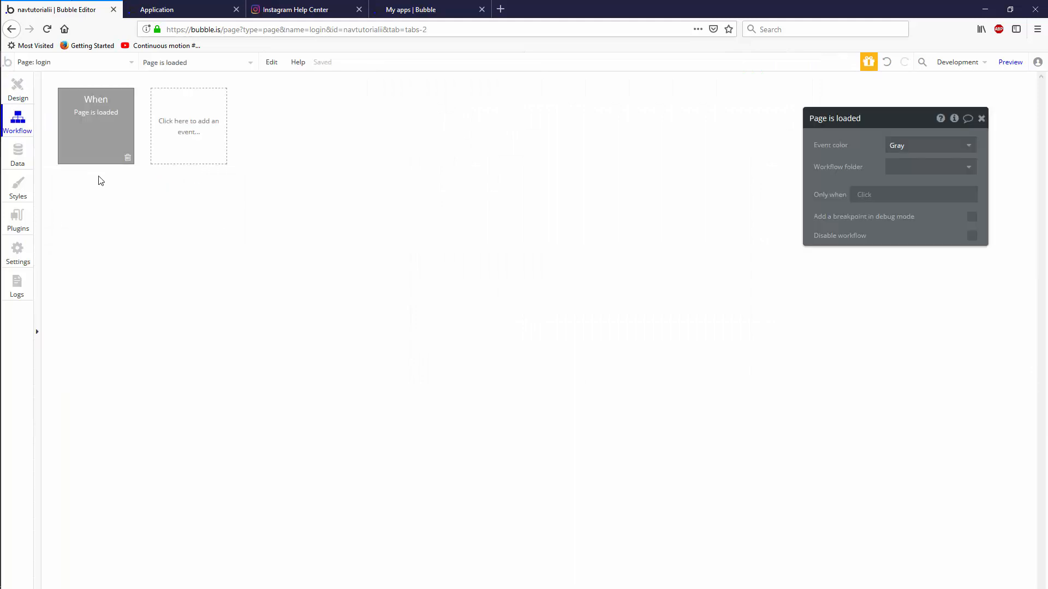
On page load, go to page index sending parameter p = login, then view the preview
left_click(118, 198)
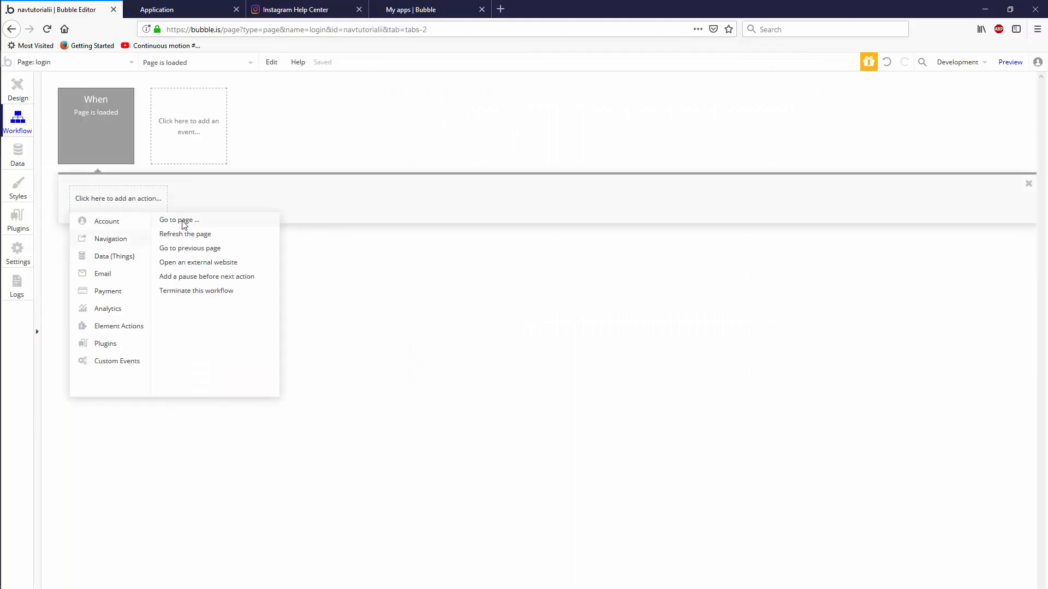
left_click(179, 220)
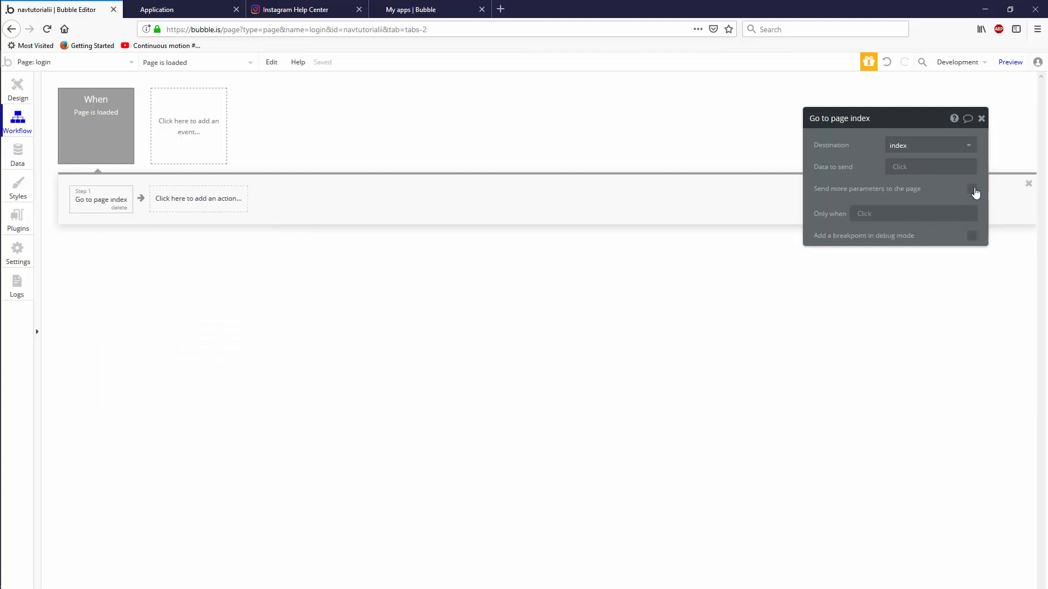
left_click(972, 189)
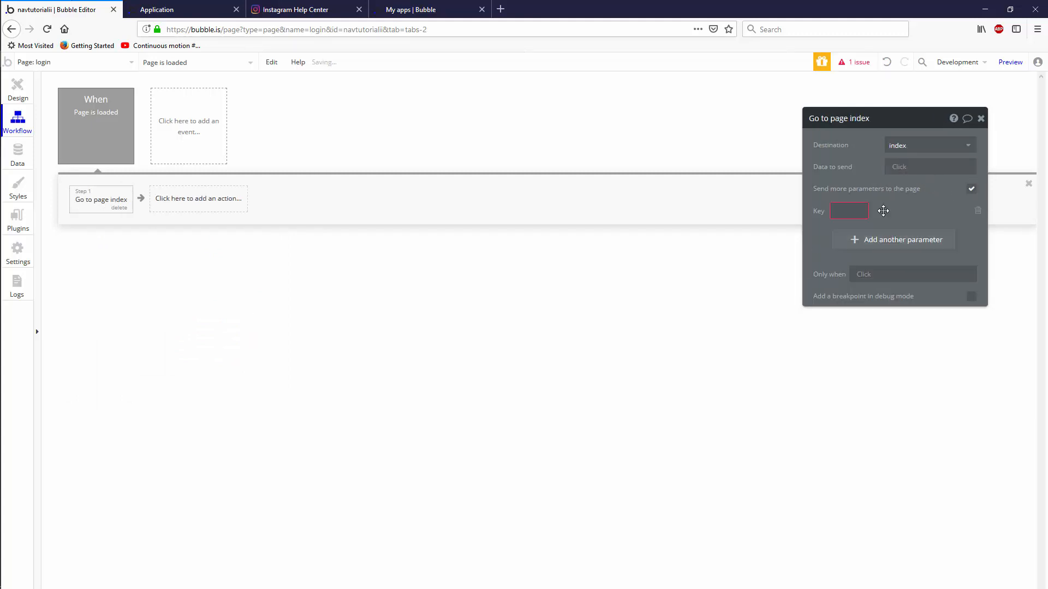
type("p")
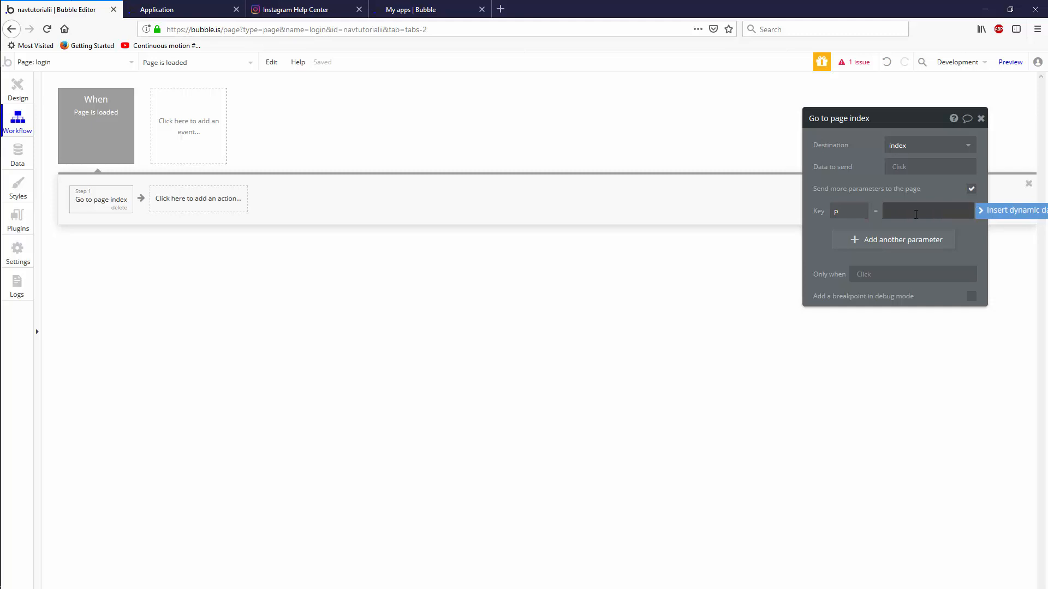
type("login")
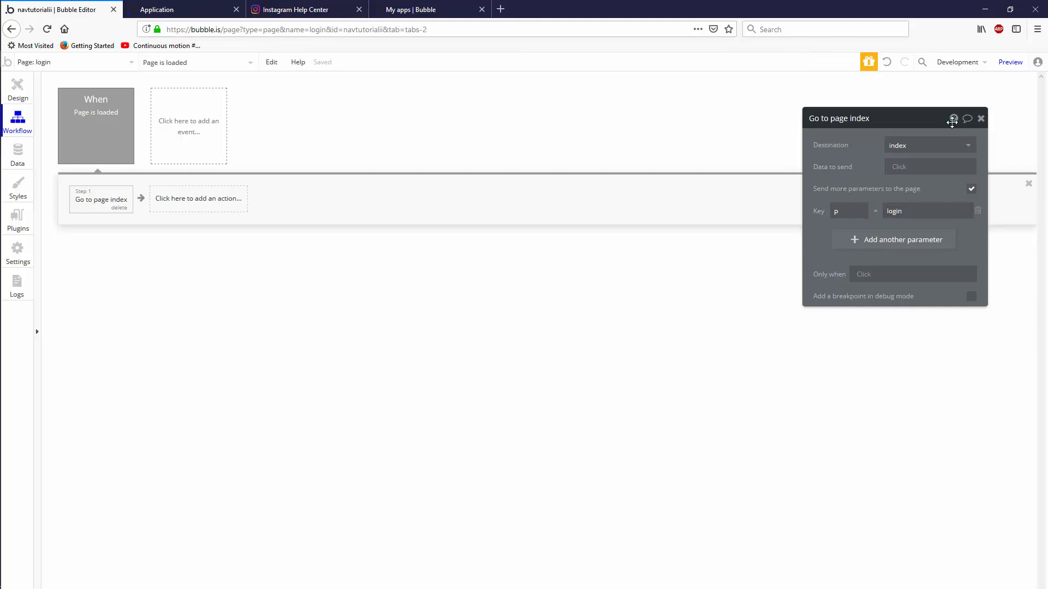
left_click(1009, 61)
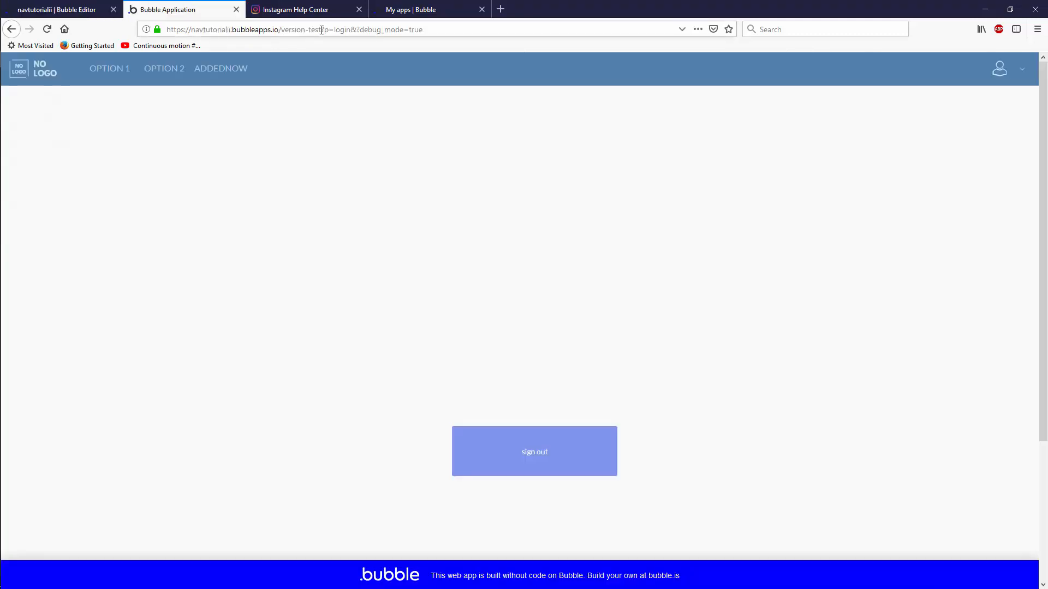
Inspect the preview URL carrying ?p=login and return to the app editor
left_click(321, 30)
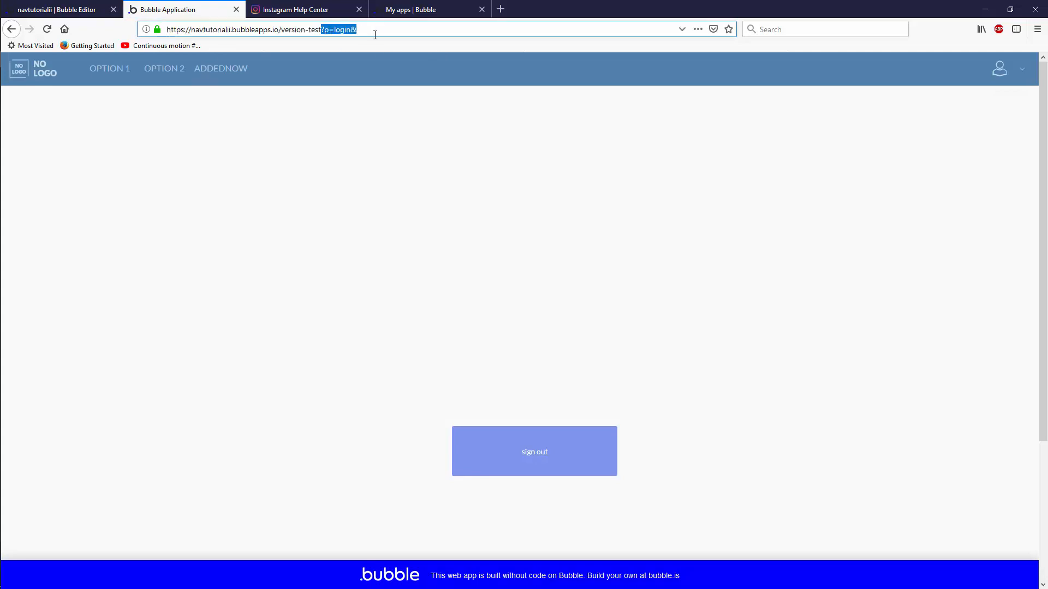
mouse_move(465, 291)
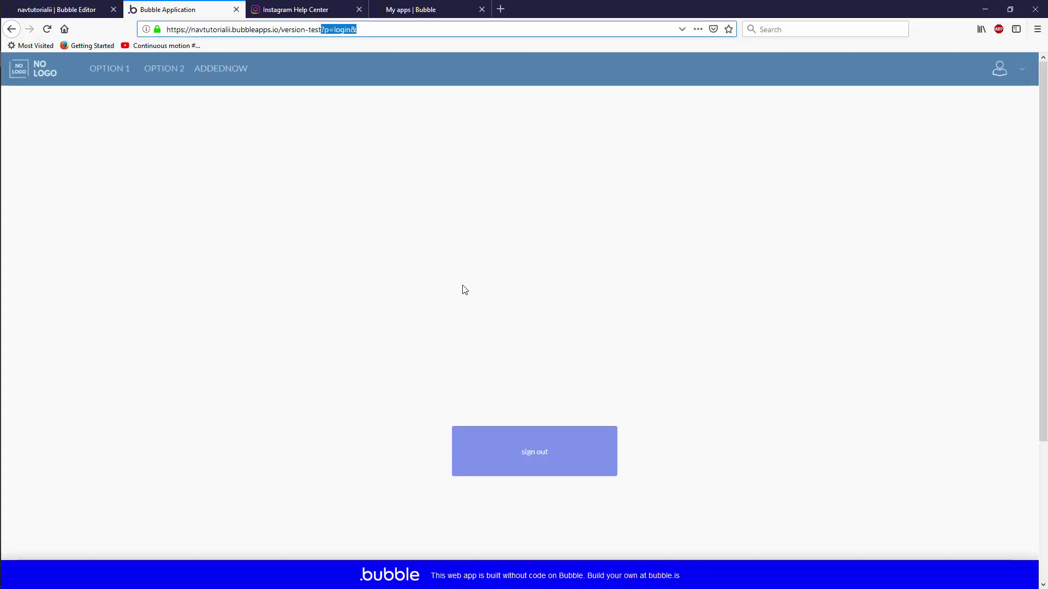
mouse_move(411, 268)
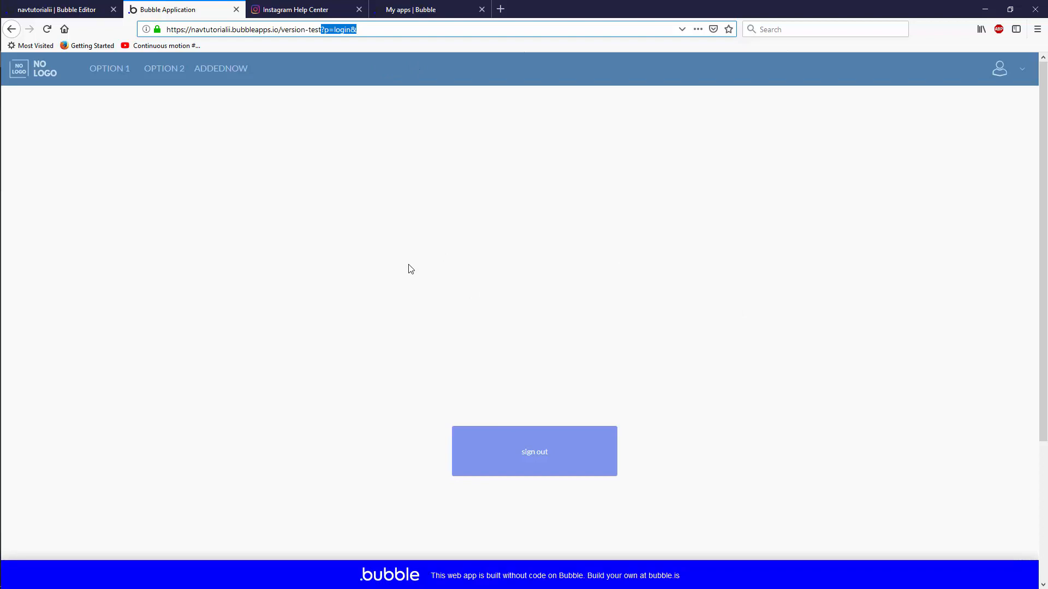
left_click(57, 9)
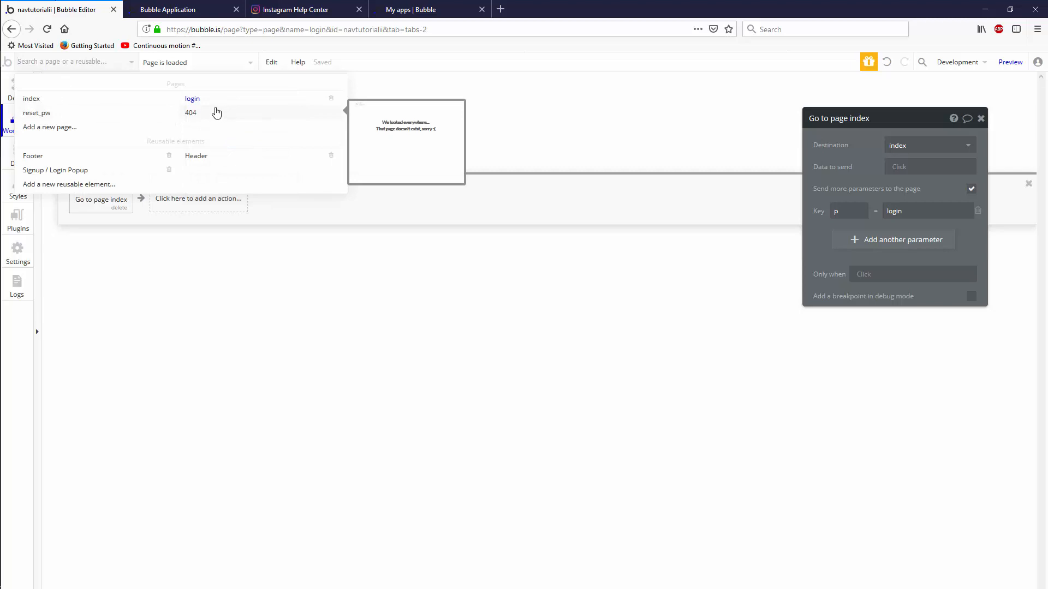
Glance at the Instagram tab and return to the Bubble Editor's page list
left_click(297, 10)
type("instagram.com/")
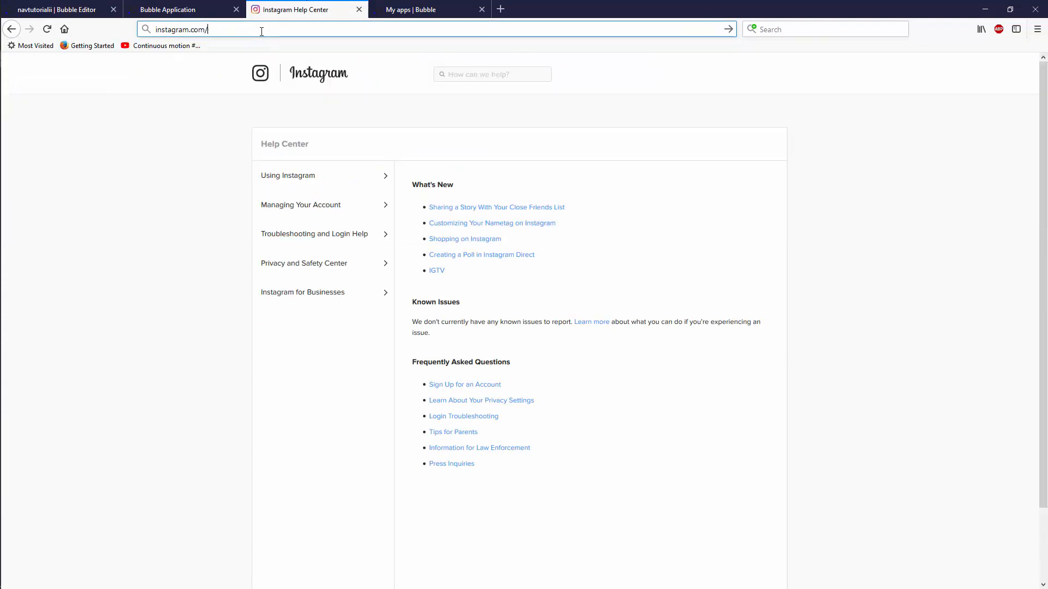
left_click(60, 9)
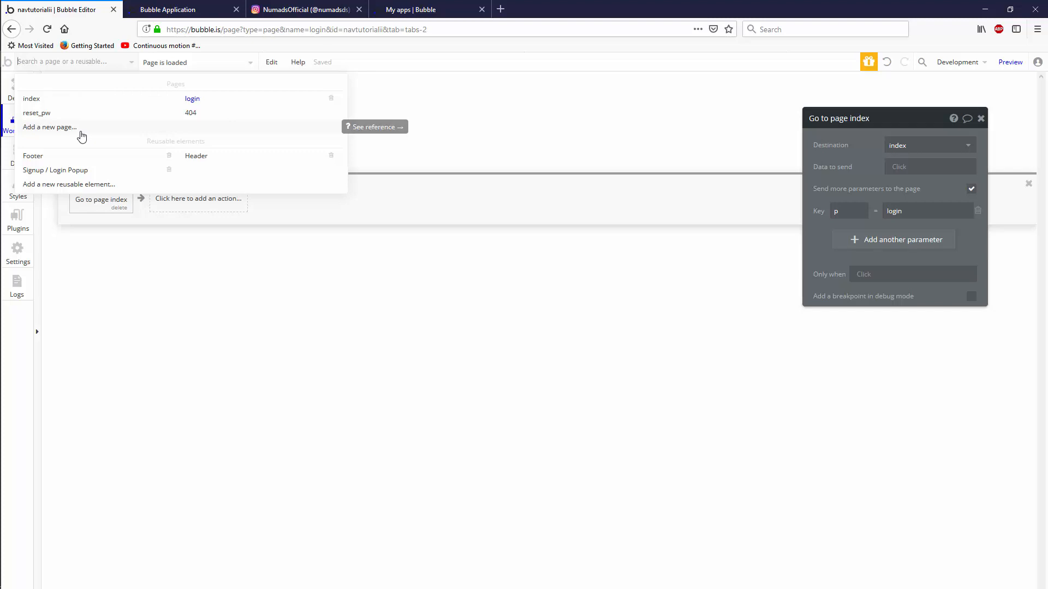
mouse_move(248, 296)
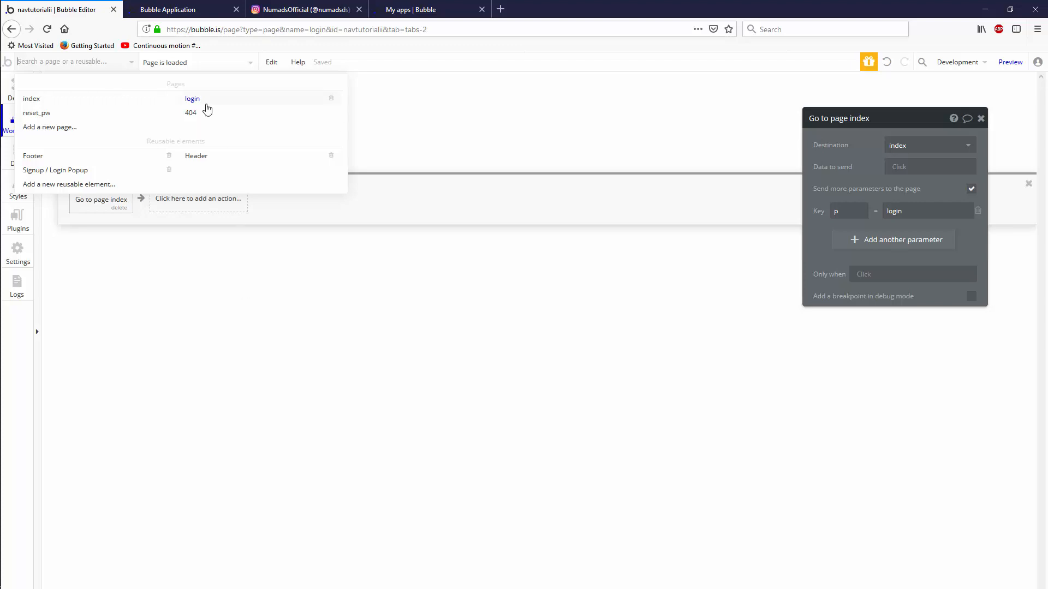
mouse_move(160, 98)
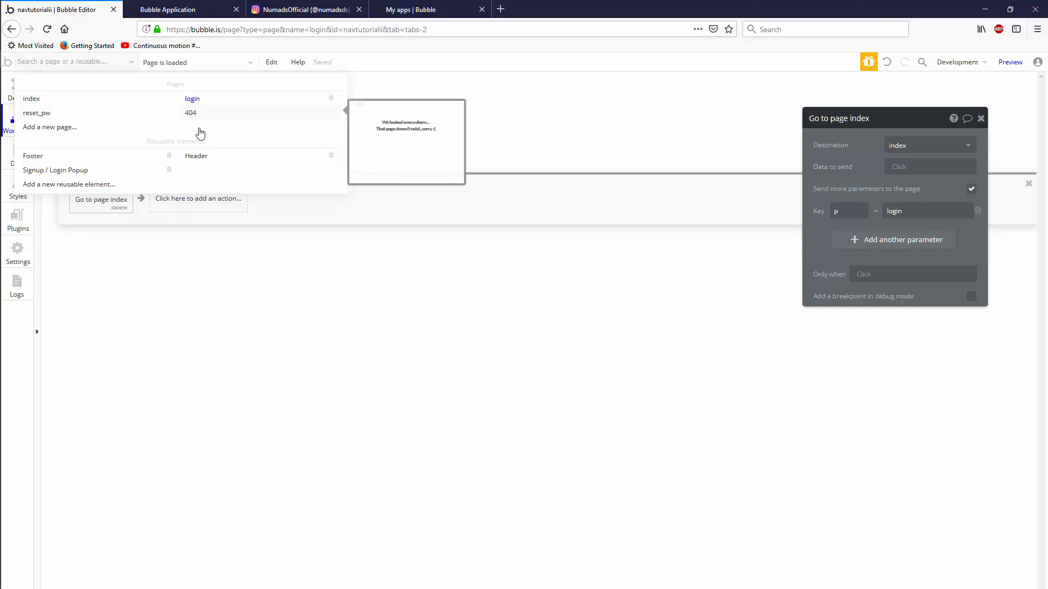
mouse_move(273, 173)
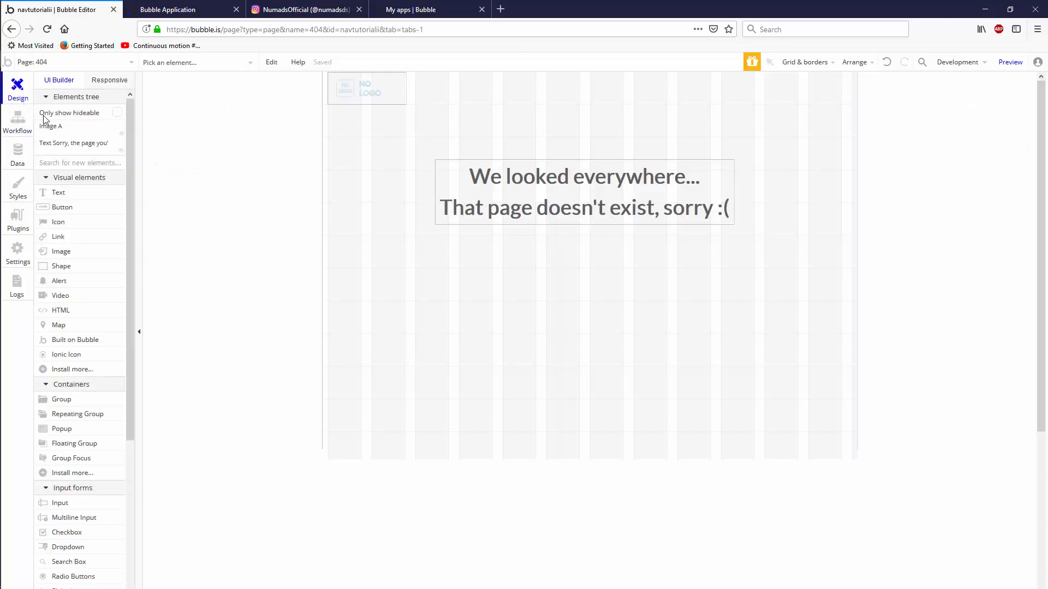
mouse_move(639, 283)
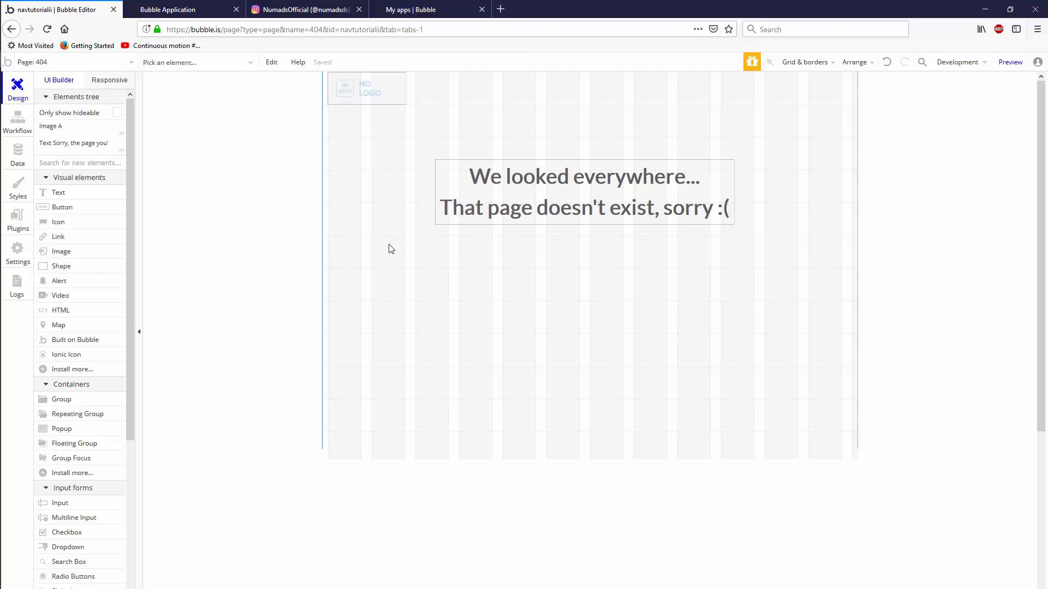
mouse_move(361, 125)
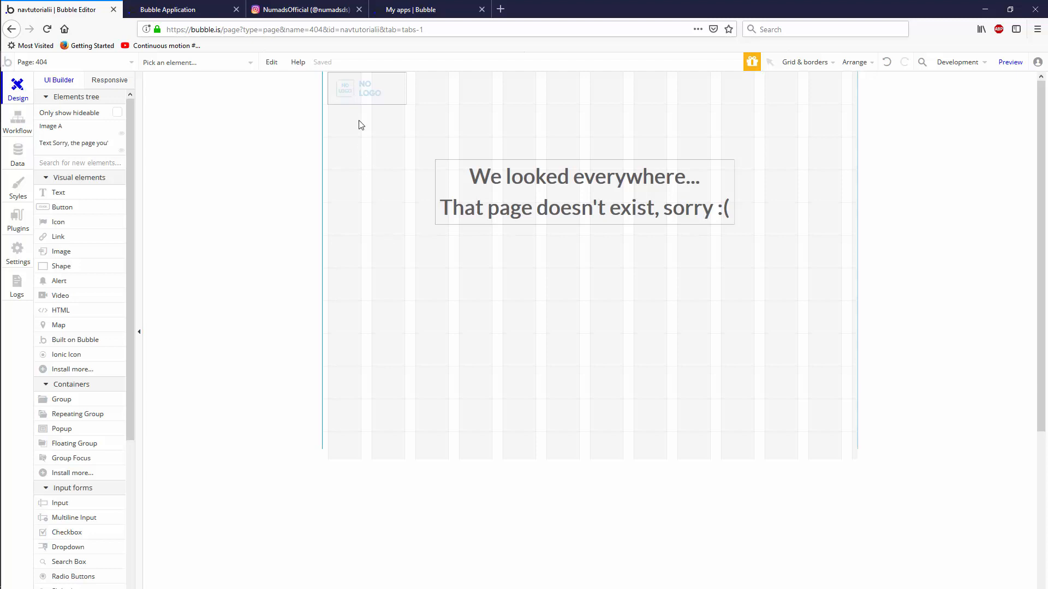
Group the logo image and the 404 message text into Group A
left_click(367, 87)
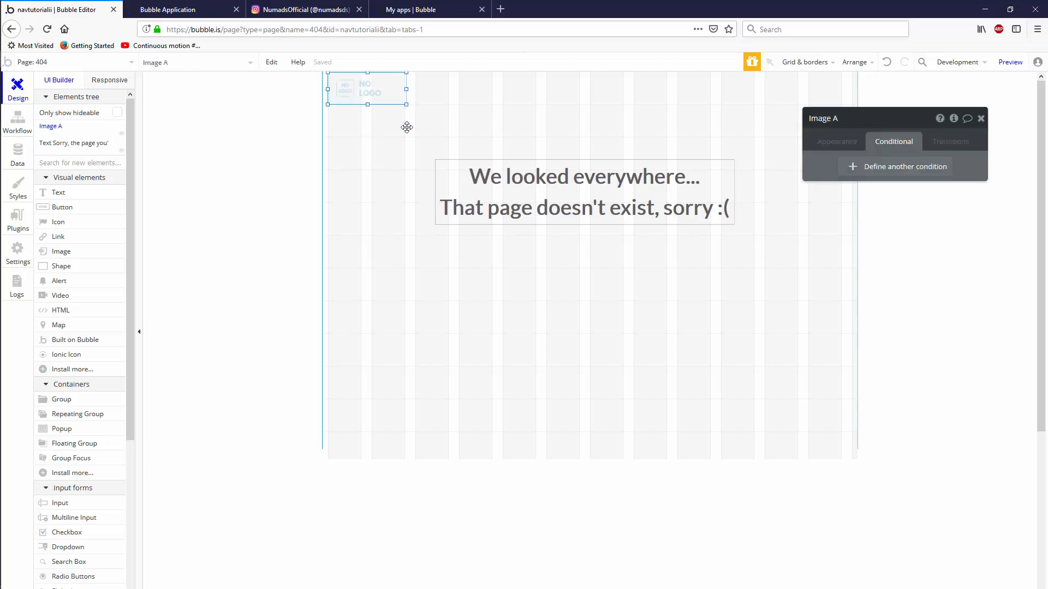
left_click(492, 190)
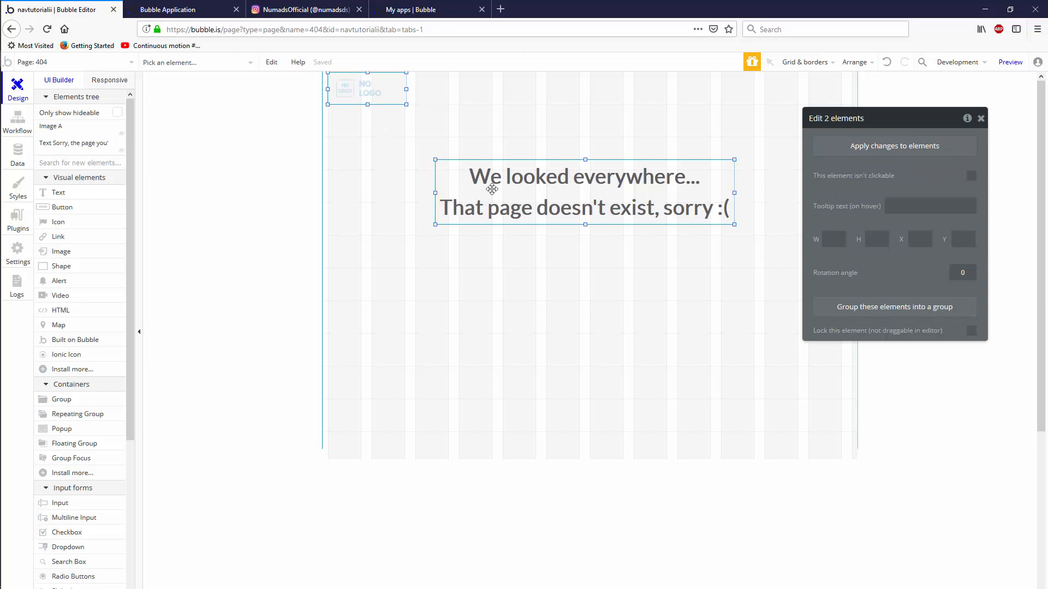
mouse_move(455, 166)
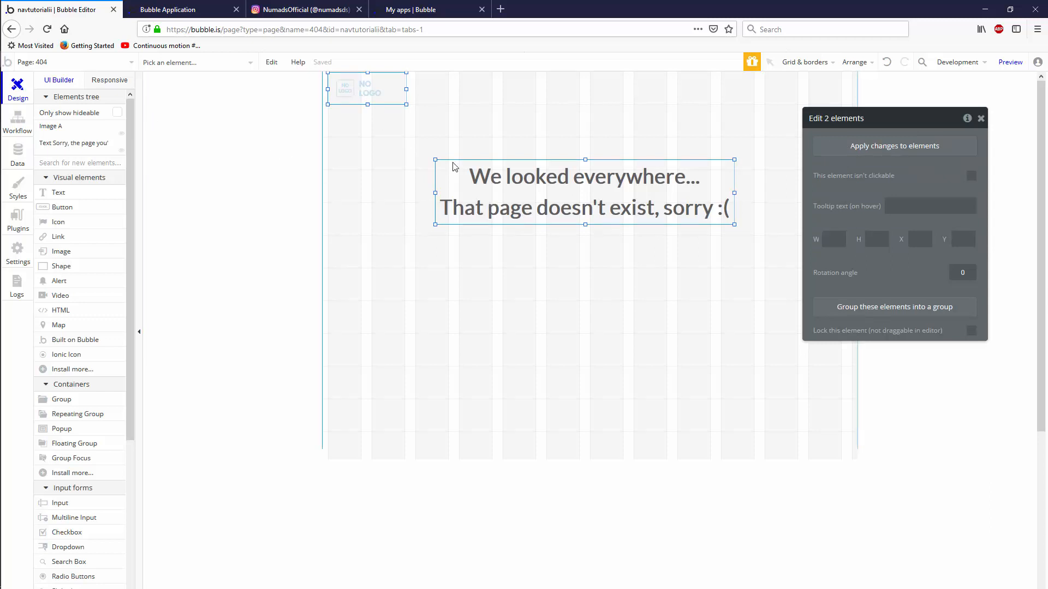
right_click(479, 195)
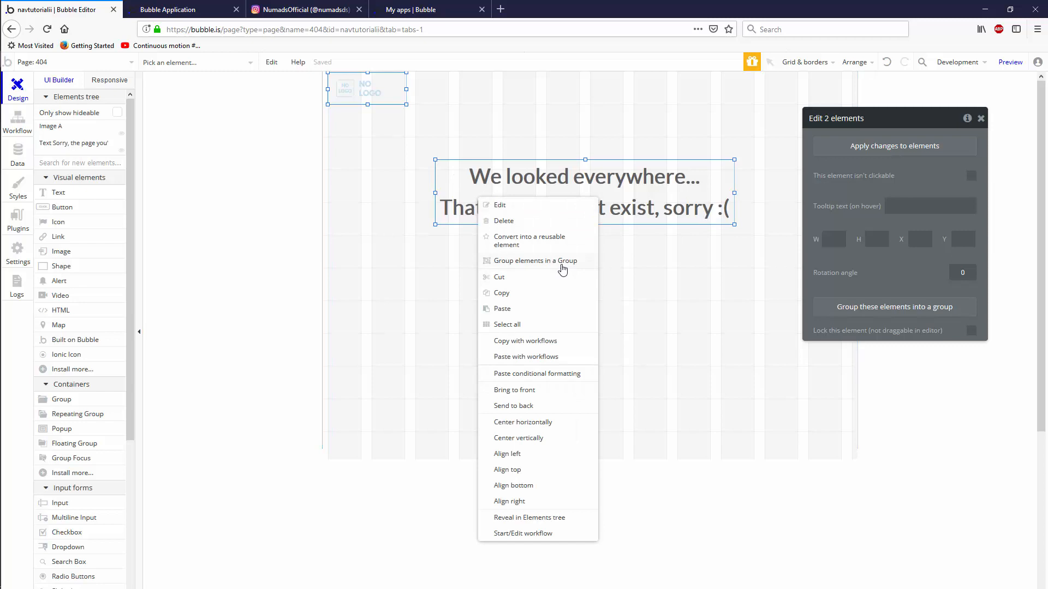
left_click(535, 261)
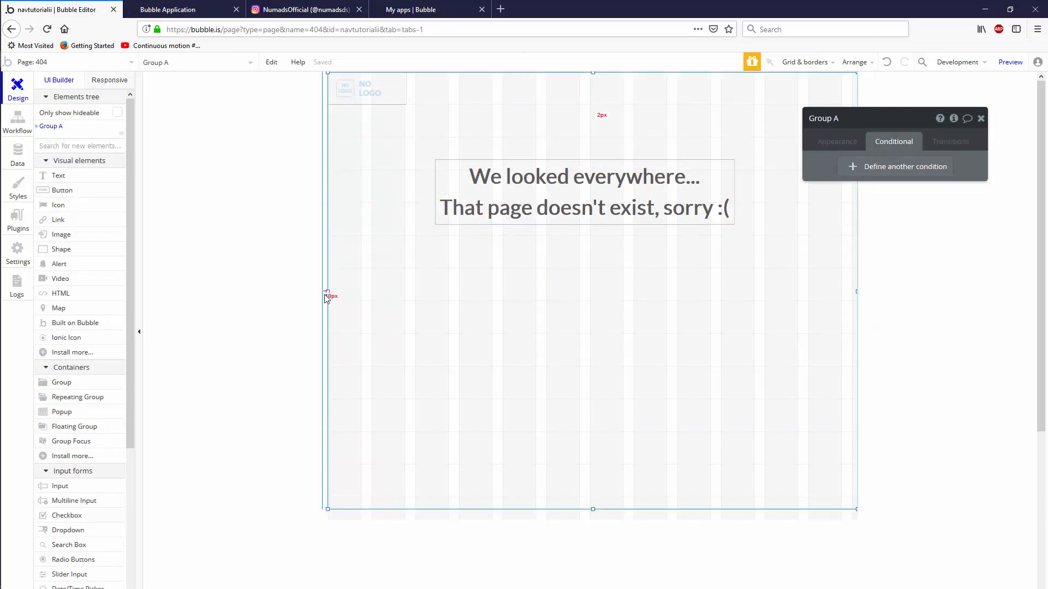
Make Group A not visible on page load in its Appearance settings
left_click(837, 141)
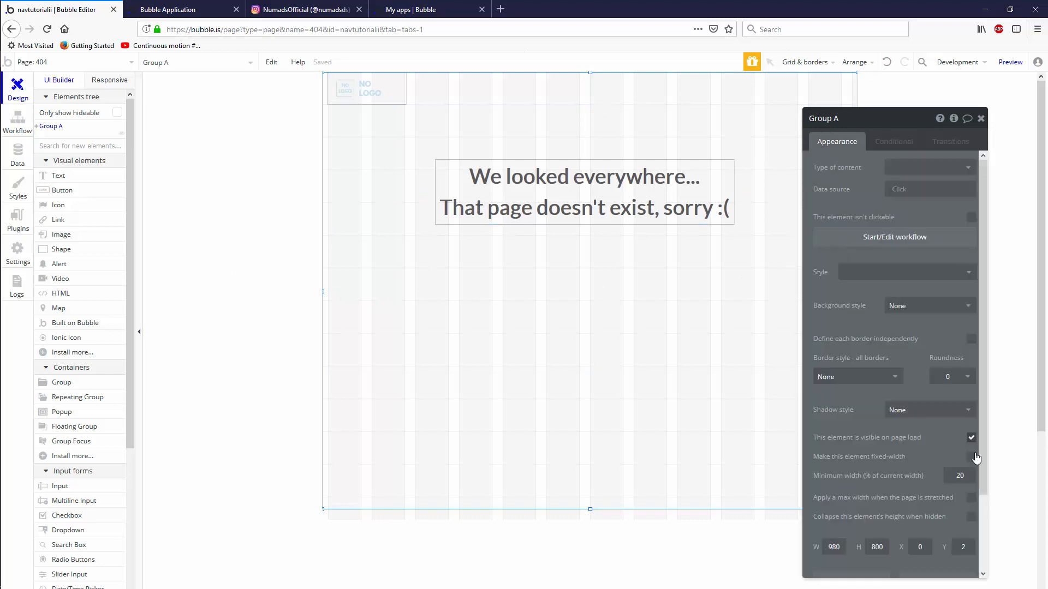
left_click(972, 436)
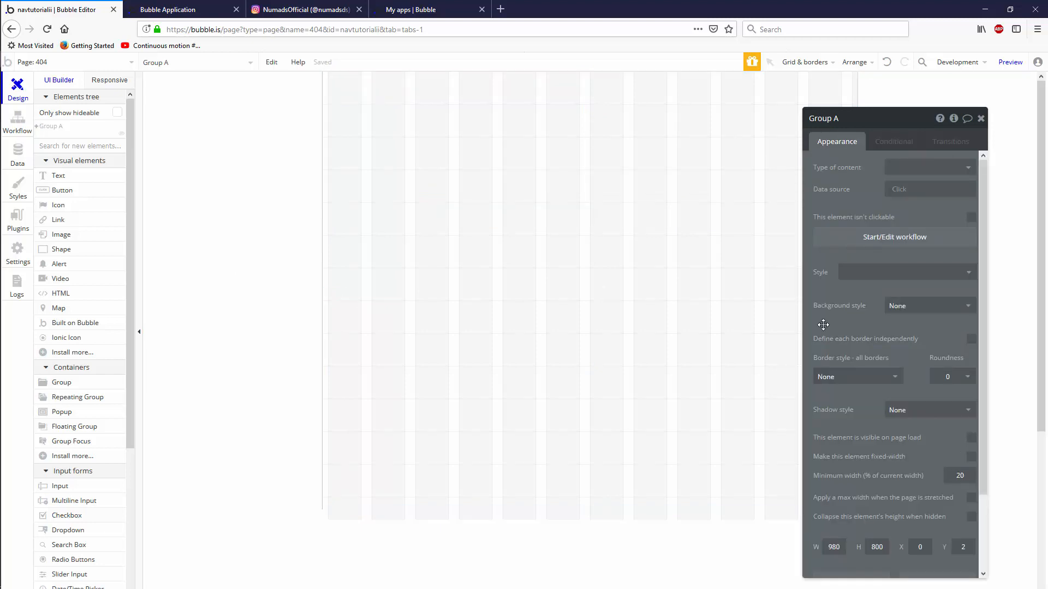
left_click(893, 141)
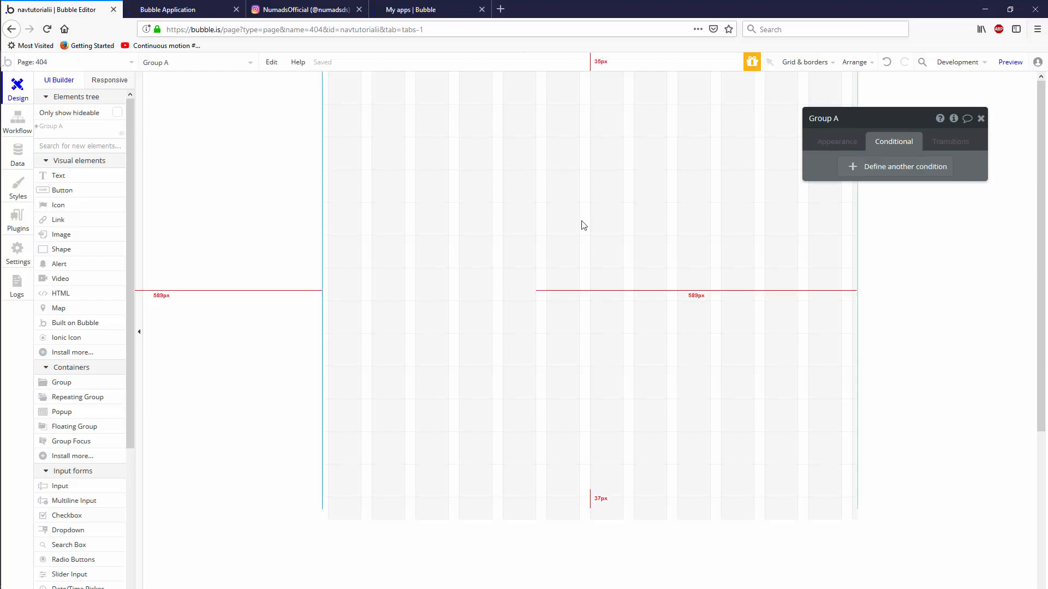
mouse_move(580, 290)
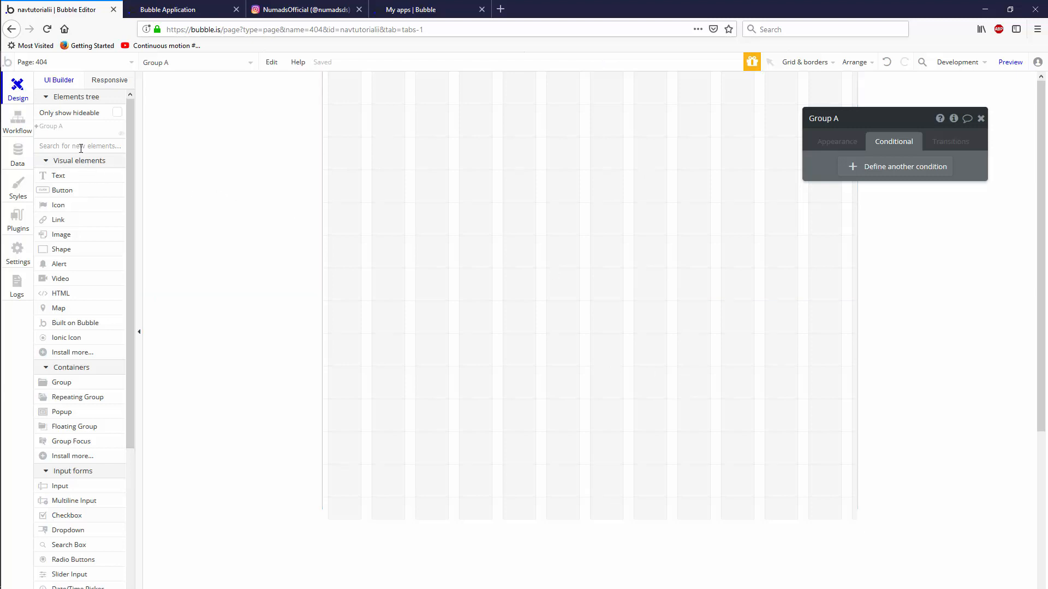
mouse_move(92, 372)
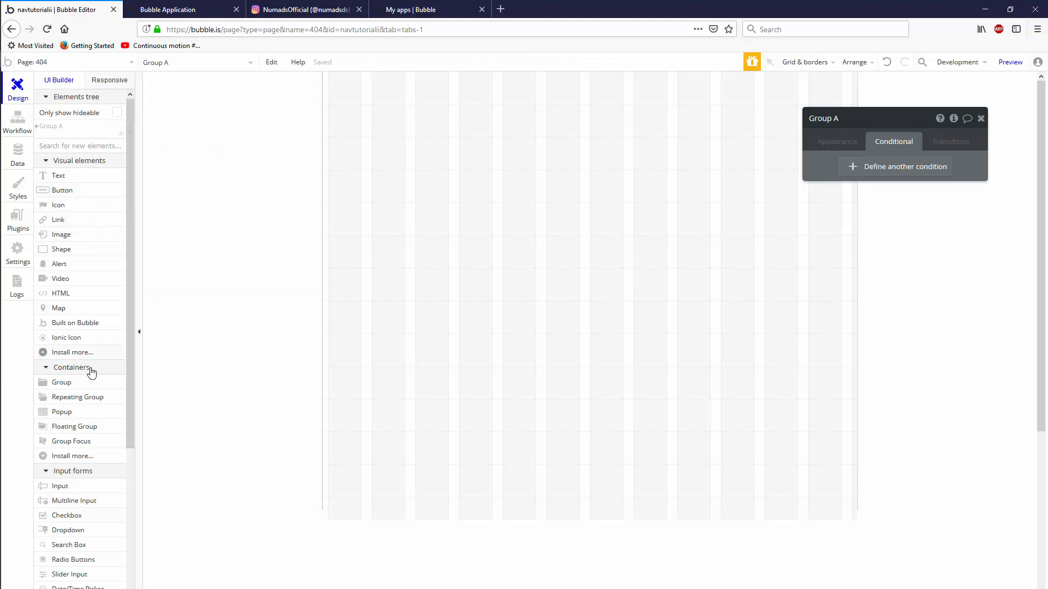
Add an image using the uploaded Loading_icon.gif file and set it to fixed width
left_click(61, 234)
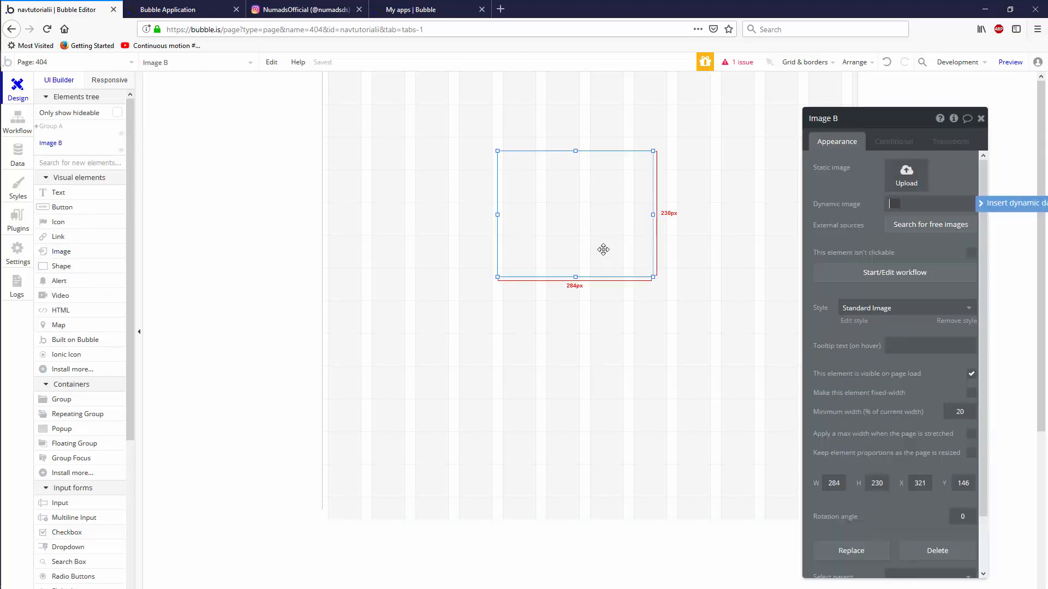
left_click(906, 174)
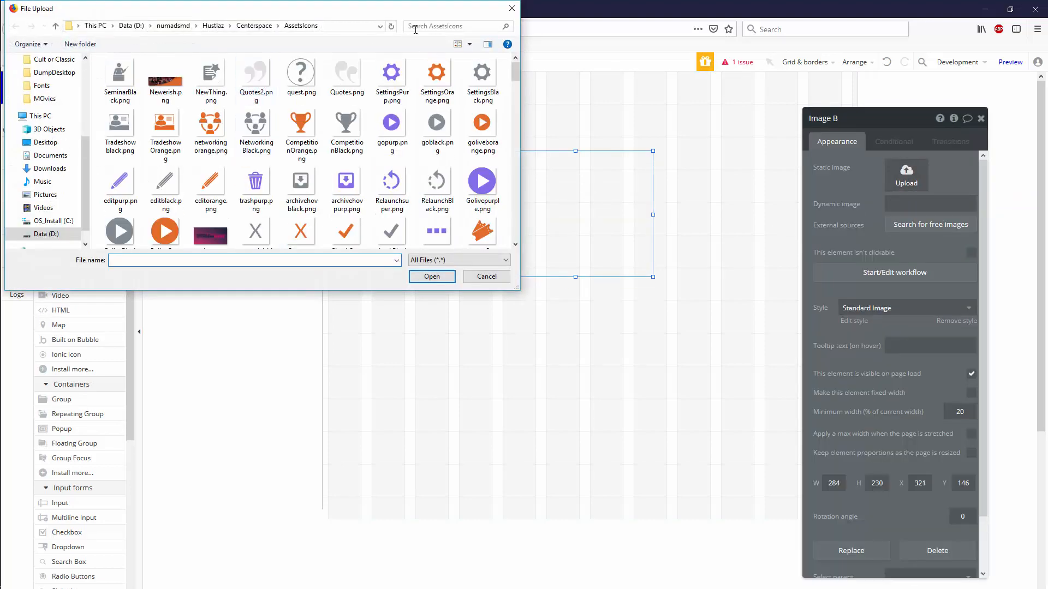
type("*.gif")
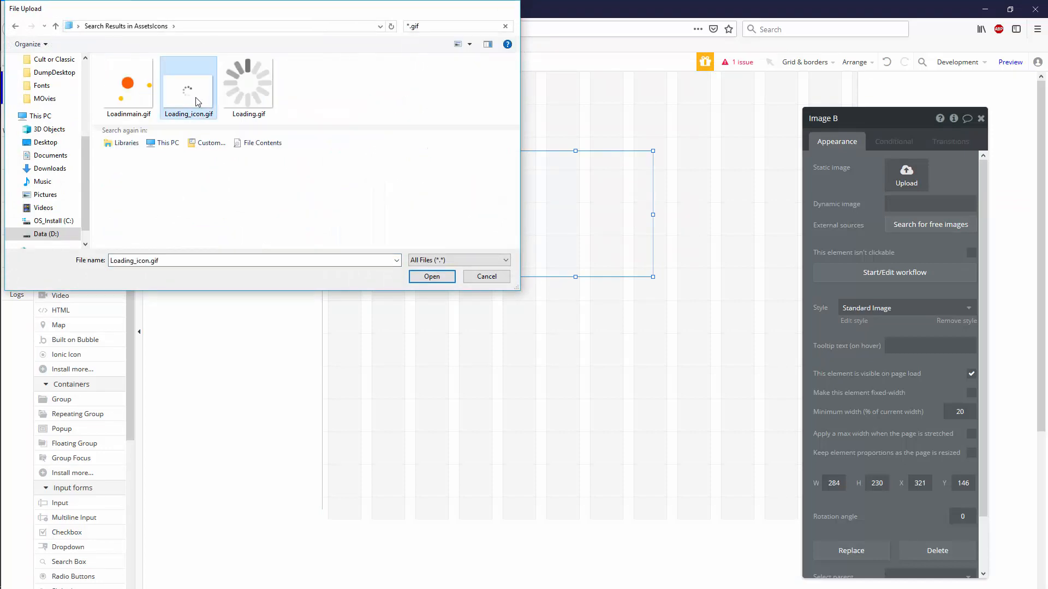
left_click(432, 277)
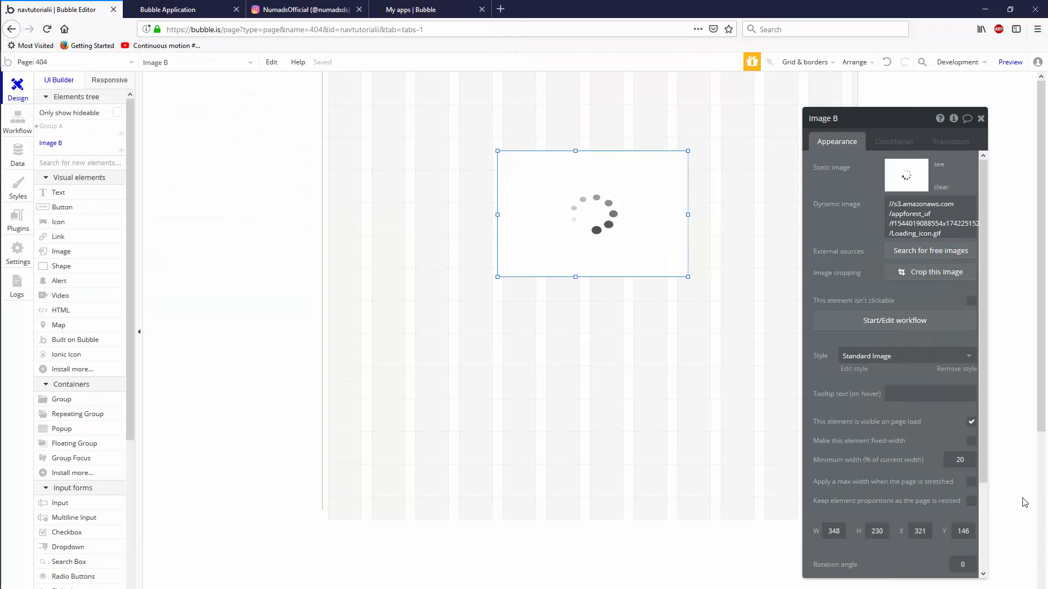
left_click(971, 441)
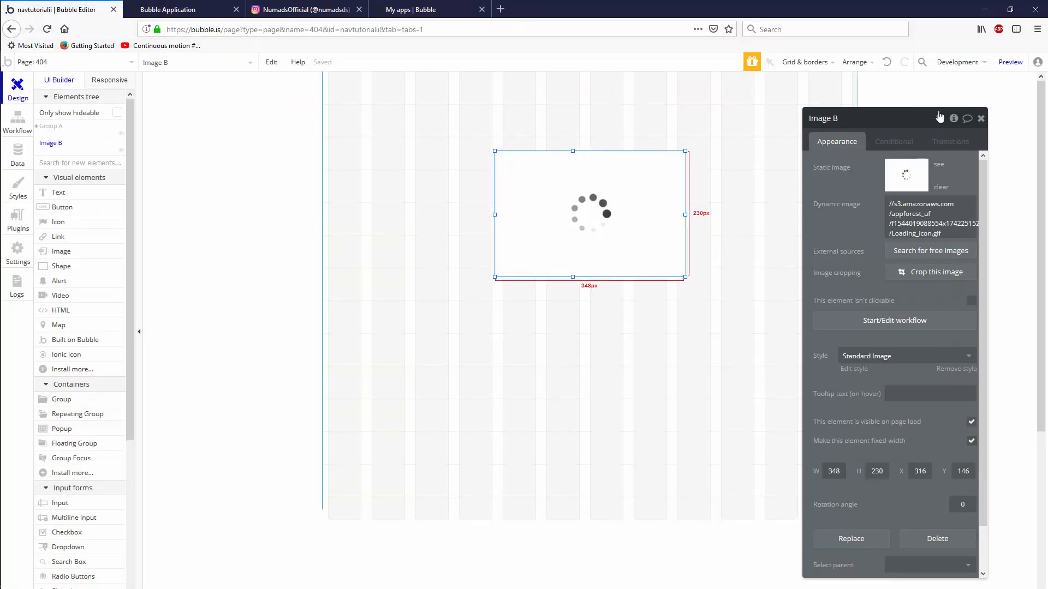
Start a condition on the spinner image for when Group A isn't visible
left_click(893, 141)
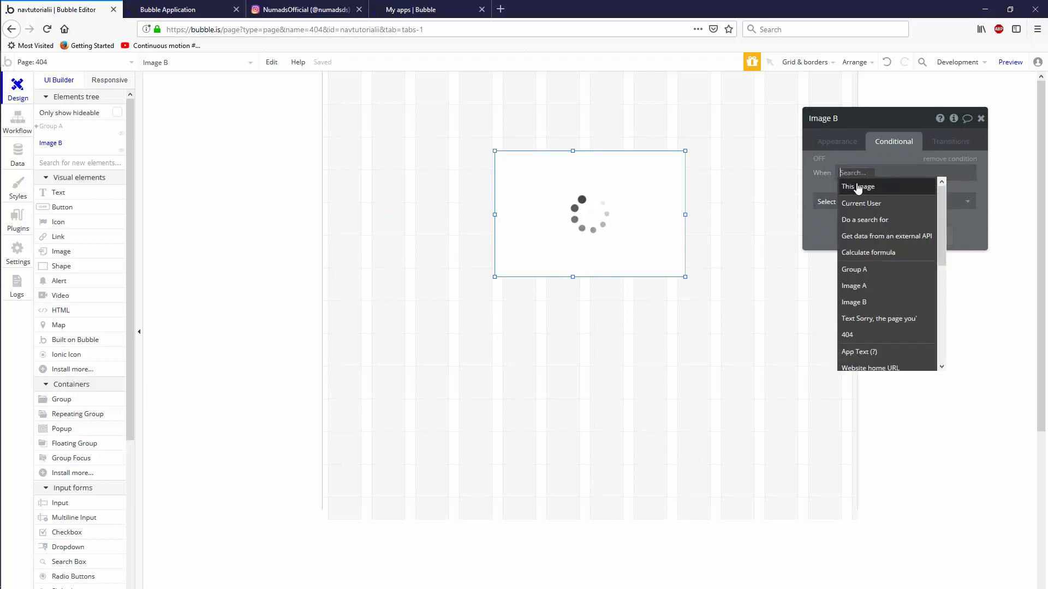
left_click(854, 268)
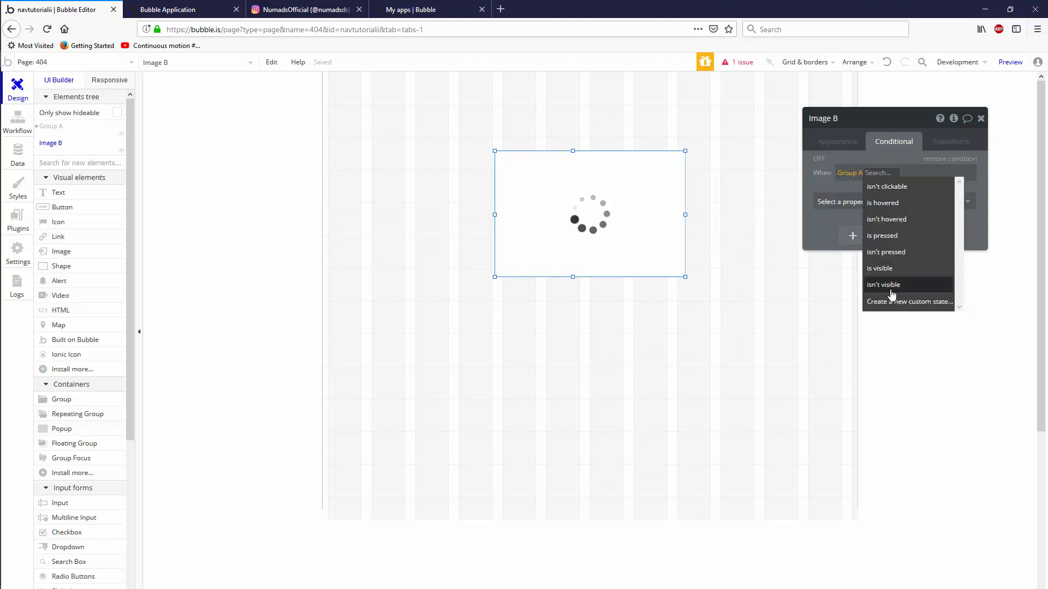
left_click(883, 284)
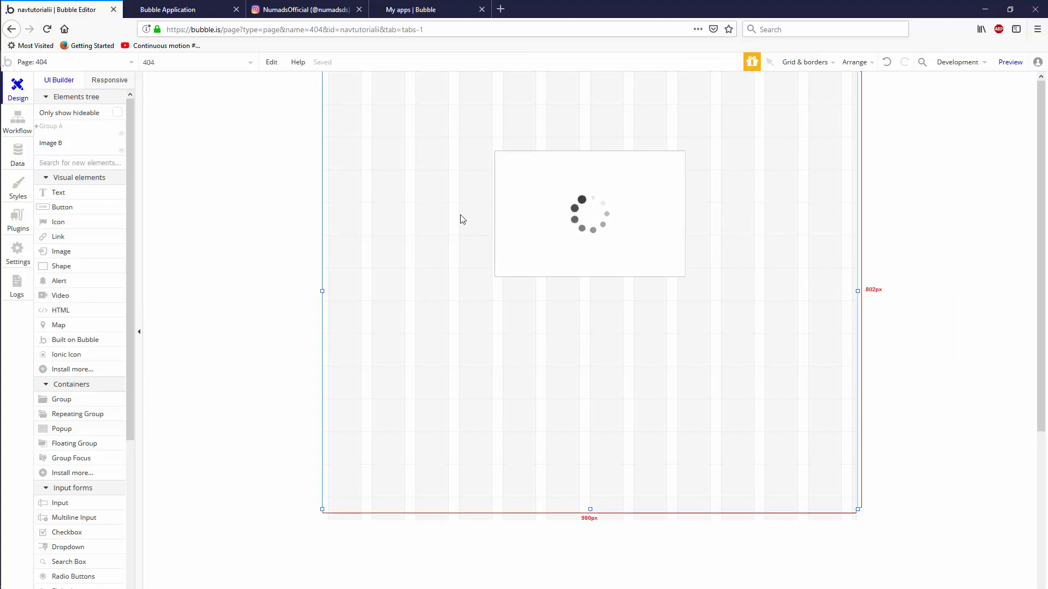
mouse_move(367, 137)
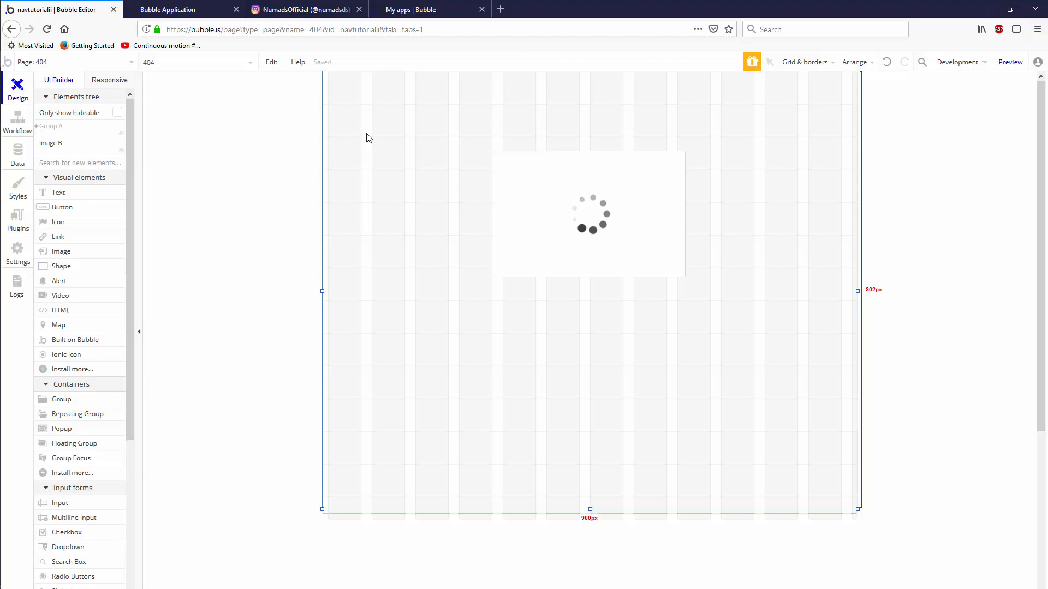
left_click(589, 214)
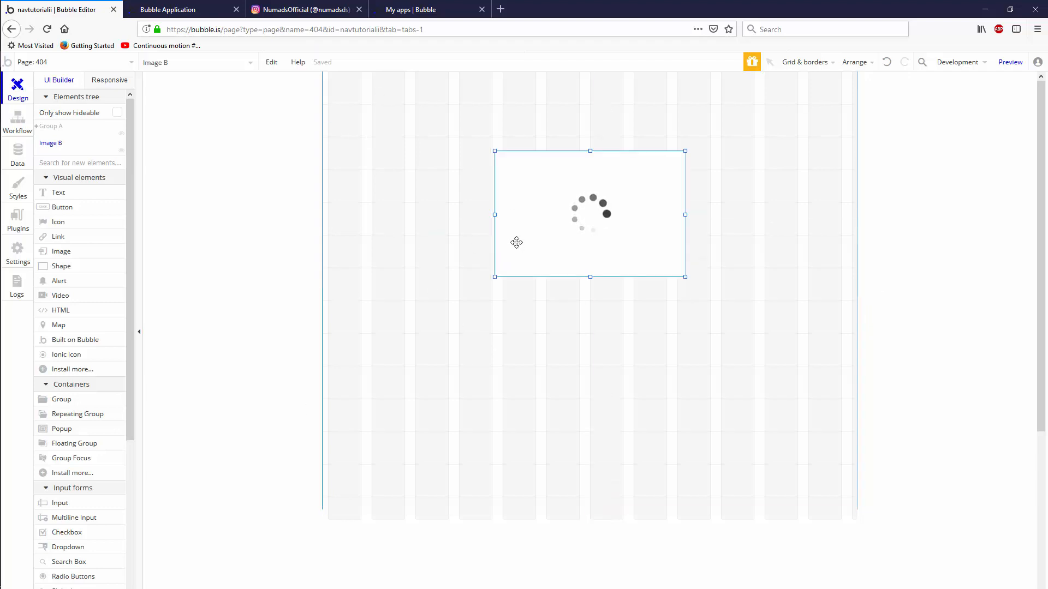
mouse_move(490, 376)
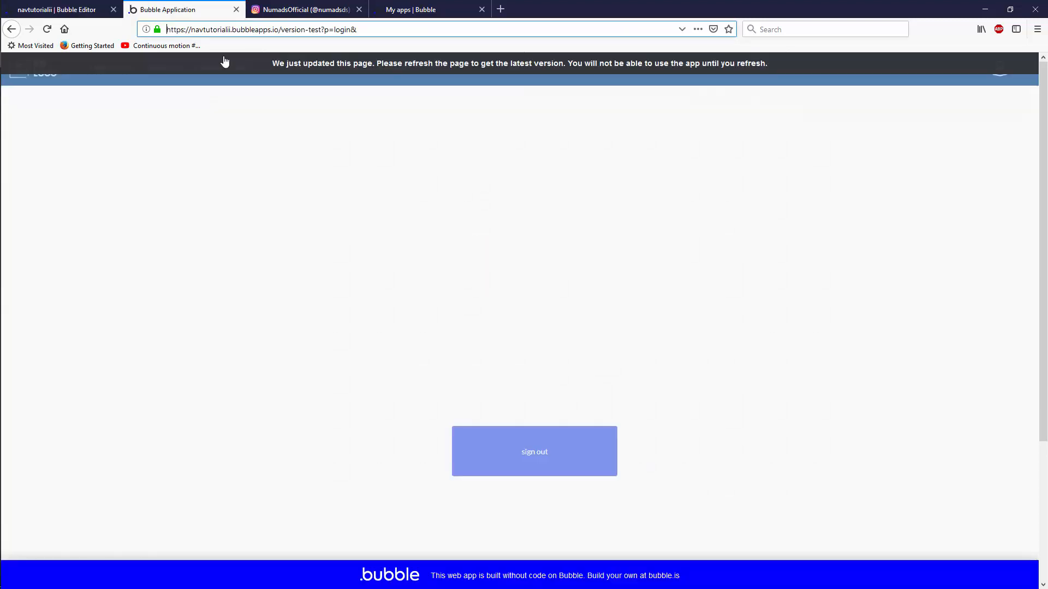
Load the pretty version-test/login address in the preview, then start editing it toward /logout
double_click(343, 30)
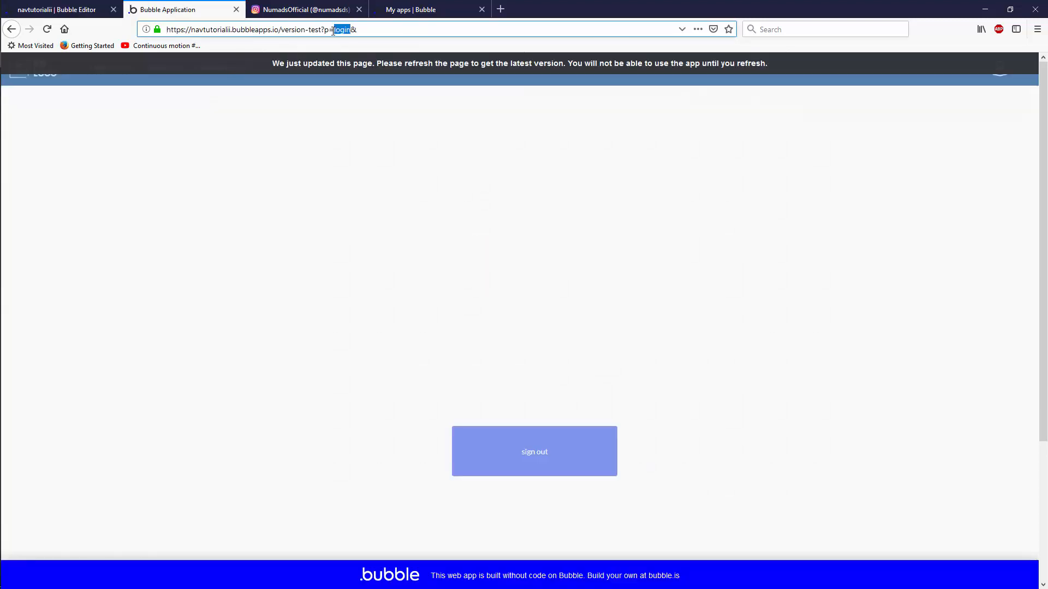
type("https://navtutorialii.bubbleapps.io/version-test/")
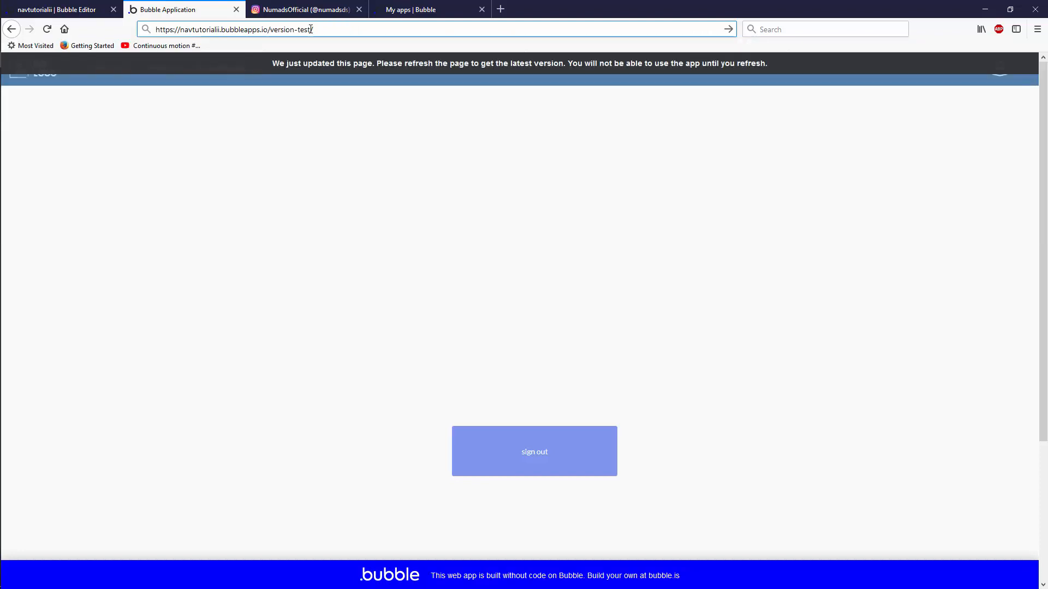
type("/login")
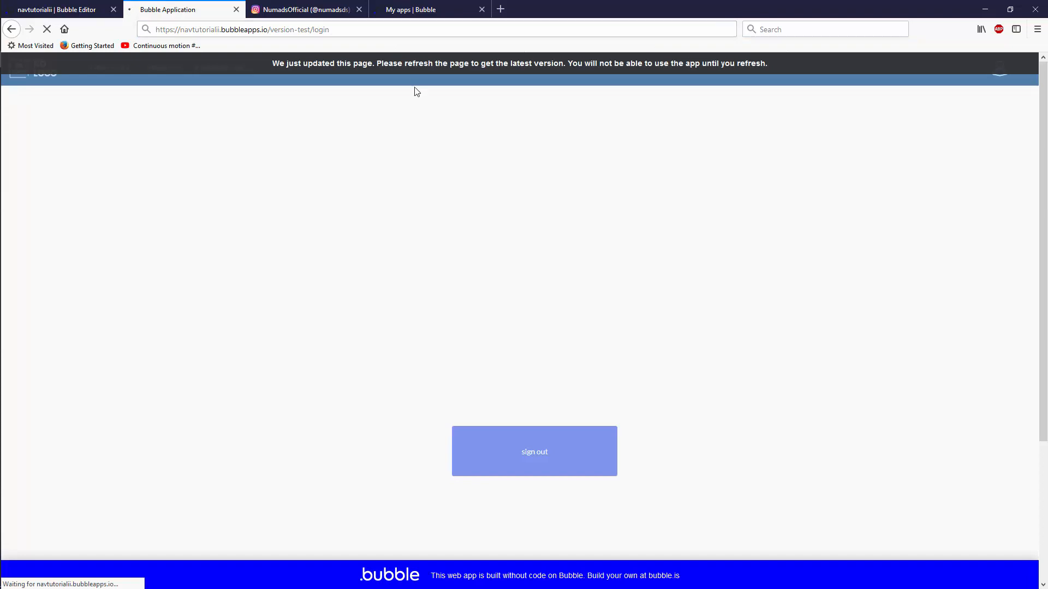
left_click(46, 29)
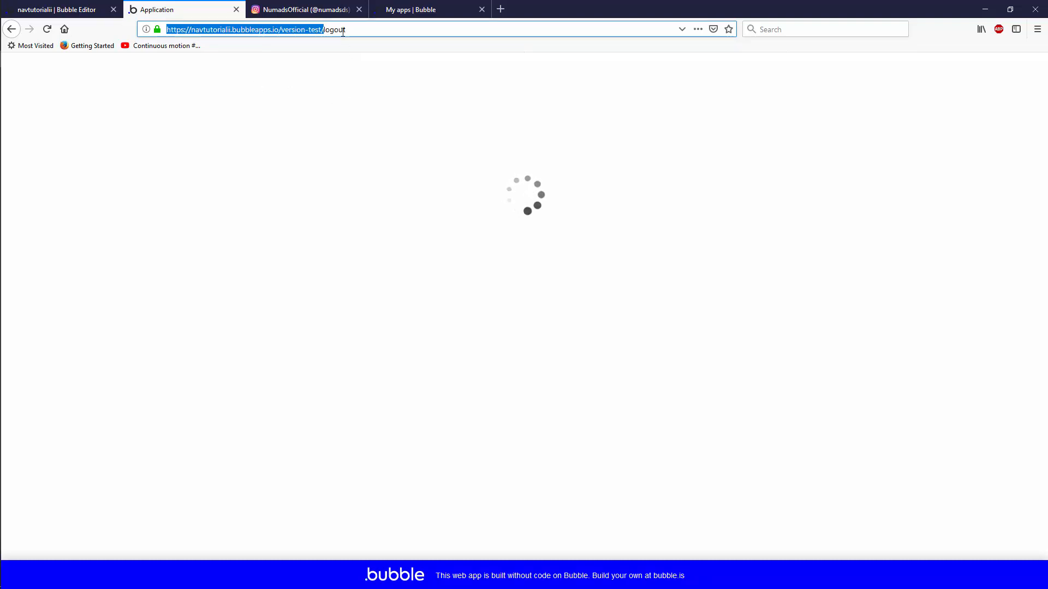
double_click(335, 29)
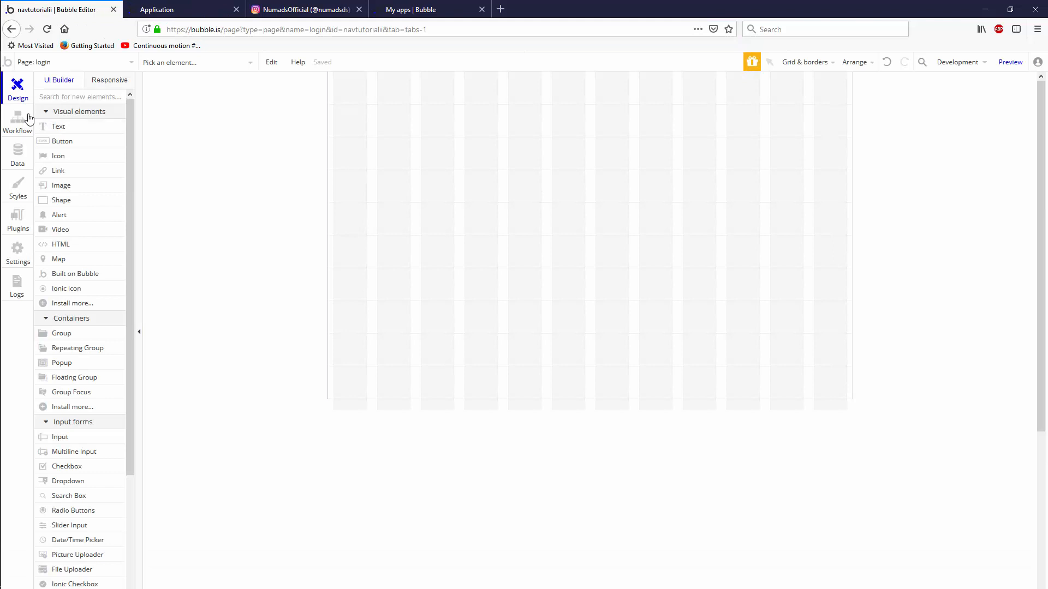
View the login page's workflows, switch to the 404 page, and confirm deleting the login page
left_click(18, 123)
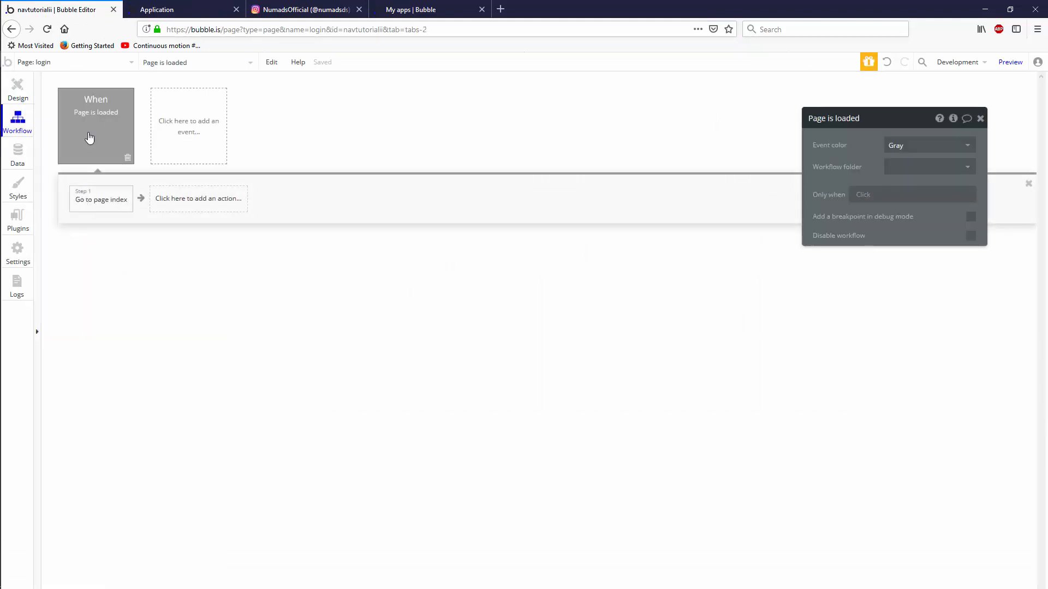
left_click(74, 62)
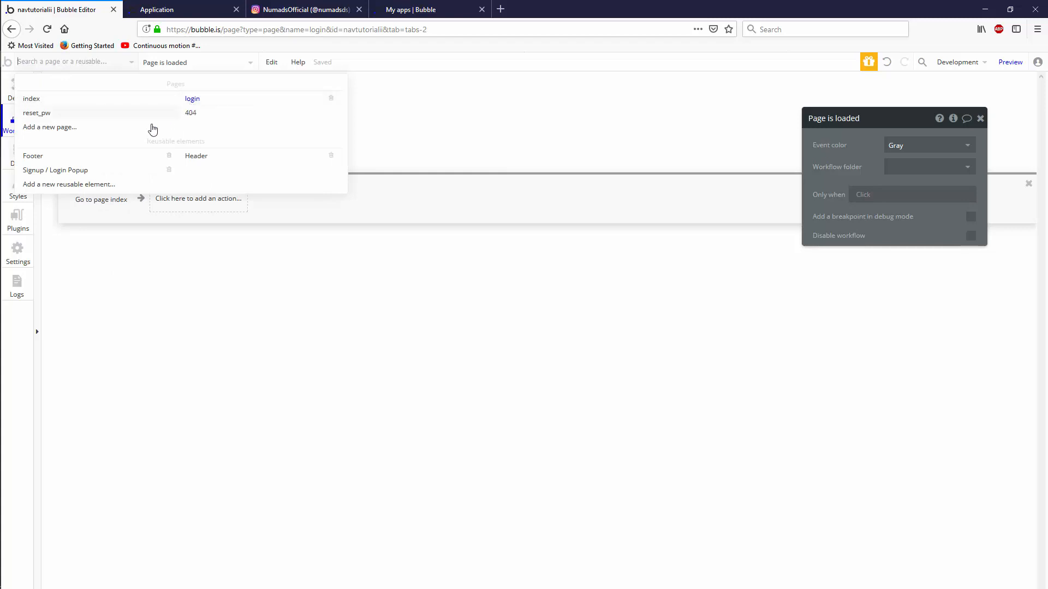
left_click(190, 113)
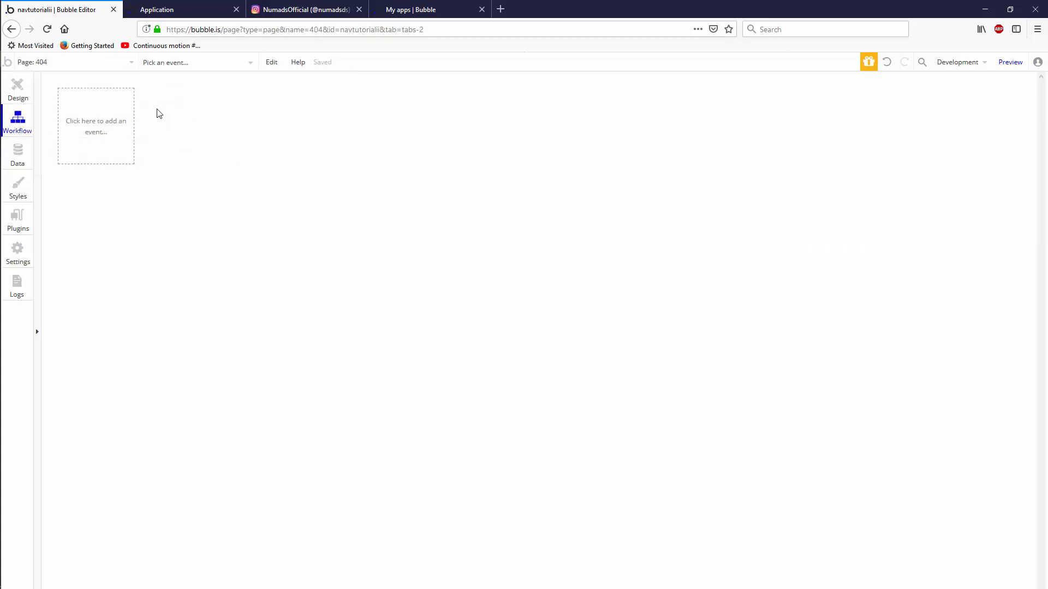
left_click(71, 62)
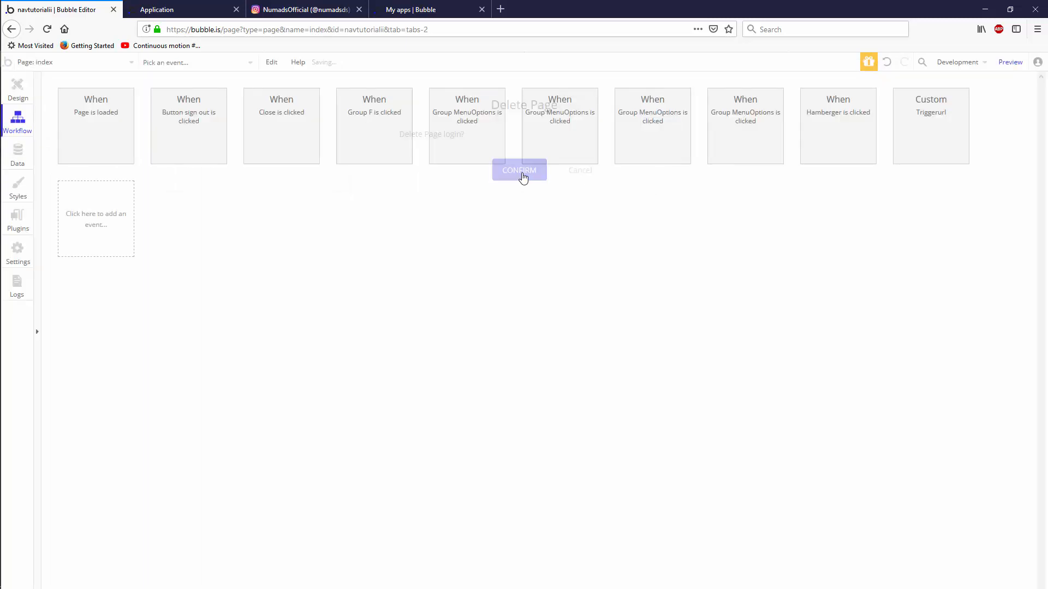
left_click(519, 169)
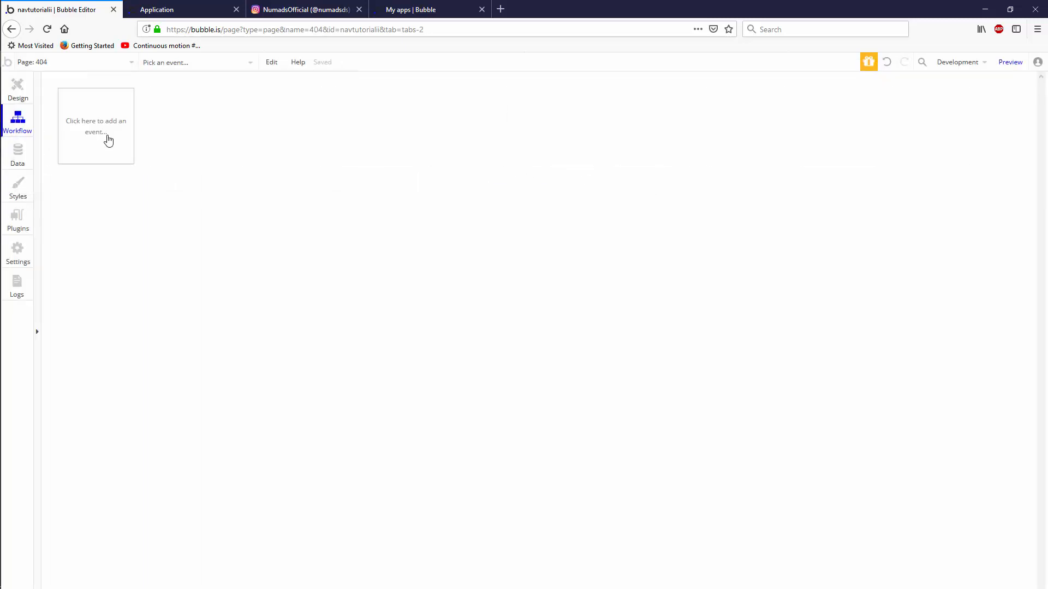
Add a Page is loaded event to the 404 page with a Set state action
left_click(96, 127)
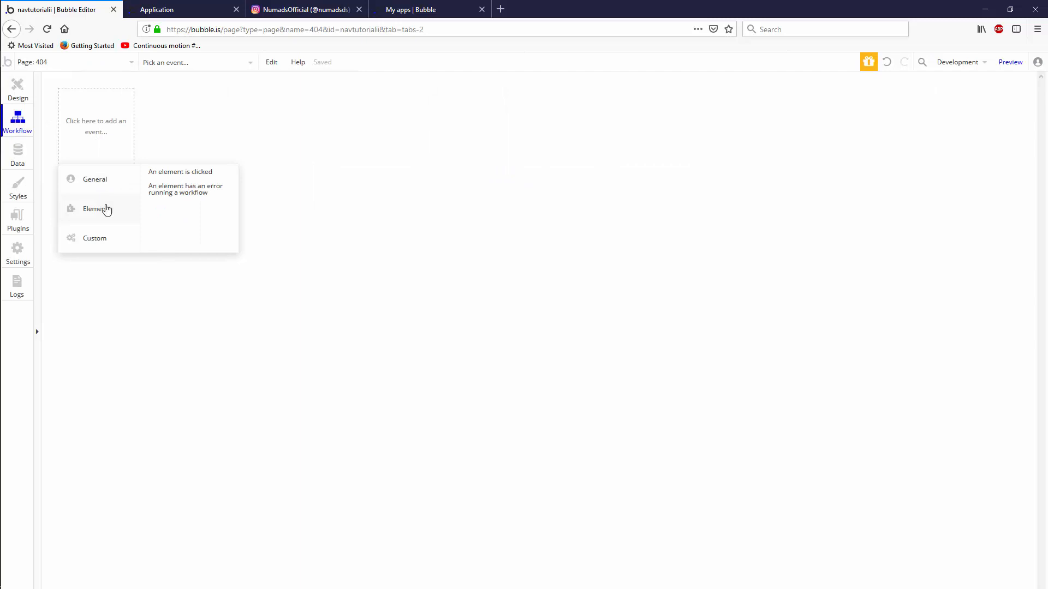
left_click(94, 179)
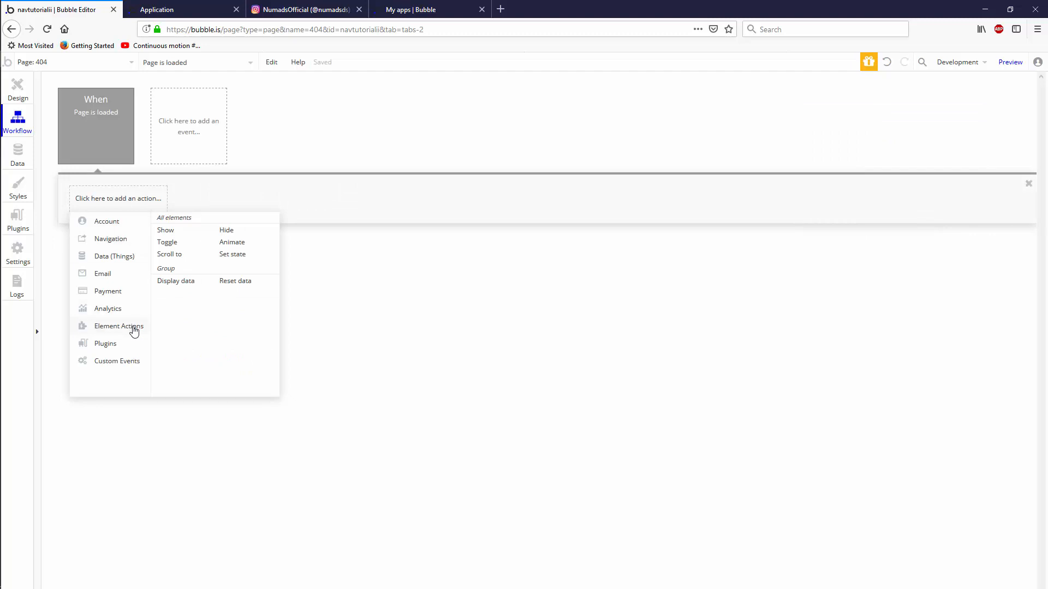
mouse_move(169, 316)
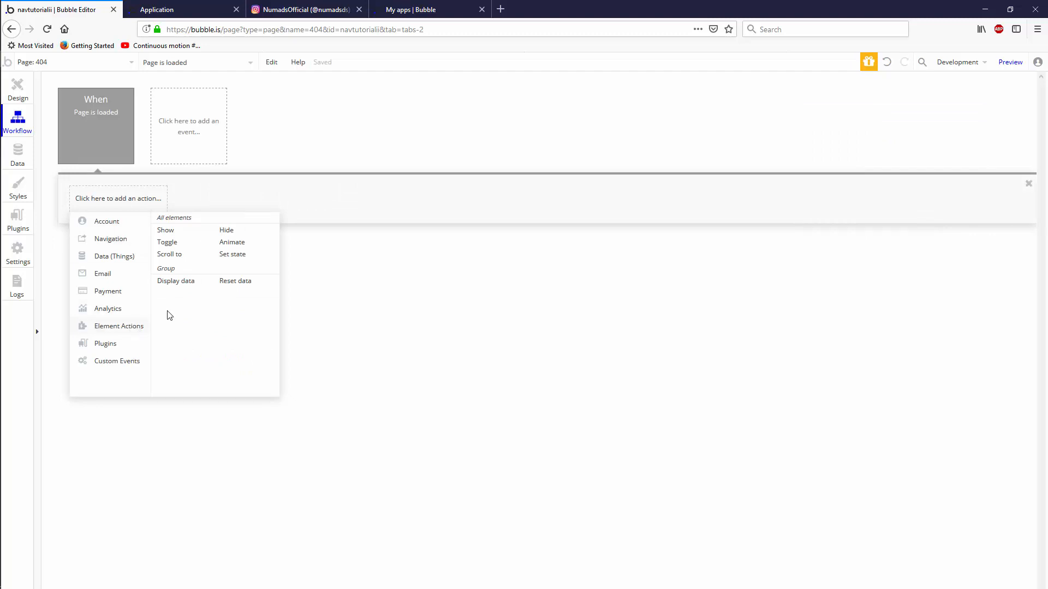
left_click(231, 255)
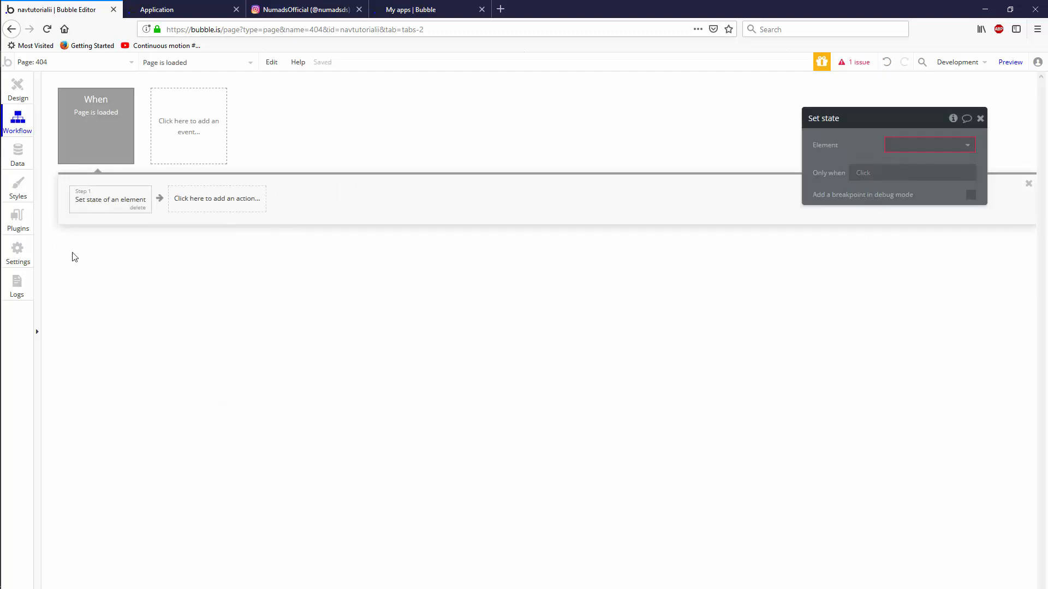
Choose the 404 page as the element whose custom state gets set
left_click(17, 155)
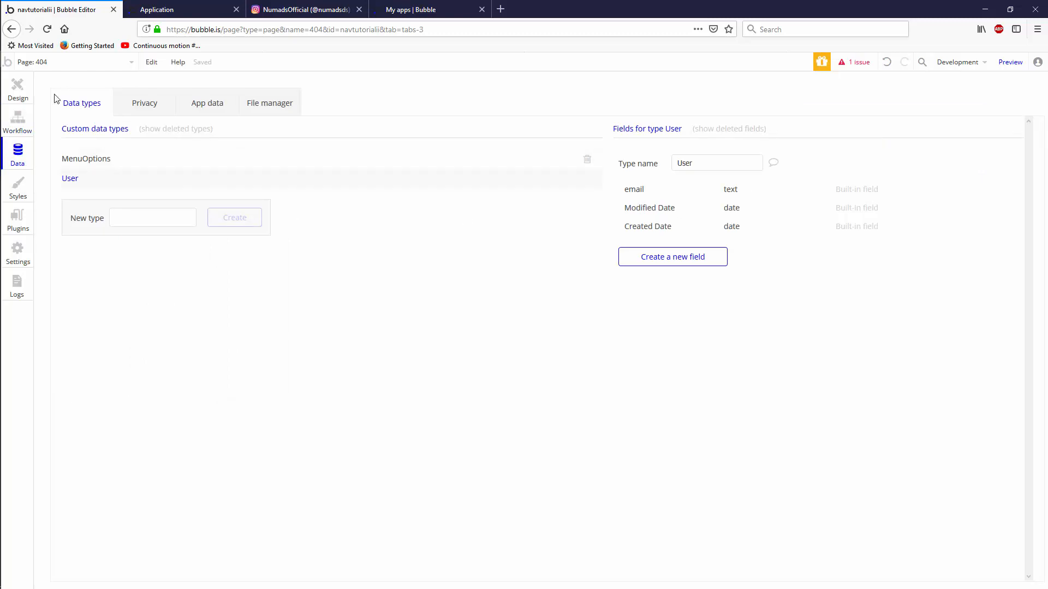
left_click(17, 118)
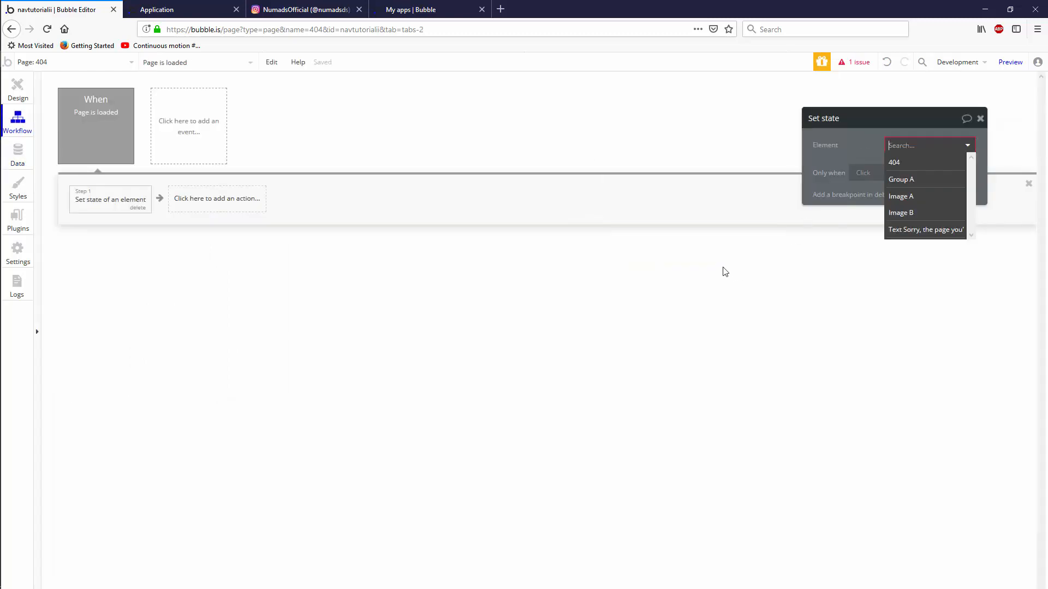
mouse_move(721, 270)
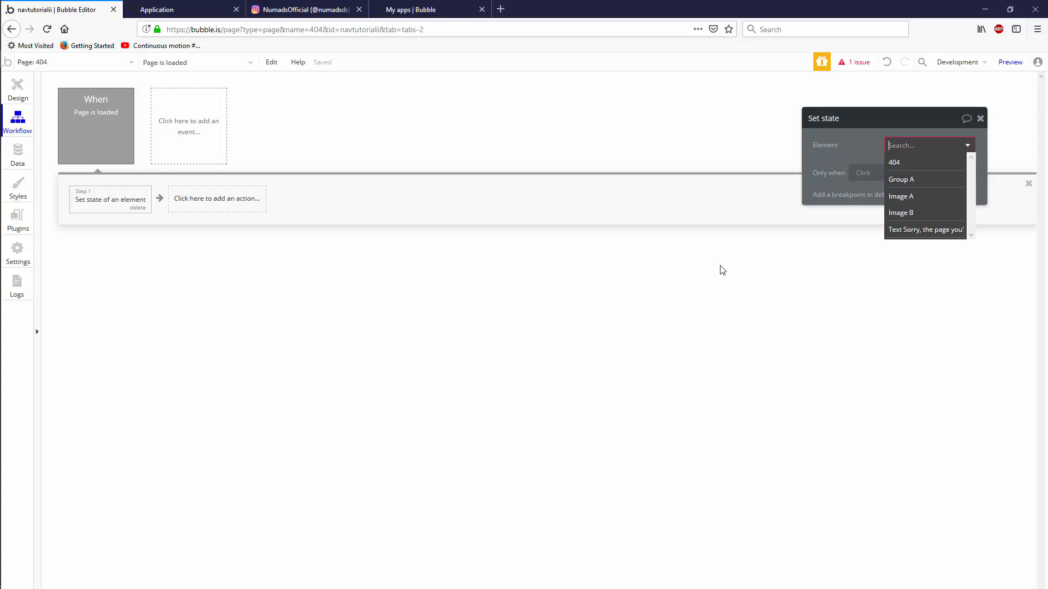
mouse_move(661, 263)
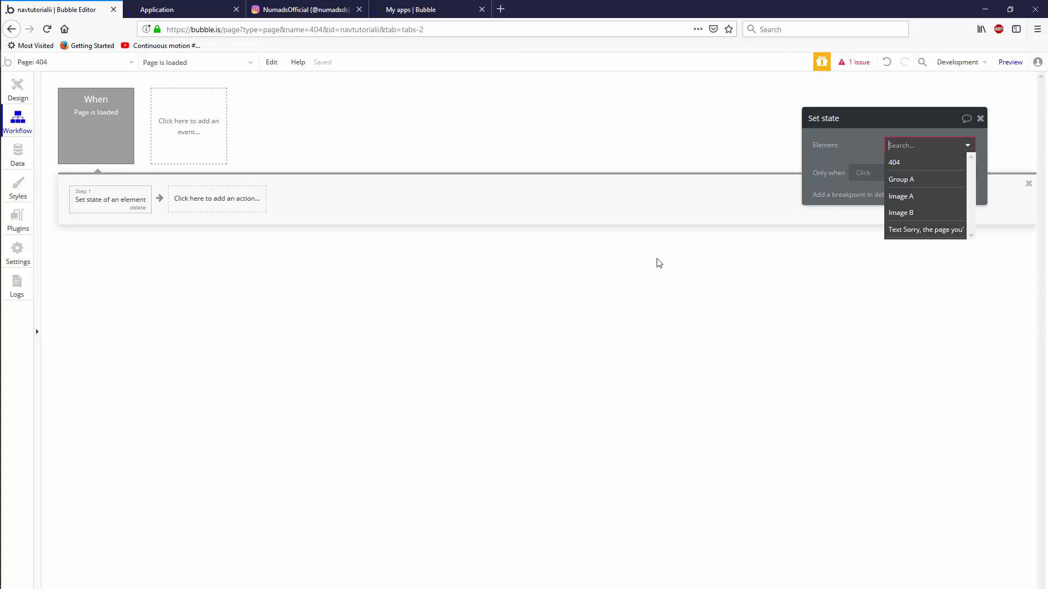
mouse_move(229, 196)
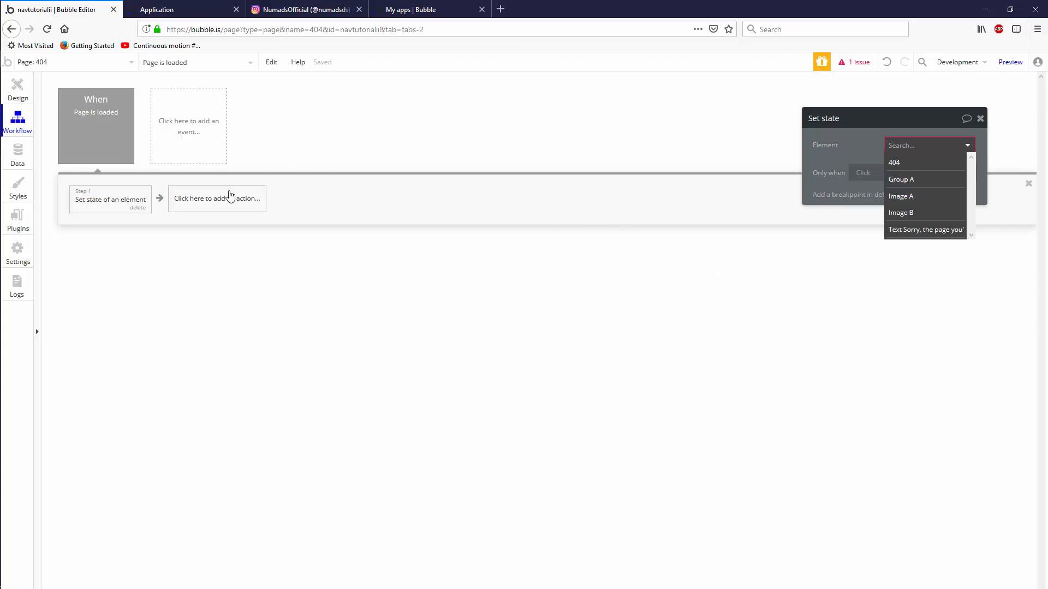
left_click(18, 152)
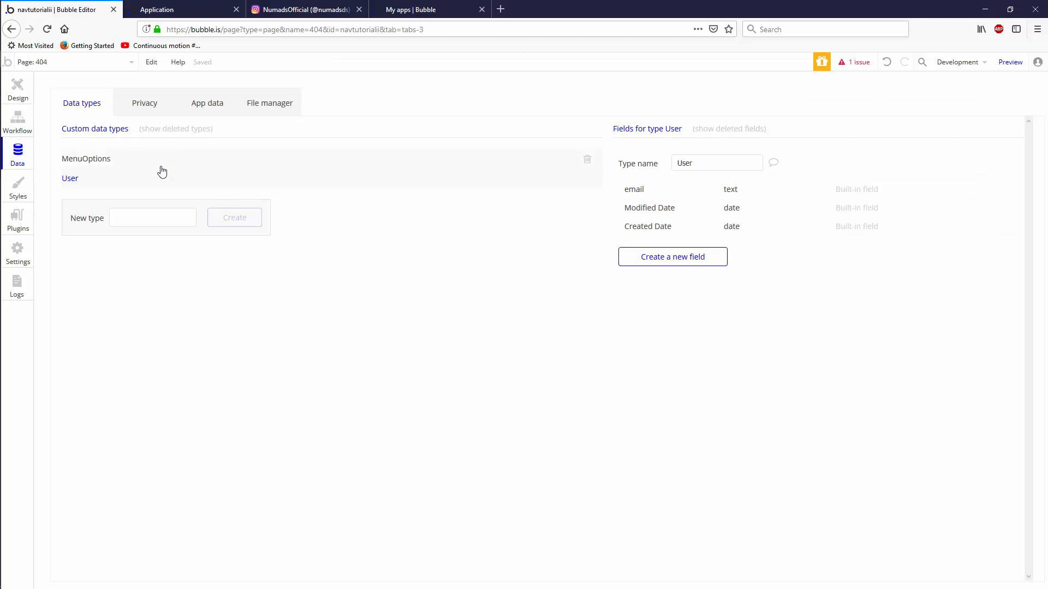
left_click(17, 88)
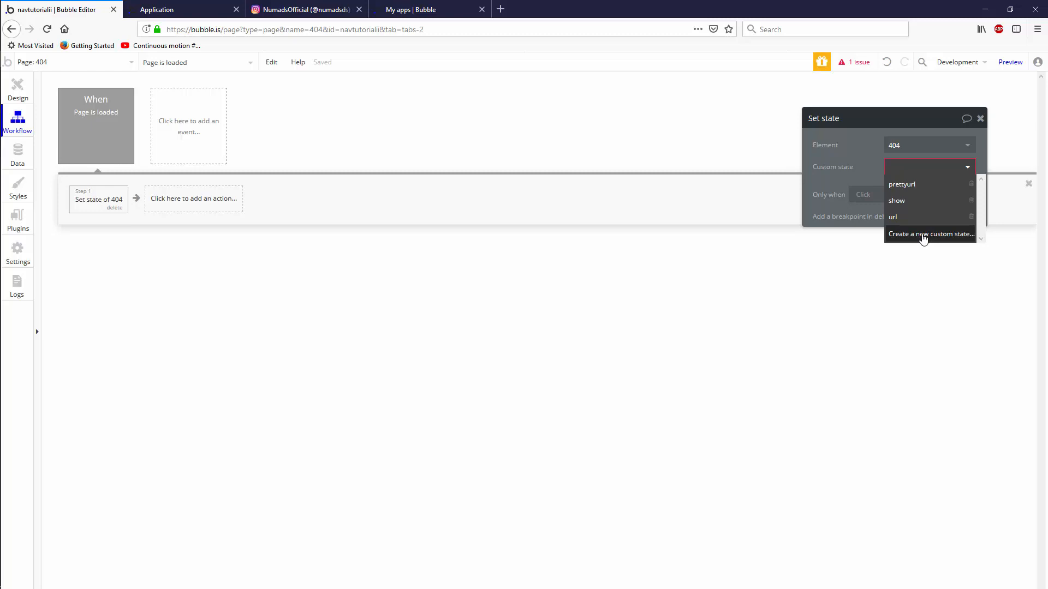
Abandon creating a new 'prettu' state and select the existing prettyurl custom state instead
left_click(930, 233)
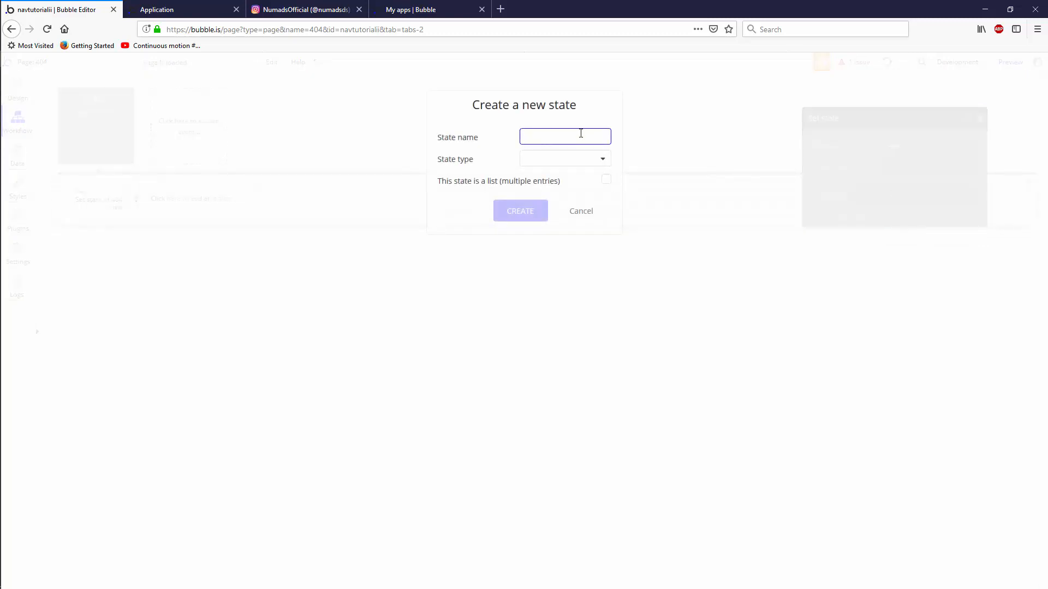
type("prettu")
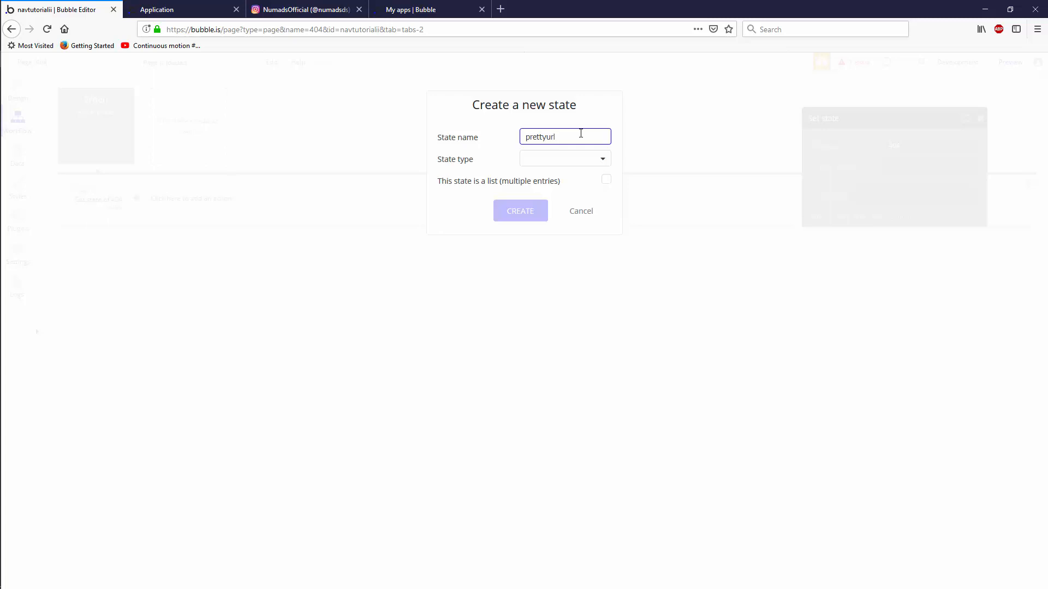
left_click(564, 158)
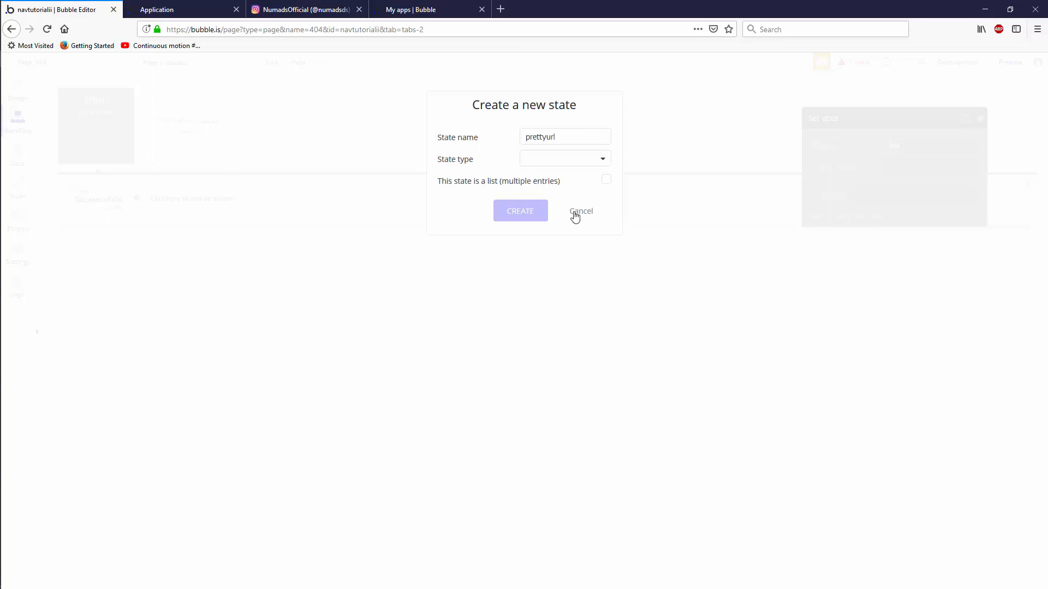
left_click(581, 211)
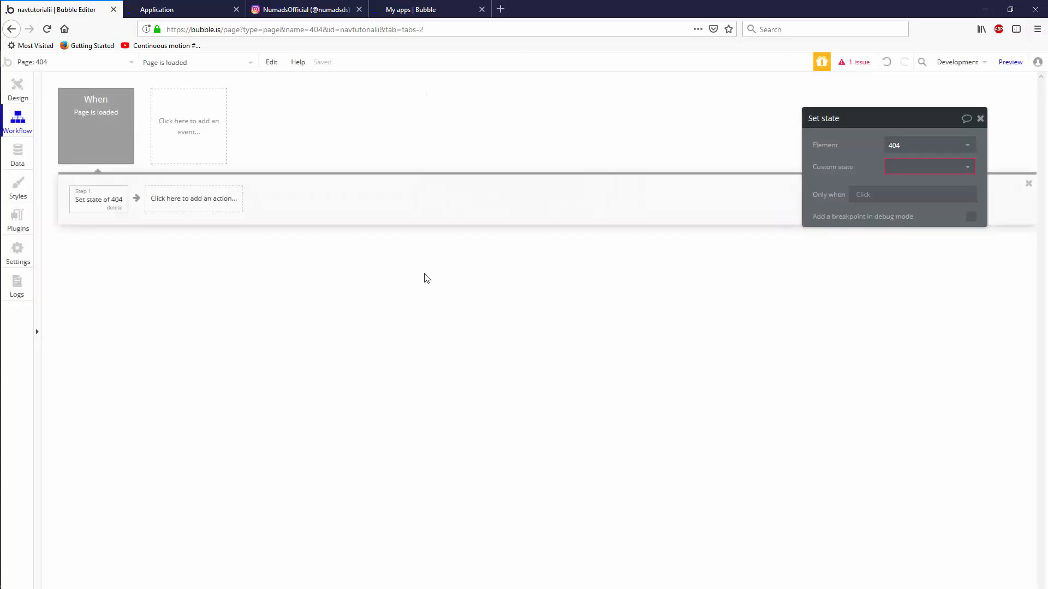
left_click(929, 167)
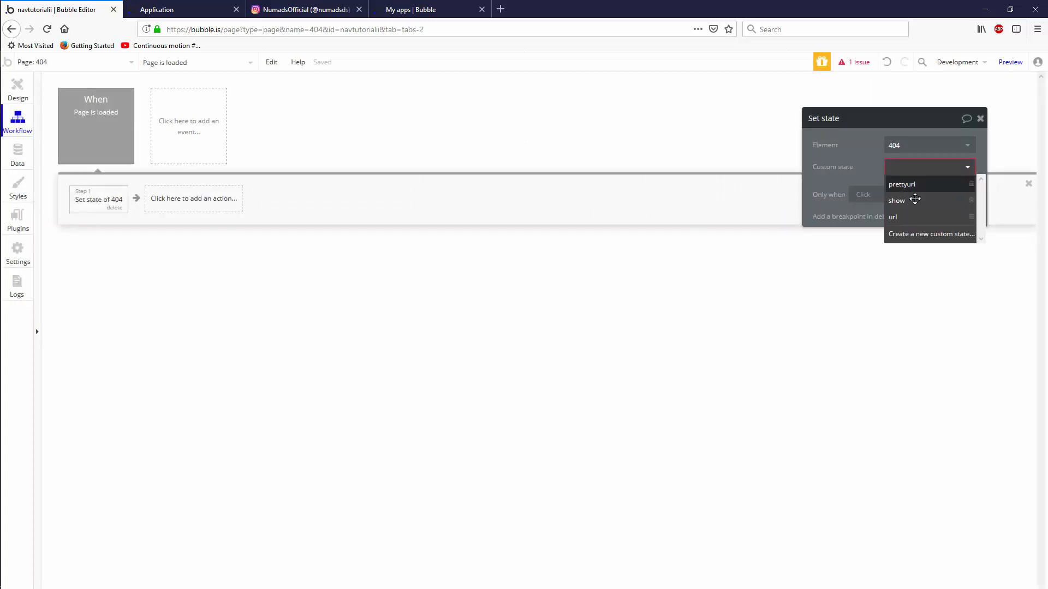
left_click(902, 183)
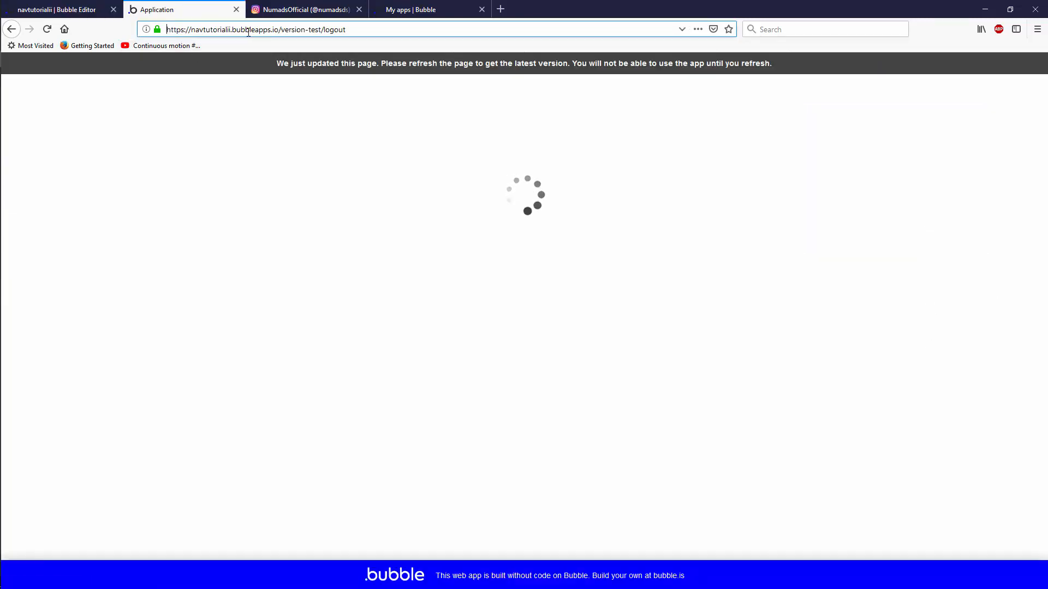
Set the prettyurl state's value to This url with :find & replace applied
double_click(249, 29)
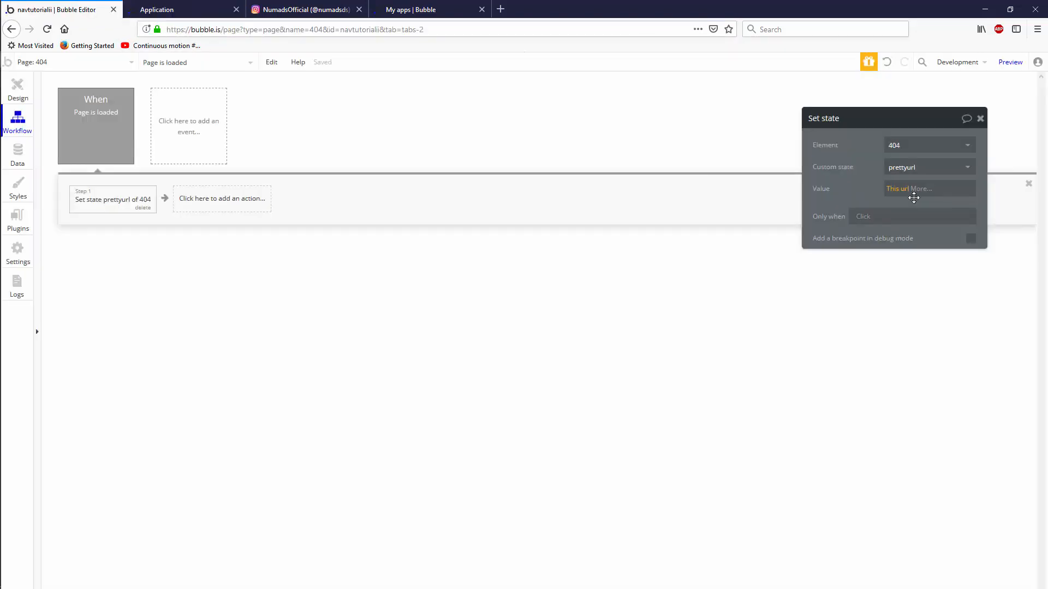
left_click(924, 188)
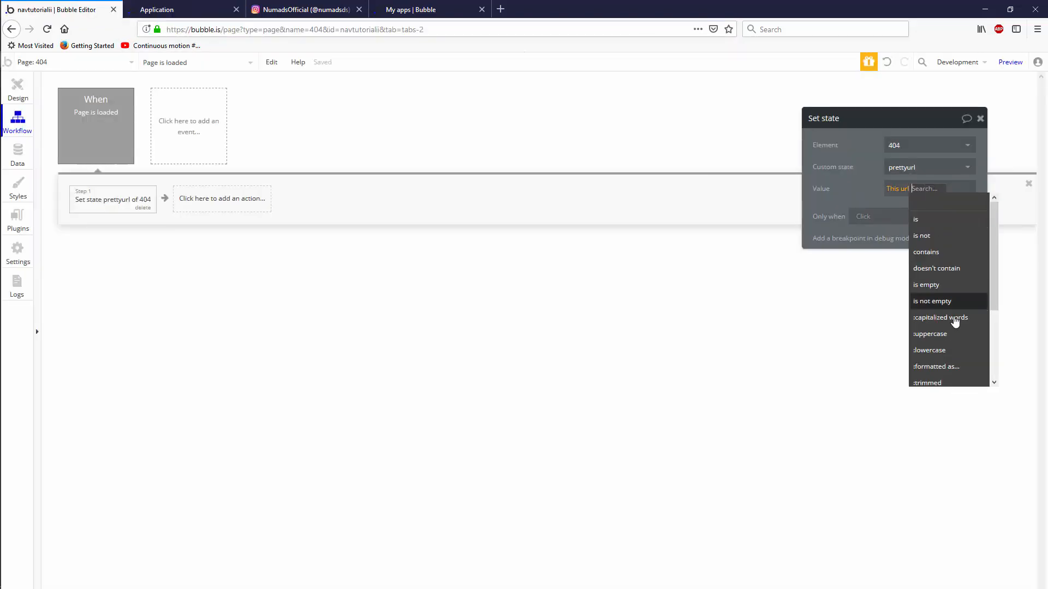
scroll("down", 3)
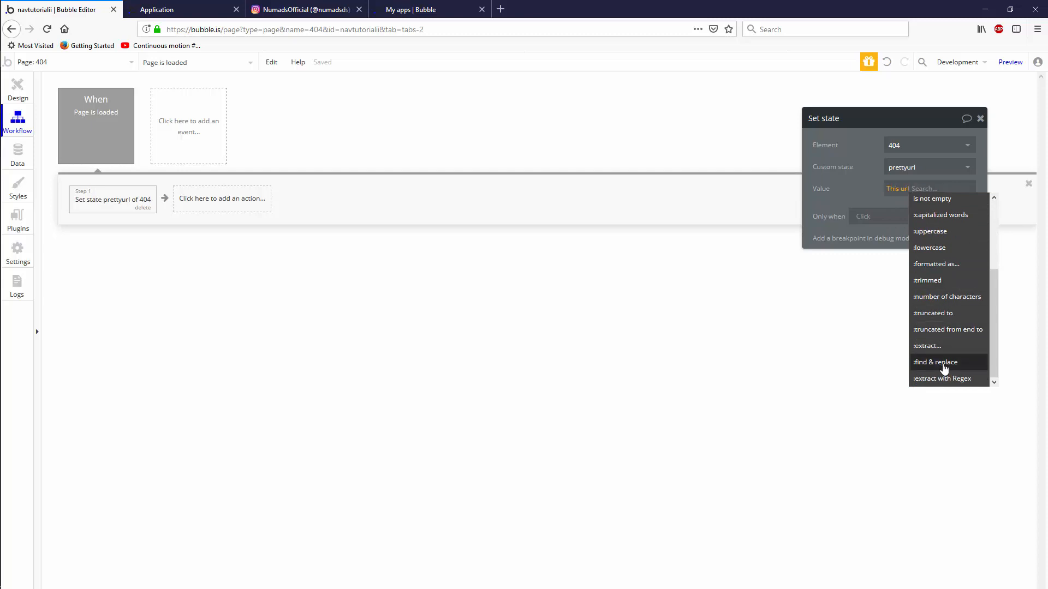
left_click(936, 361)
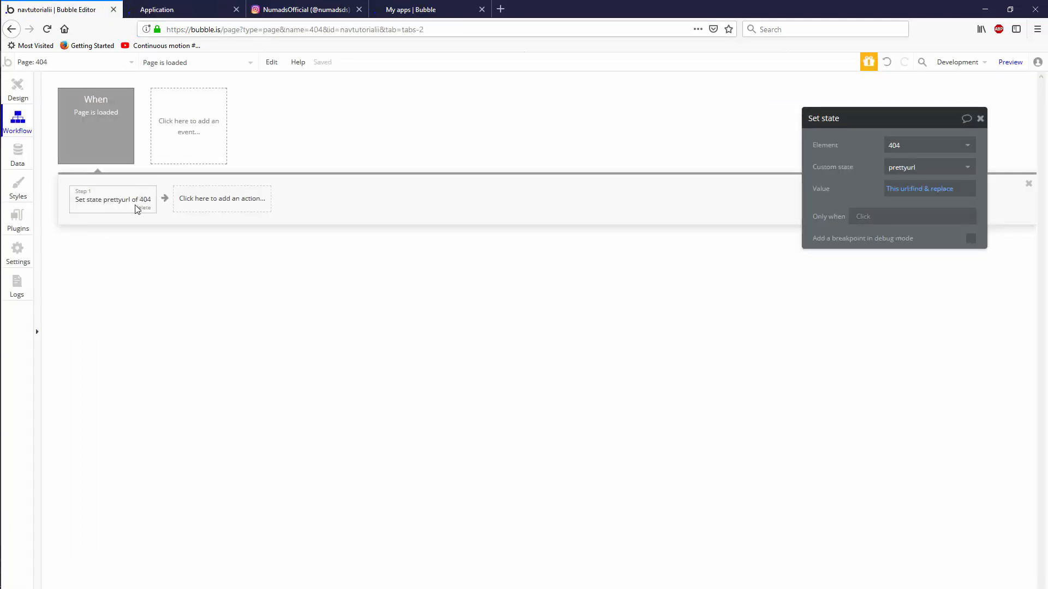
mouse_move(55, 181)
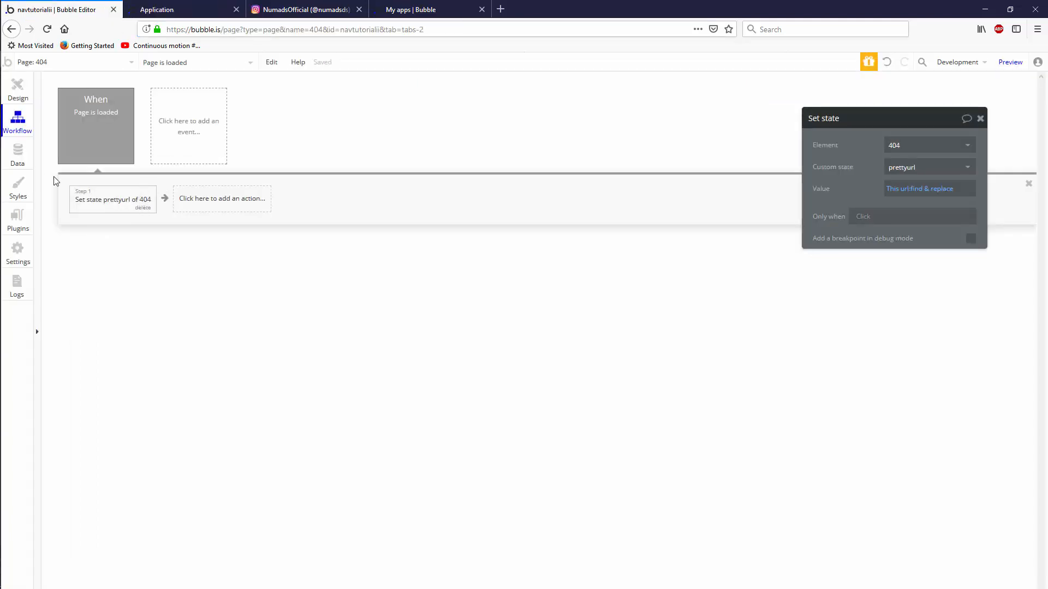
left_click(17, 155)
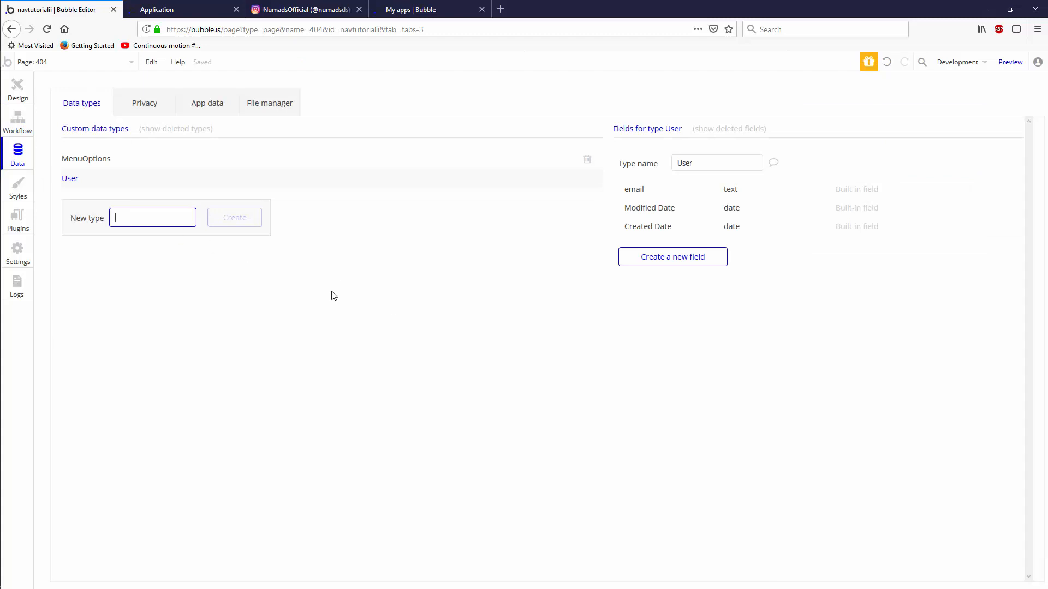
Create the data type 'prettyurl' with a text-type field called name
type("prettyui")
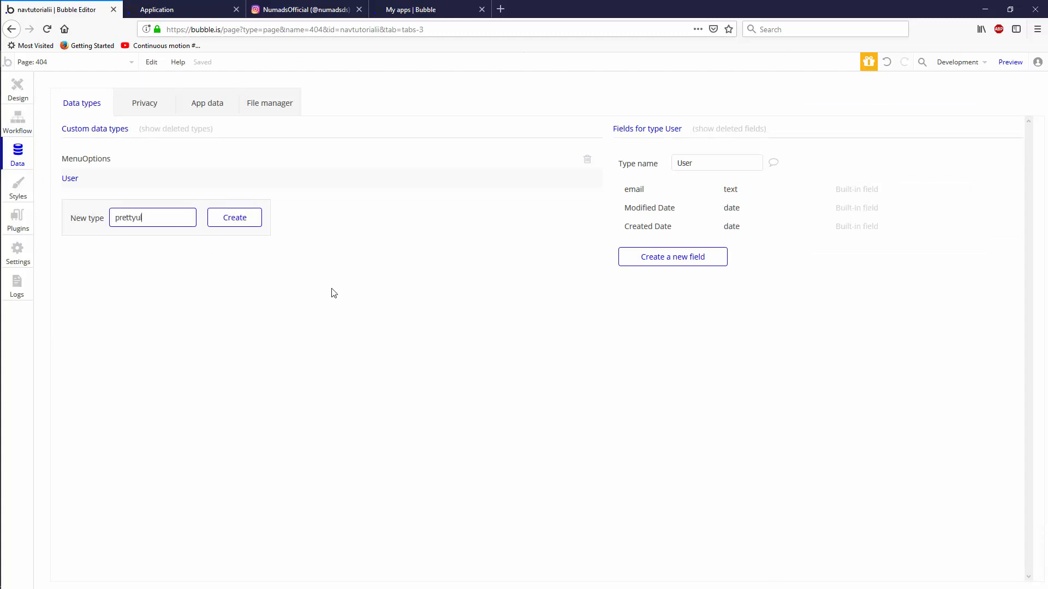
left_click(234, 217)
type("na")
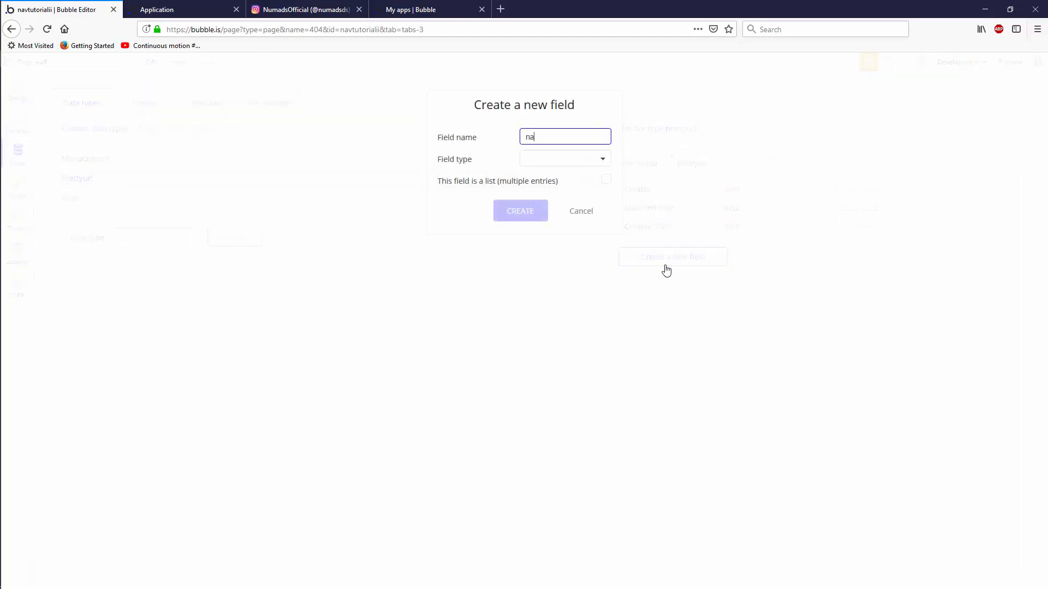
left_click(565, 158)
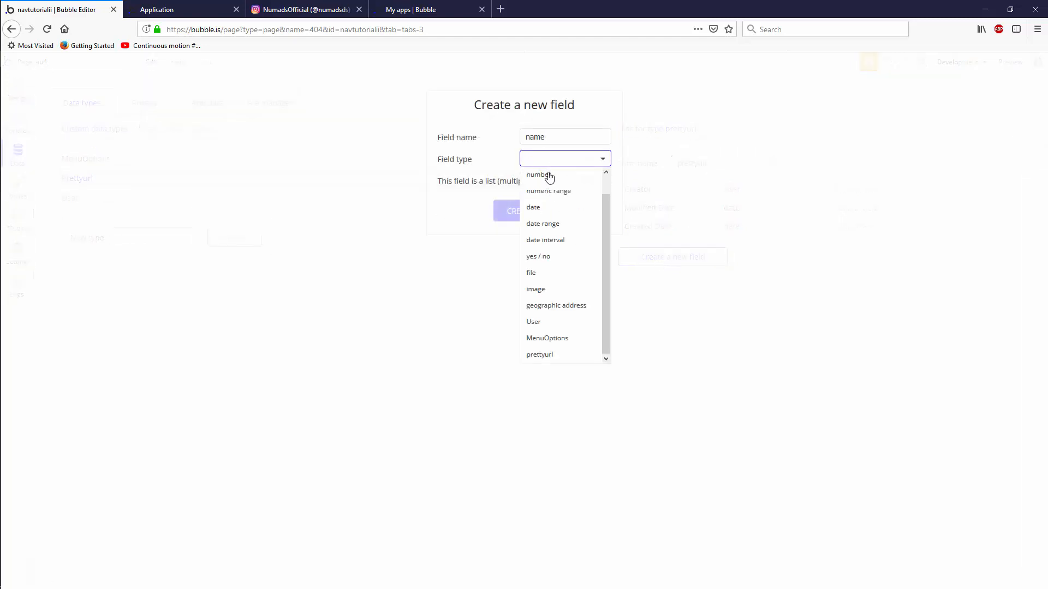
mouse_move(563, 196)
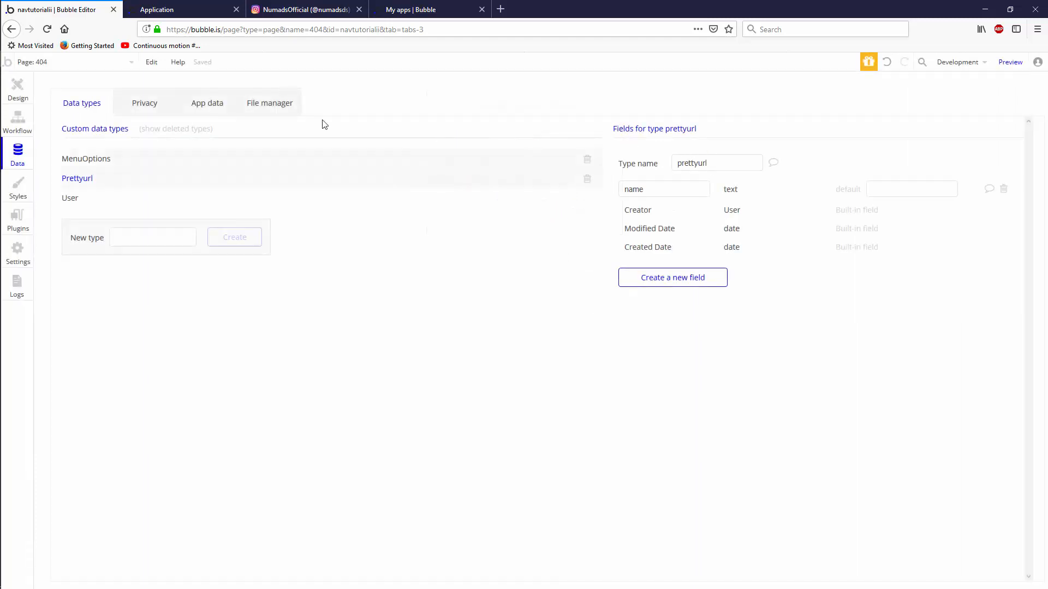
left_click(207, 103)
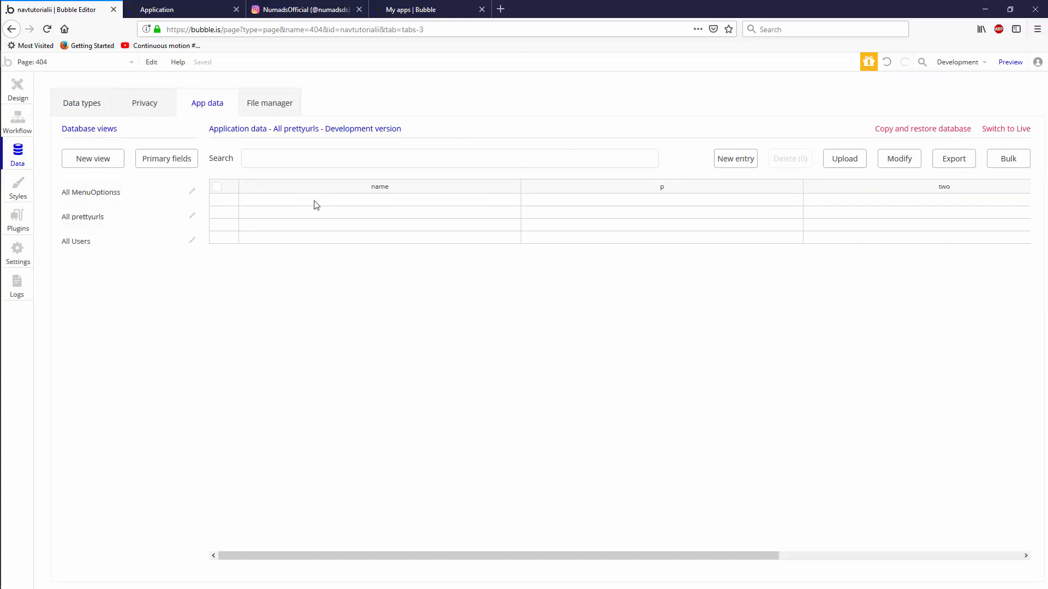
Add two entries under All prettyurls, named 'login' and 'username'
left_click(83, 216)
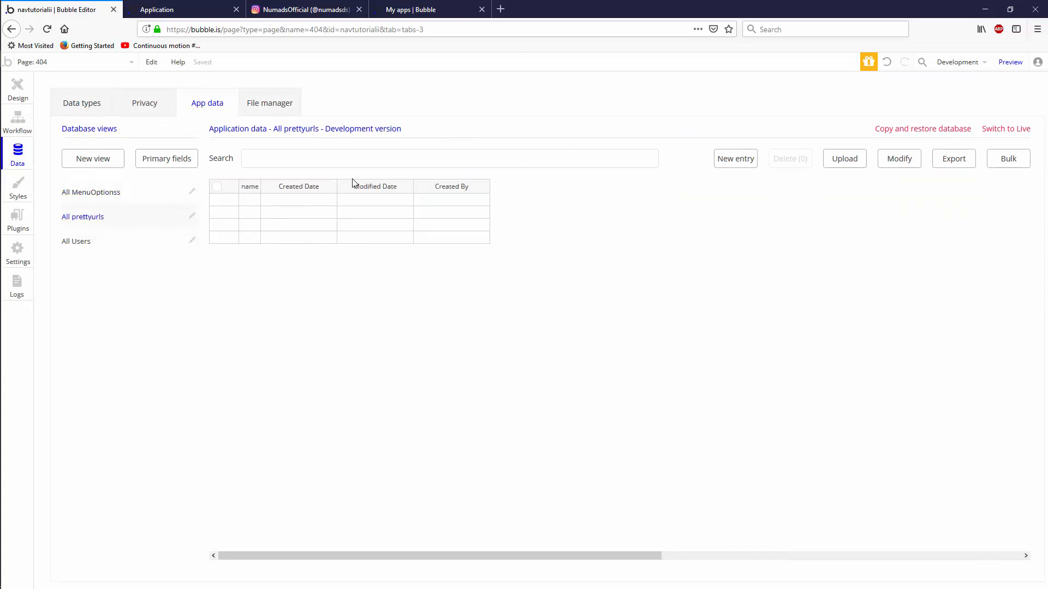
left_click(735, 159)
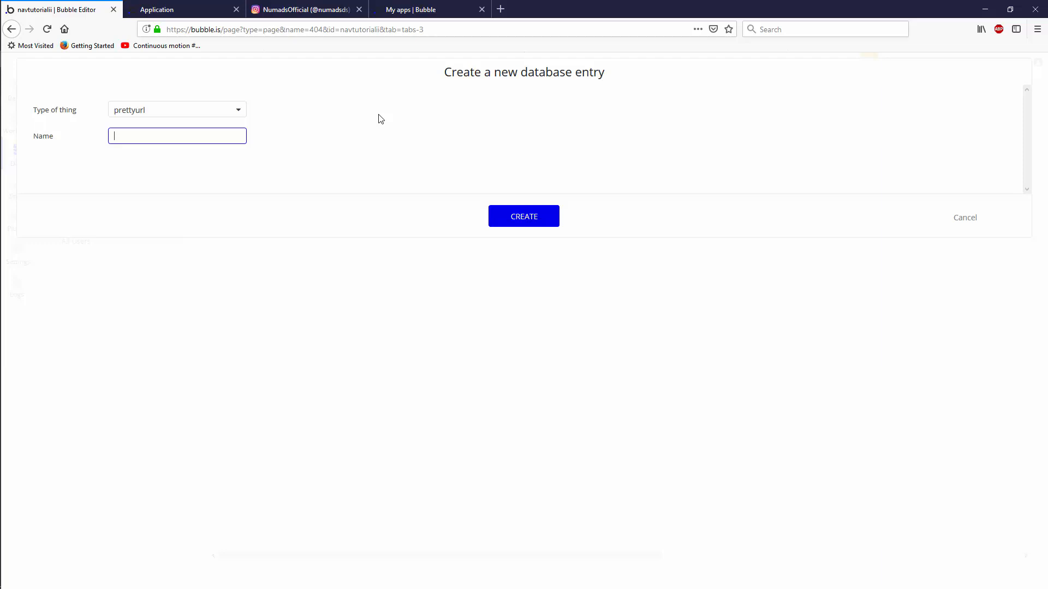
type("login")
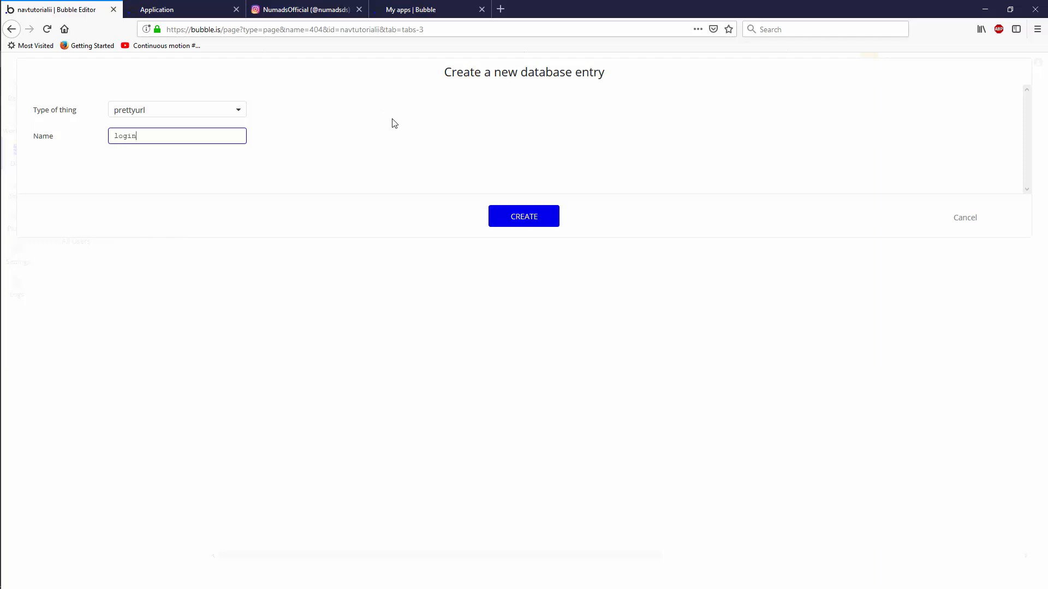
left_click(524, 216)
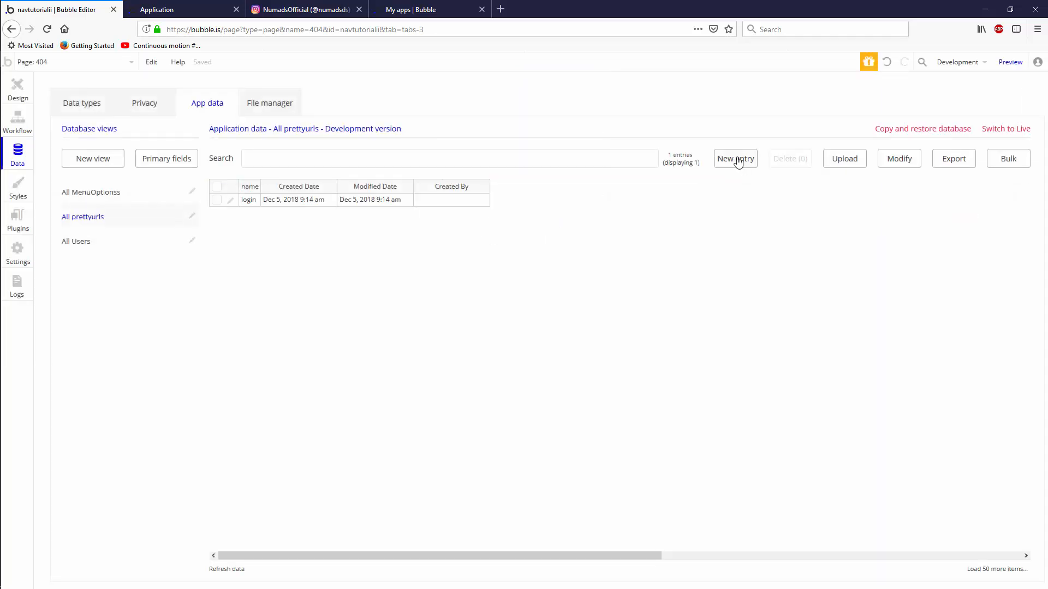
left_click(735, 158)
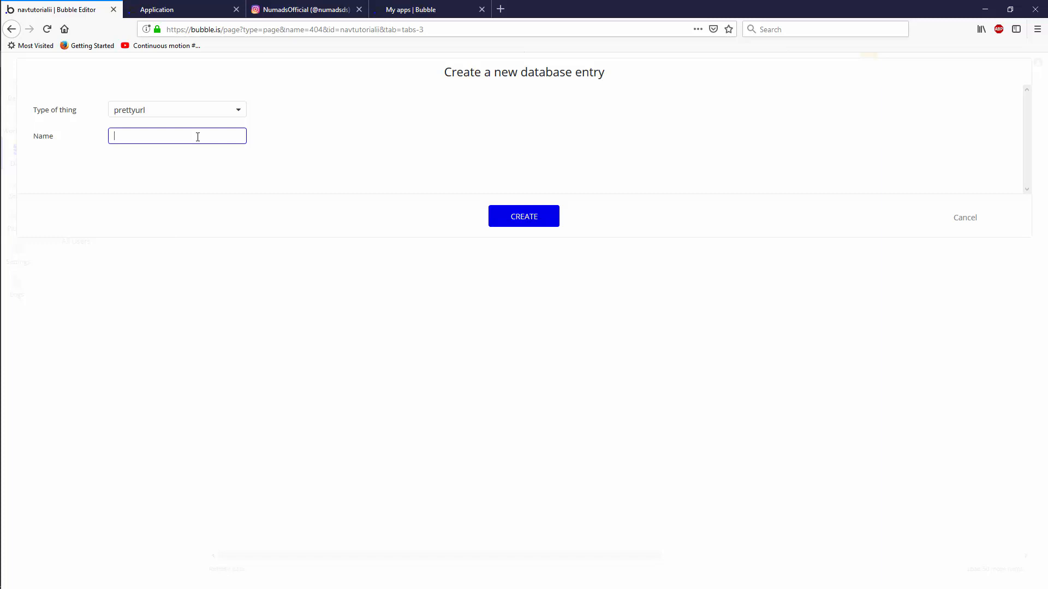
type("username")
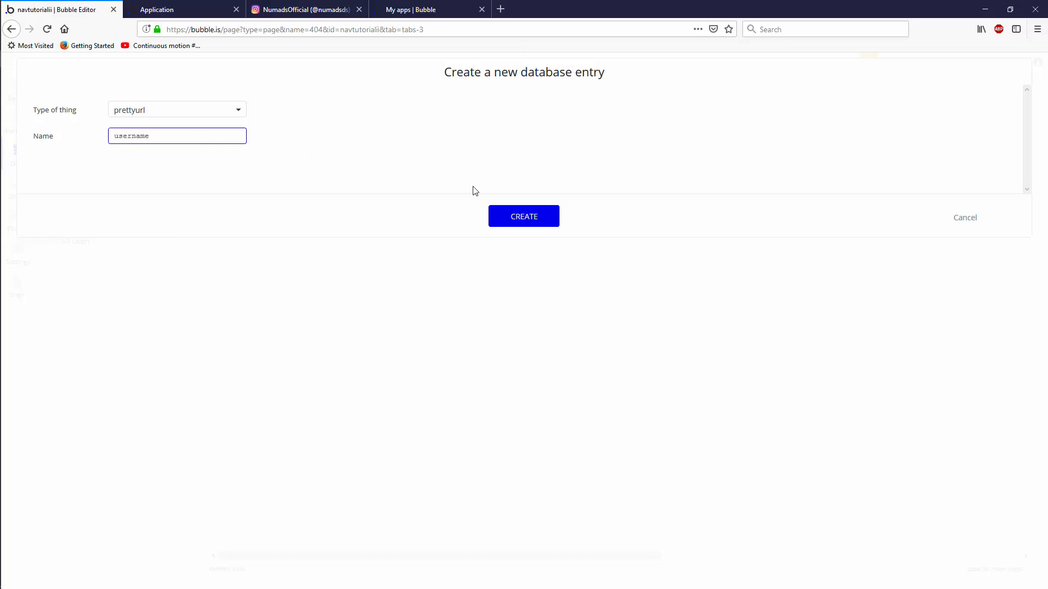
left_click(524, 217)
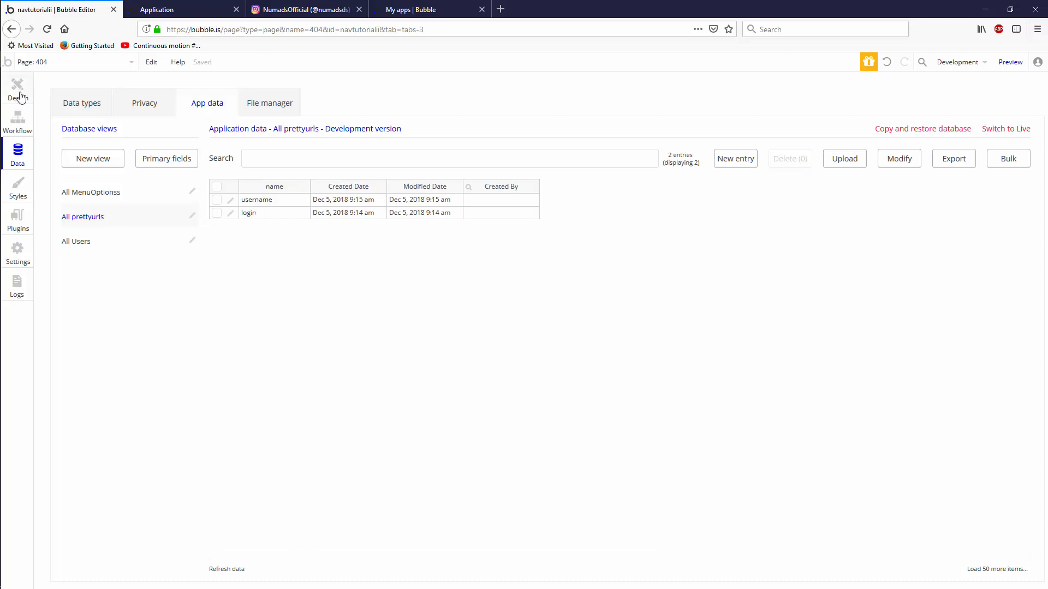
Add a Navigation > Go to page action as step 2 of the 404 page-load workflow
left_click(17, 120)
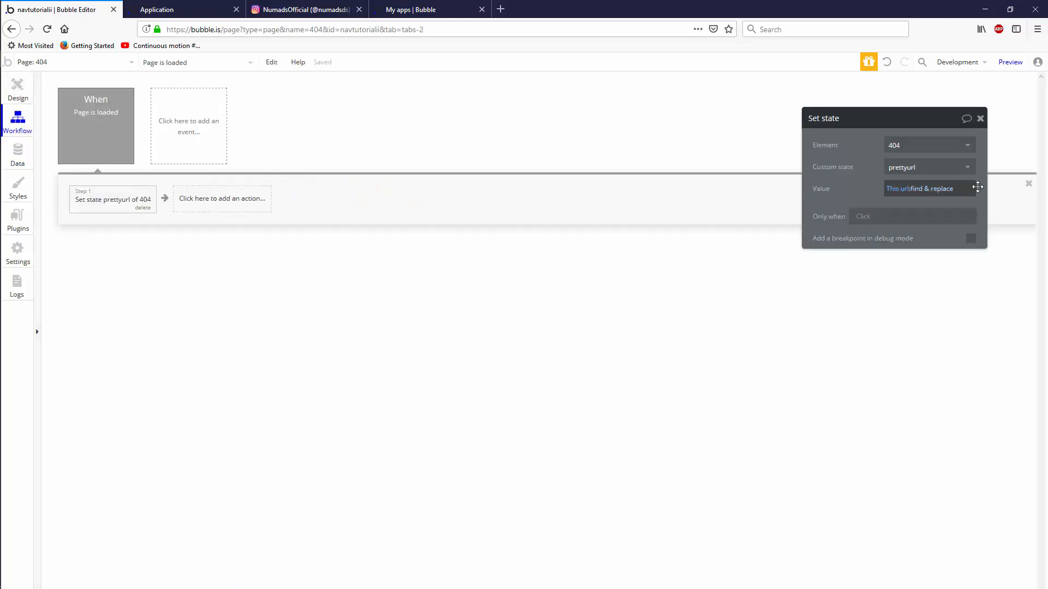
left_click(223, 198)
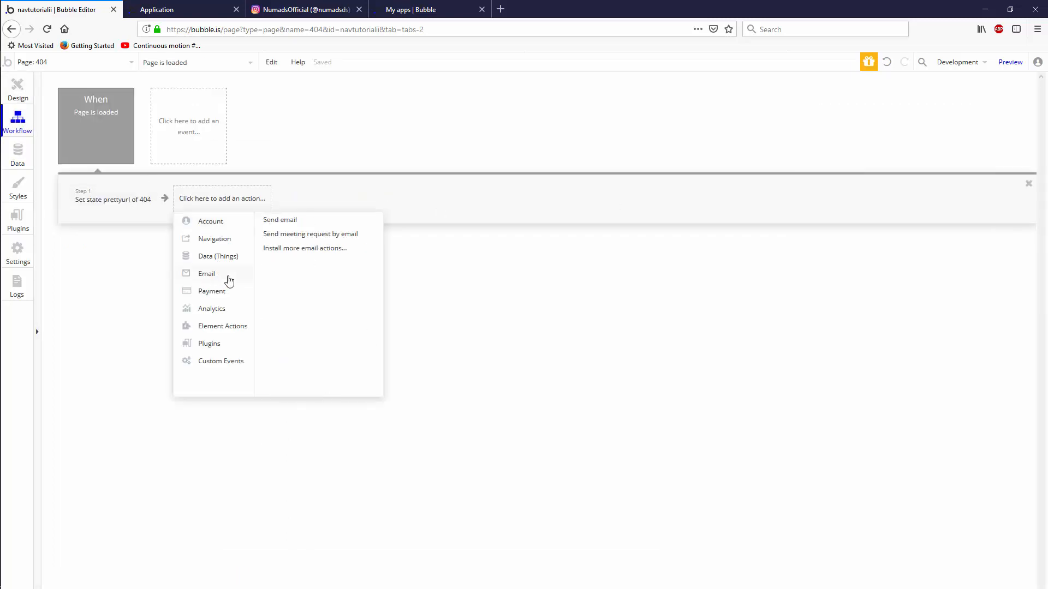
left_click(223, 326)
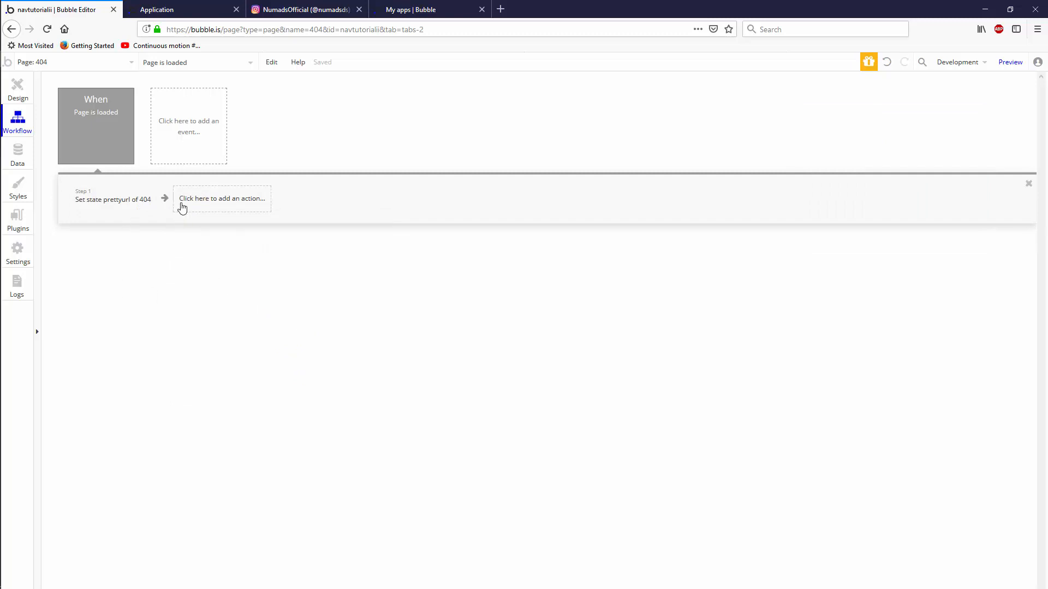
left_click(222, 199)
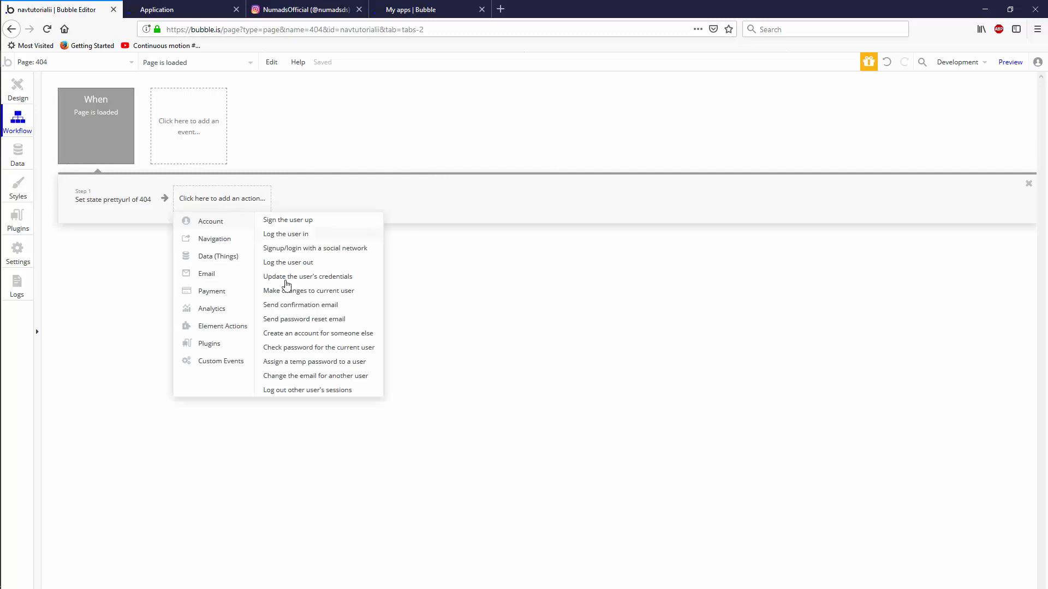
left_click(214, 238)
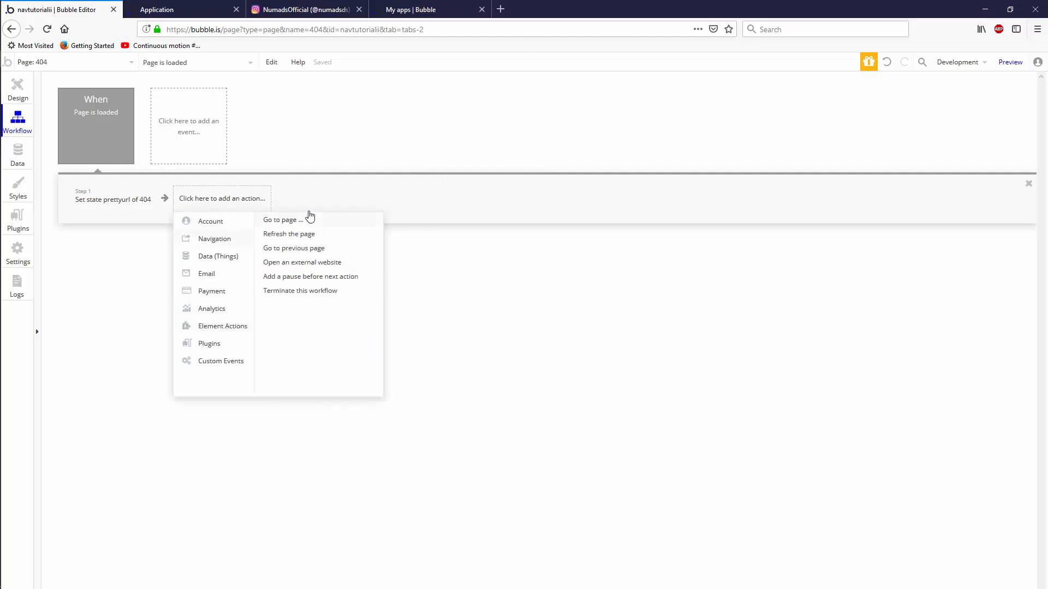
left_click(281, 219)
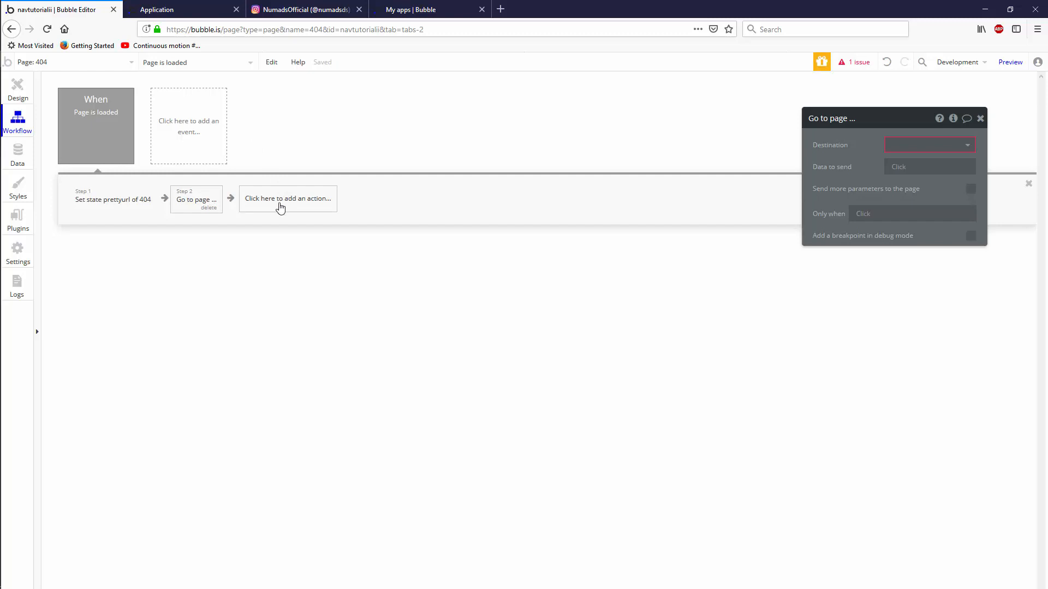
mouse_move(210, 210)
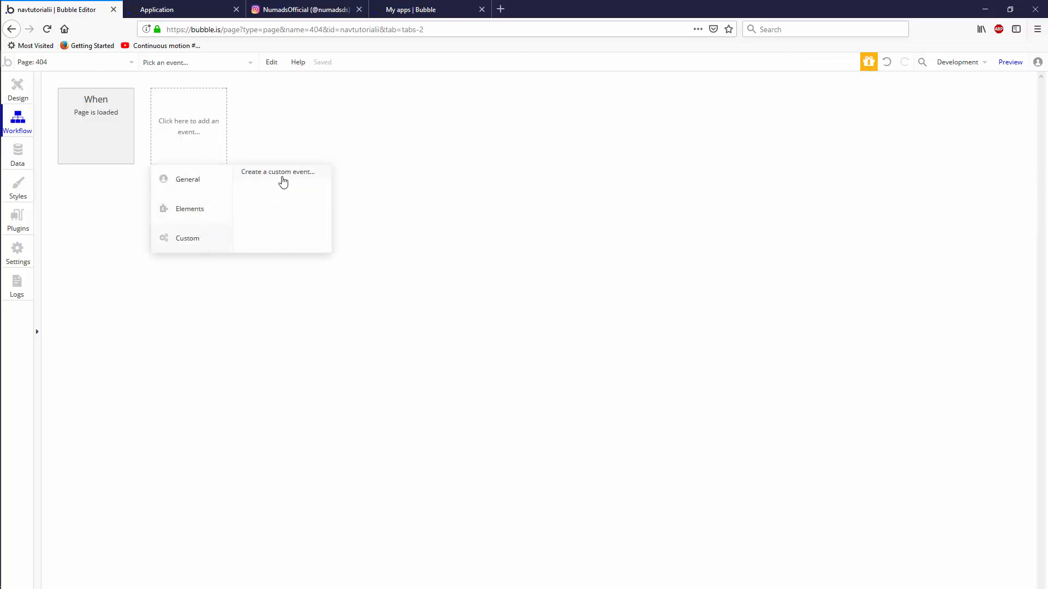
Create a custom event named HAZurl and give it an action
left_click(279, 171)
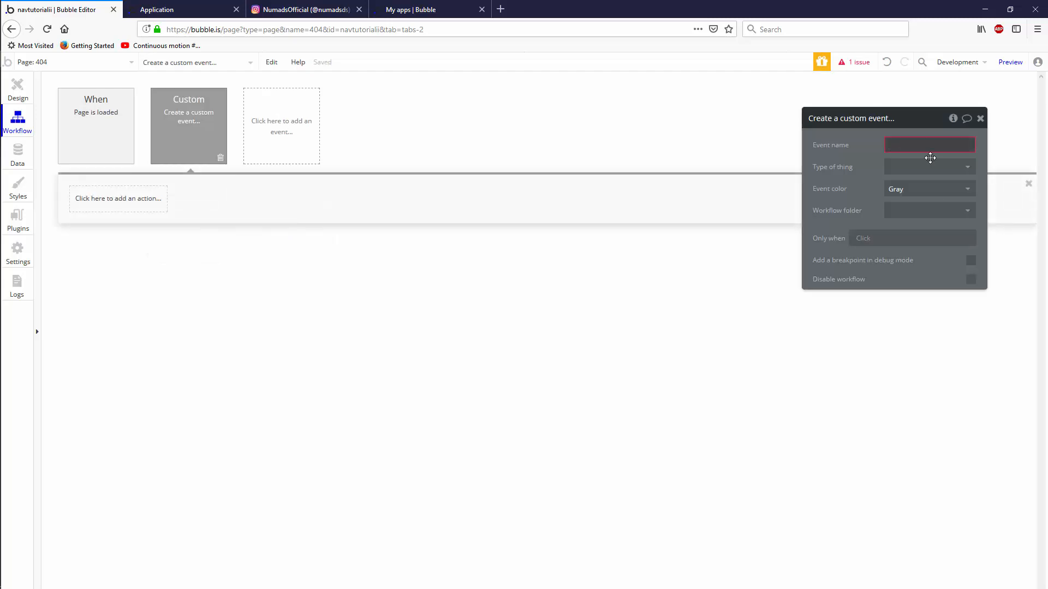
type("HAZurl")
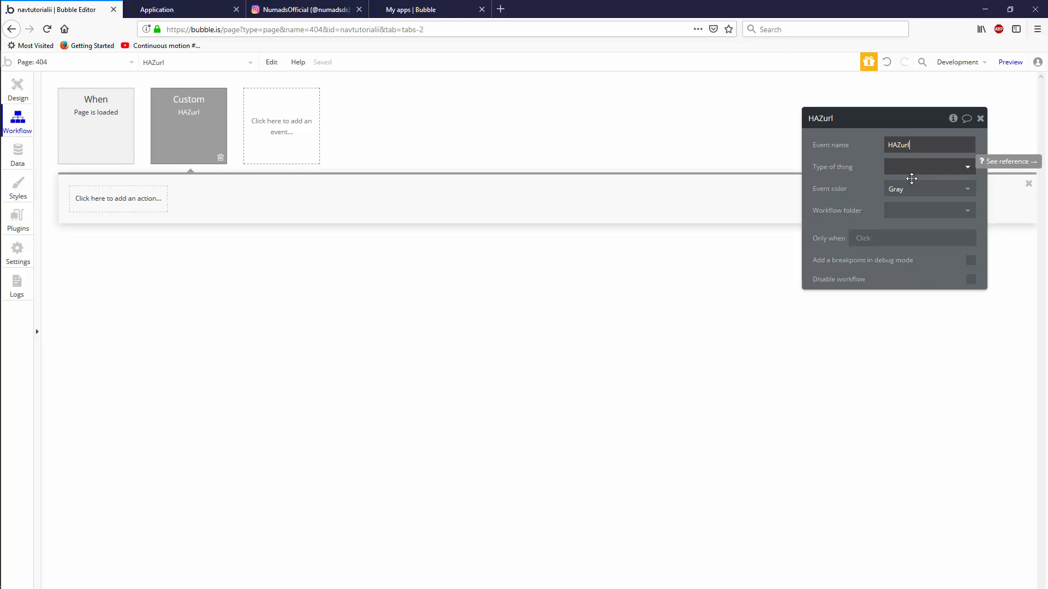
left_click(117, 198)
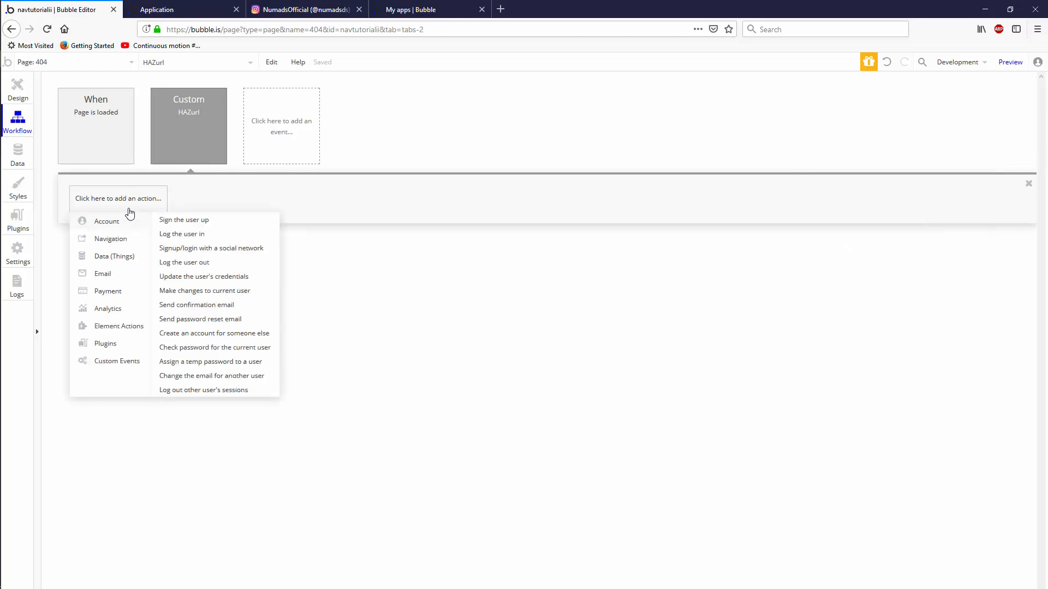
Send that action to the index page with extra parameter p set to This Page's prettyurl
left_click(111, 239)
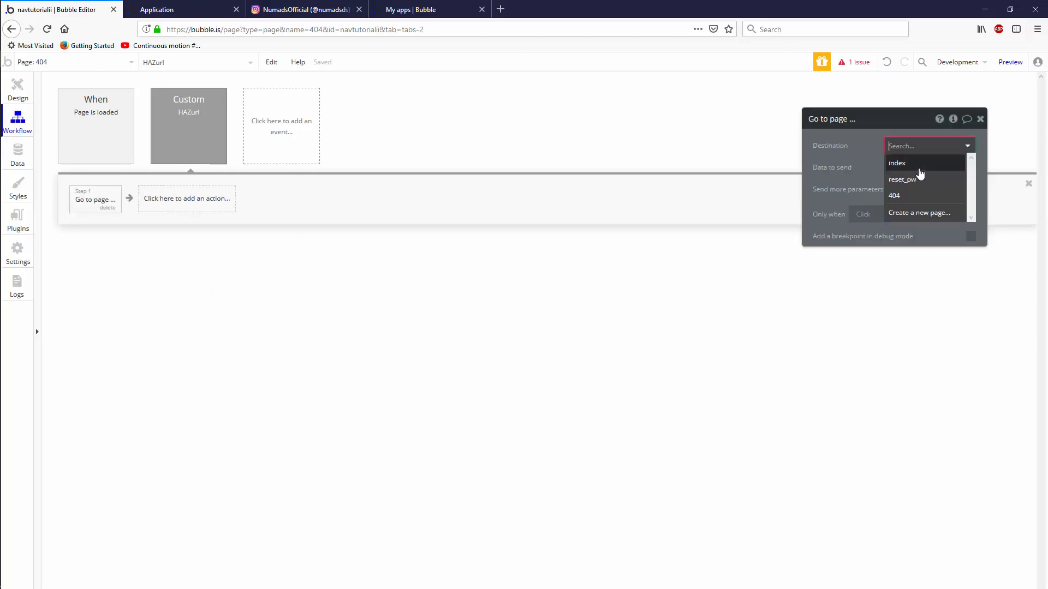
left_click(898, 162)
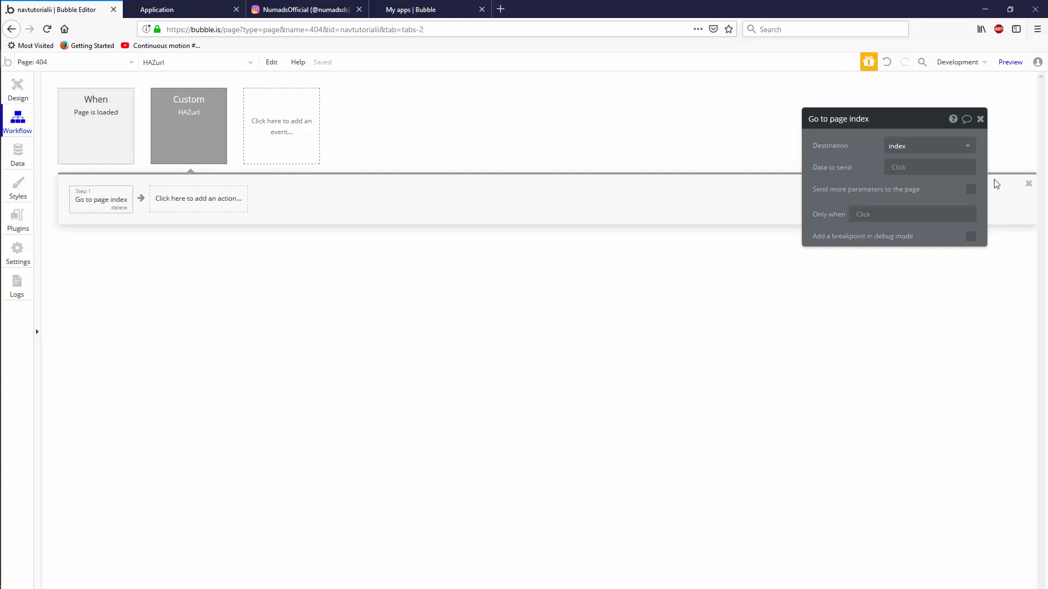
left_click(971, 190)
type("p")
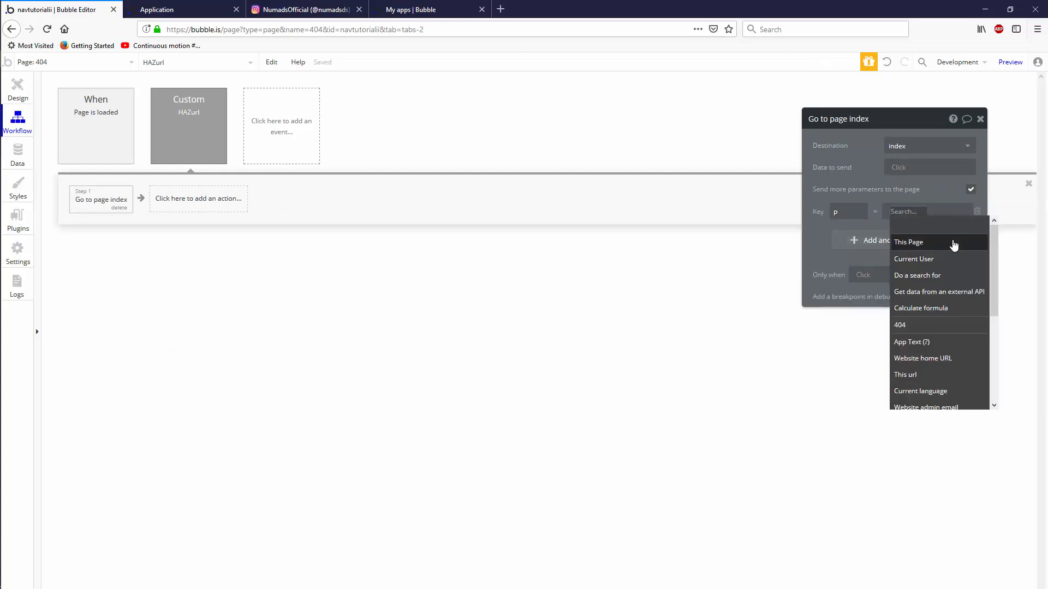
left_click(908, 242)
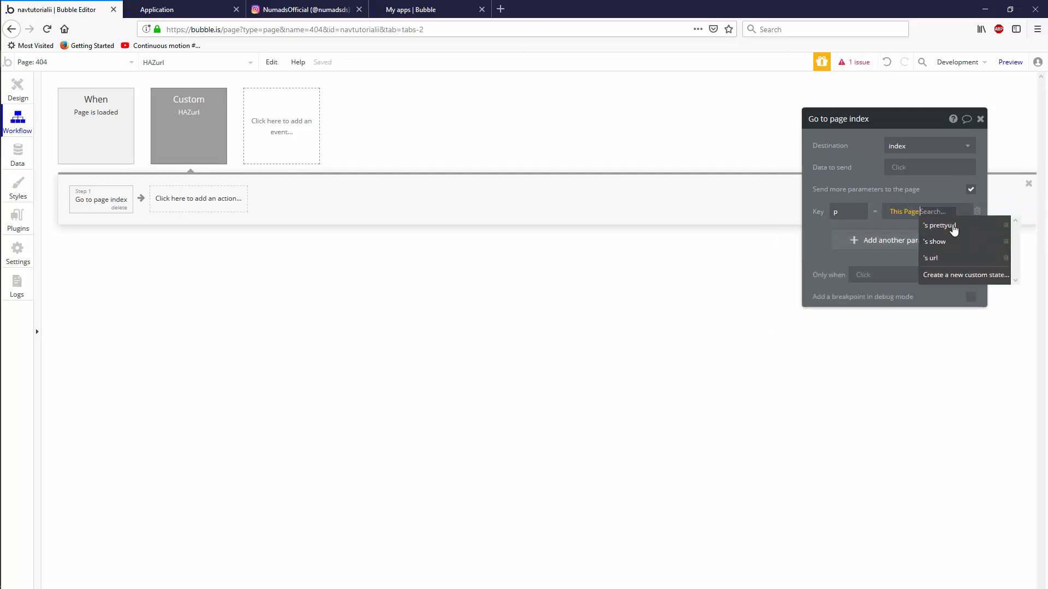
left_click(939, 225)
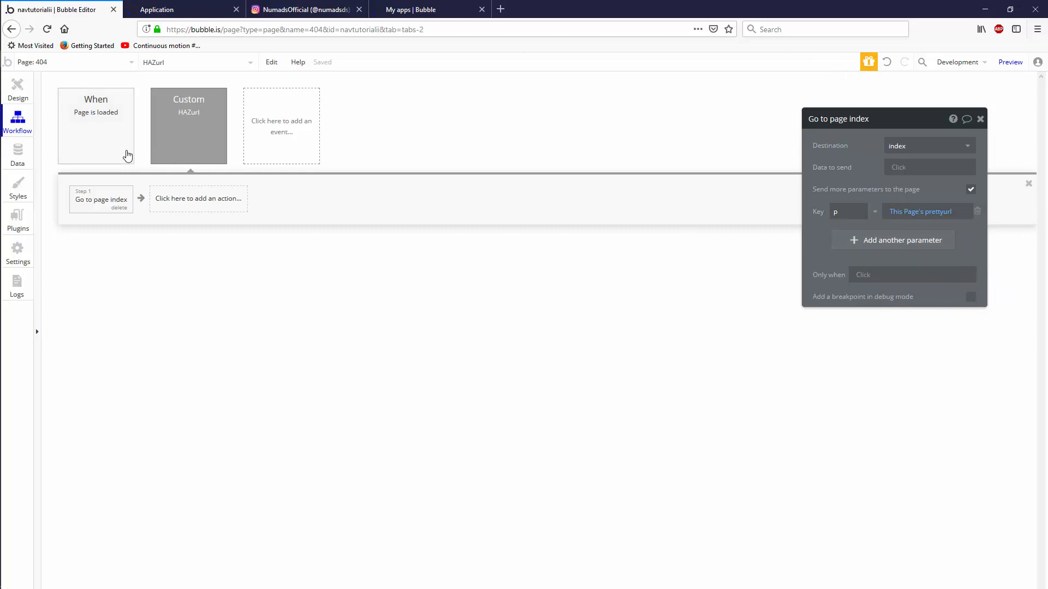
Trigger HAZurl only when Search for prettyurls' name contains This Page's prettyurl, then add a terminate step
left_click(221, 197)
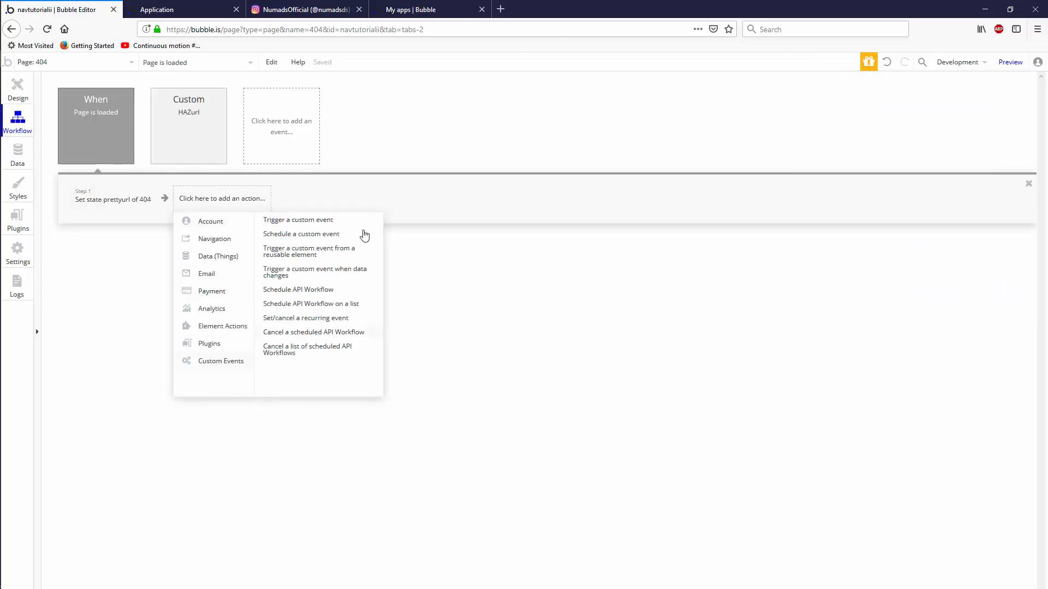
left_click(297, 221)
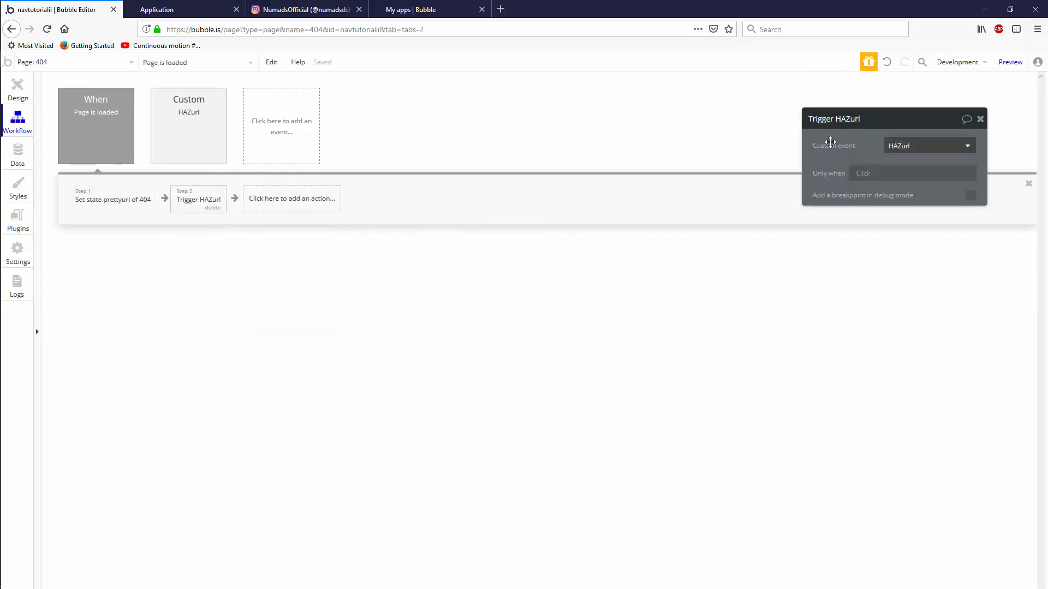
left_click(912, 173)
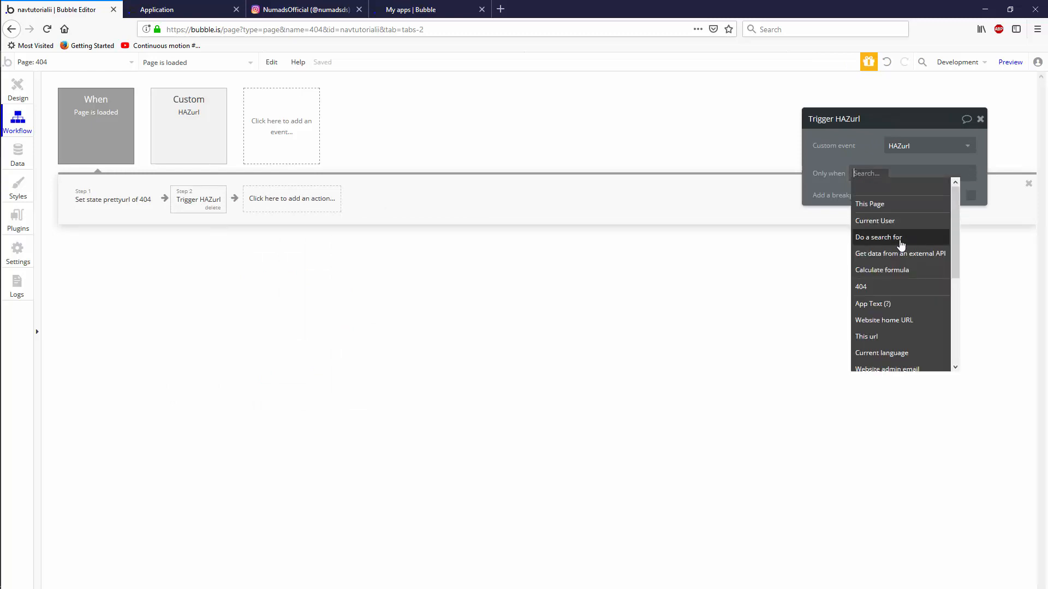
left_click(878, 237)
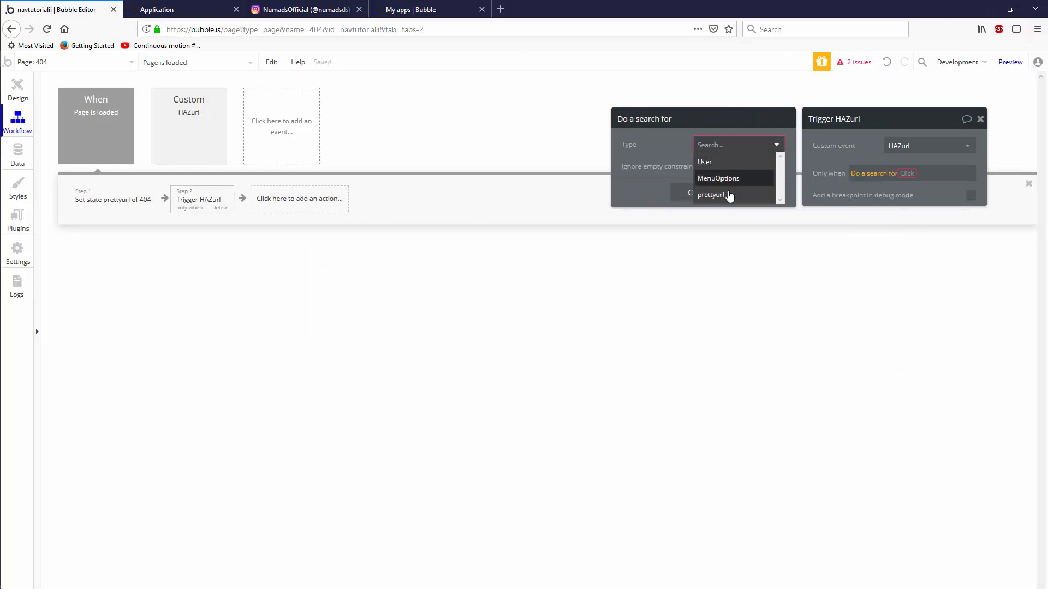
left_click(712, 194)
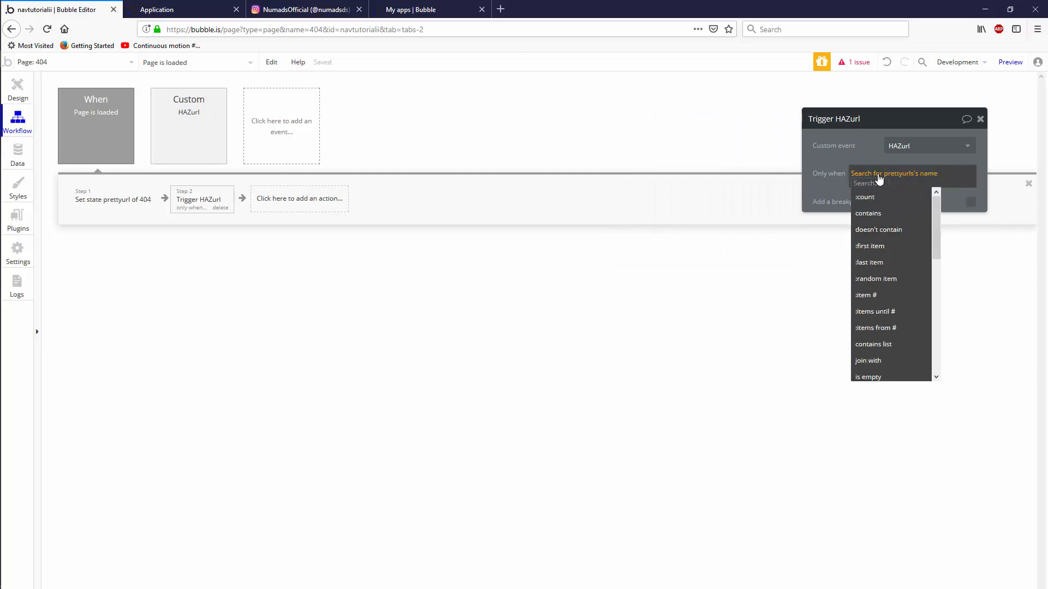
mouse_move(913, 177)
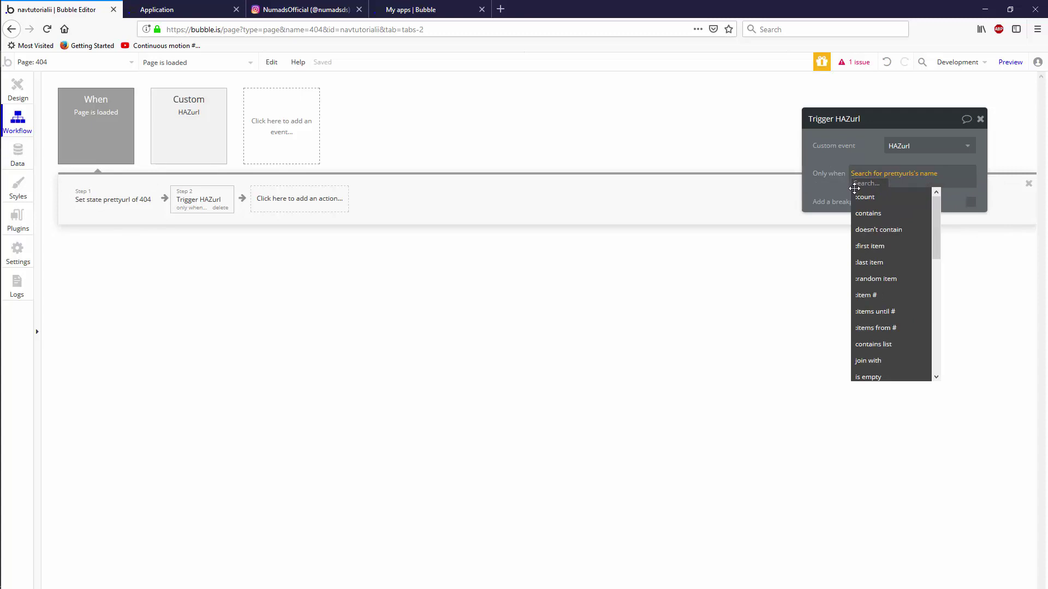
left_click(868, 214)
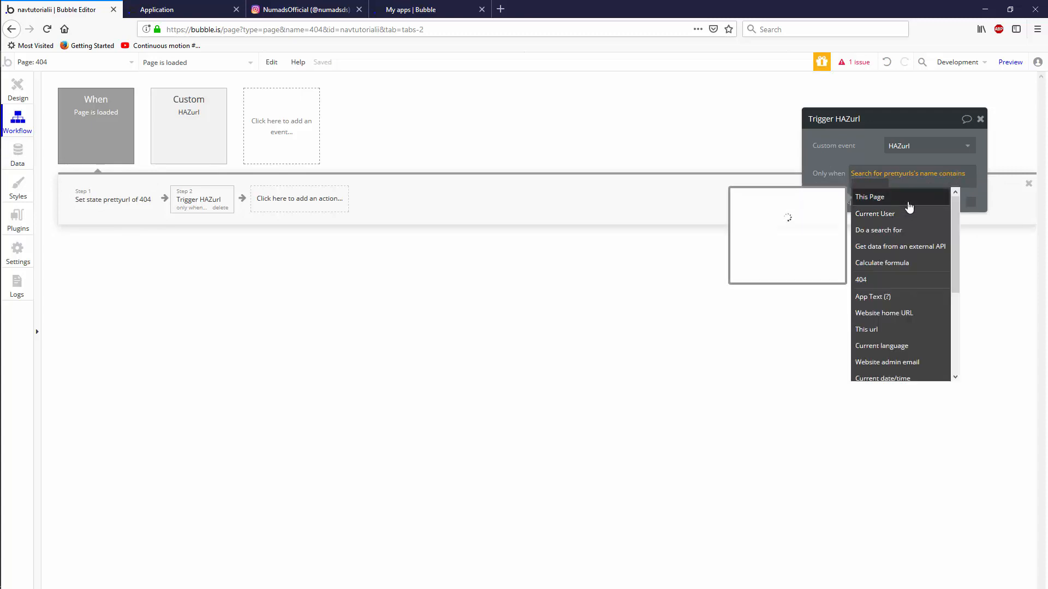
left_click(869, 197)
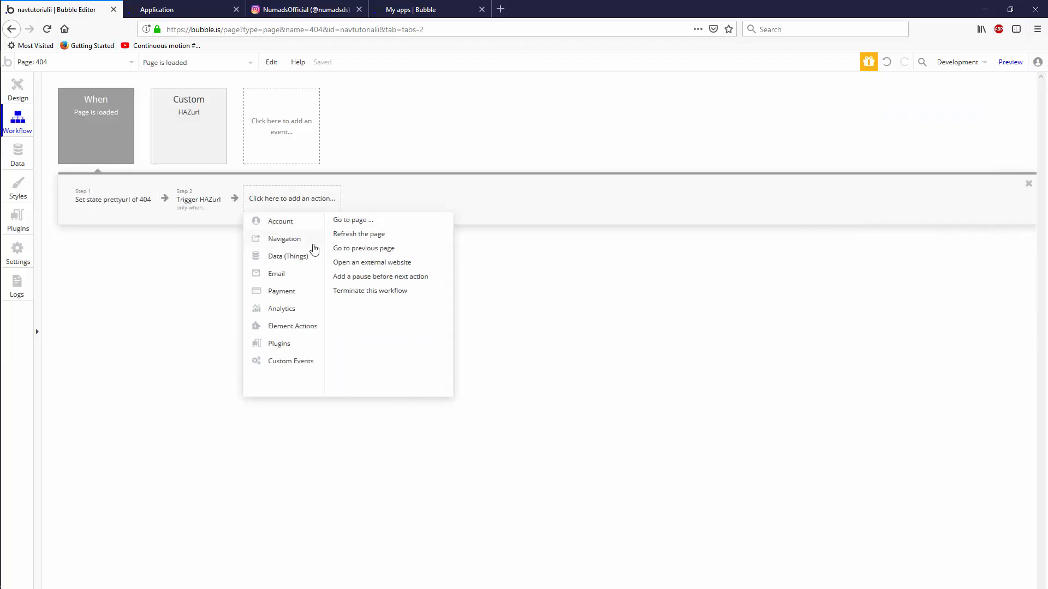
left_click(369, 290)
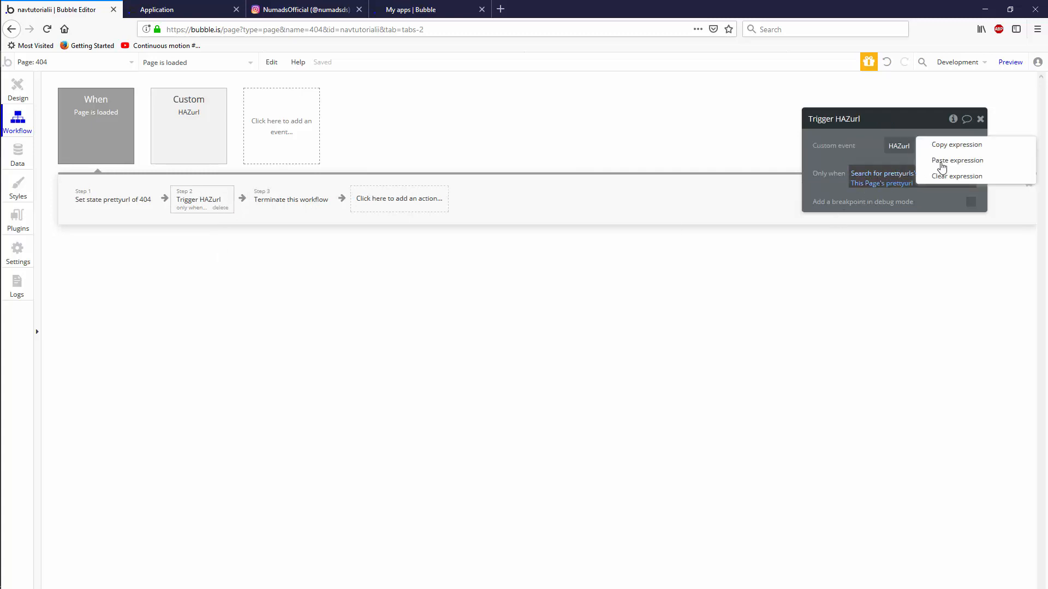
Copy the HAZurl trigger's condition onto the Terminate this workflow step's Only when
left_click(291, 199)
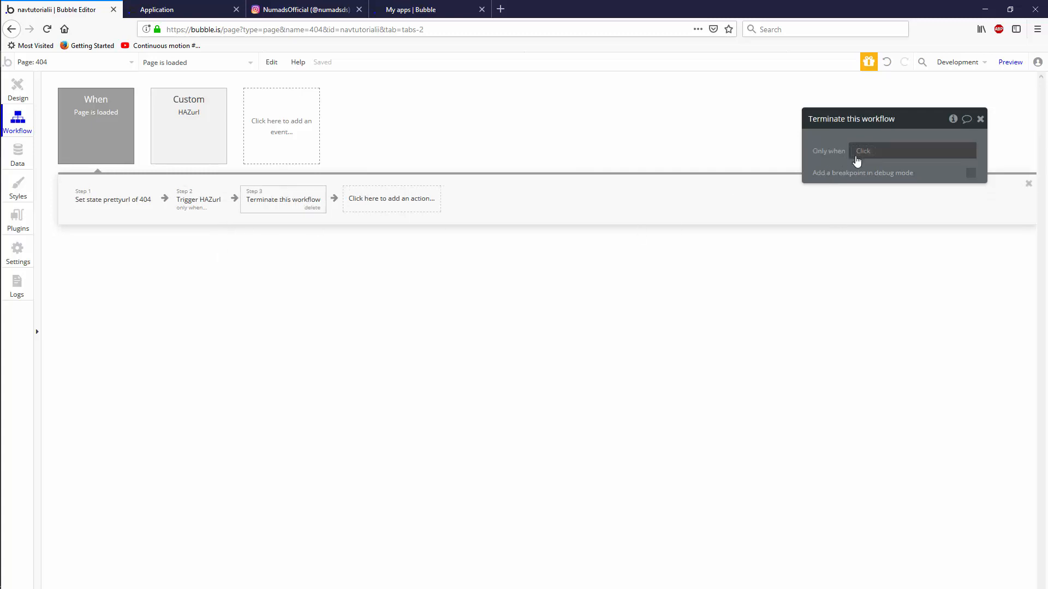
left_click(912, 151)
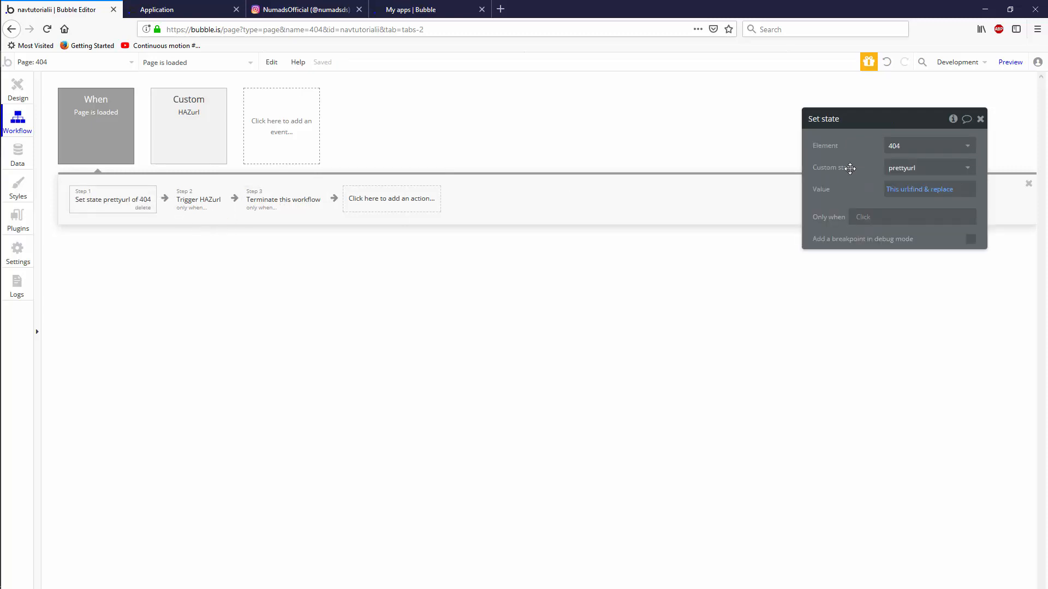
left_click(198, 199)
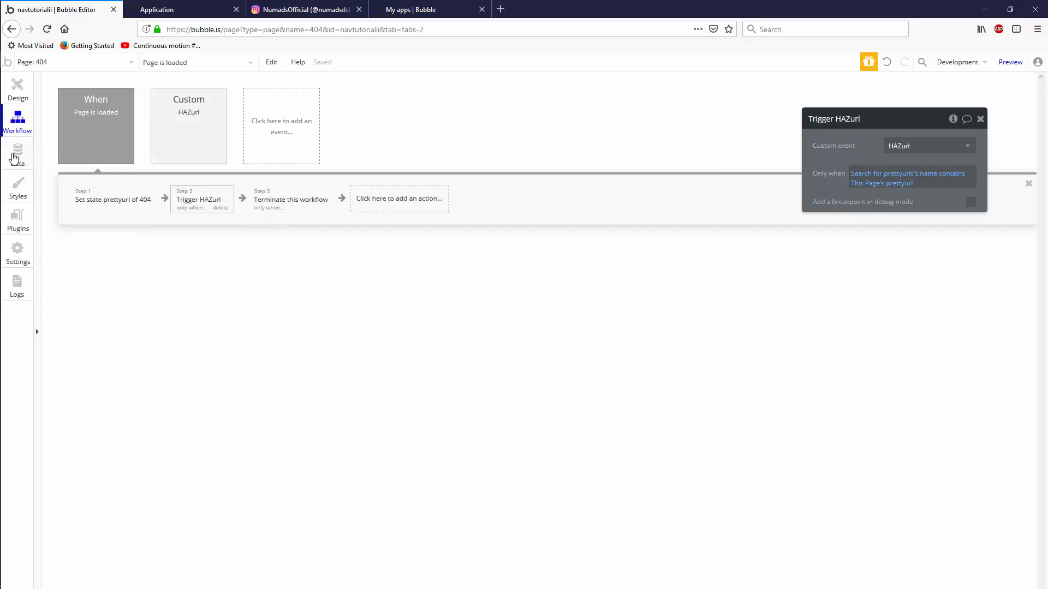
Switch through Design and Workflow back to the prettyurl App data entries
left_click(18, 153)
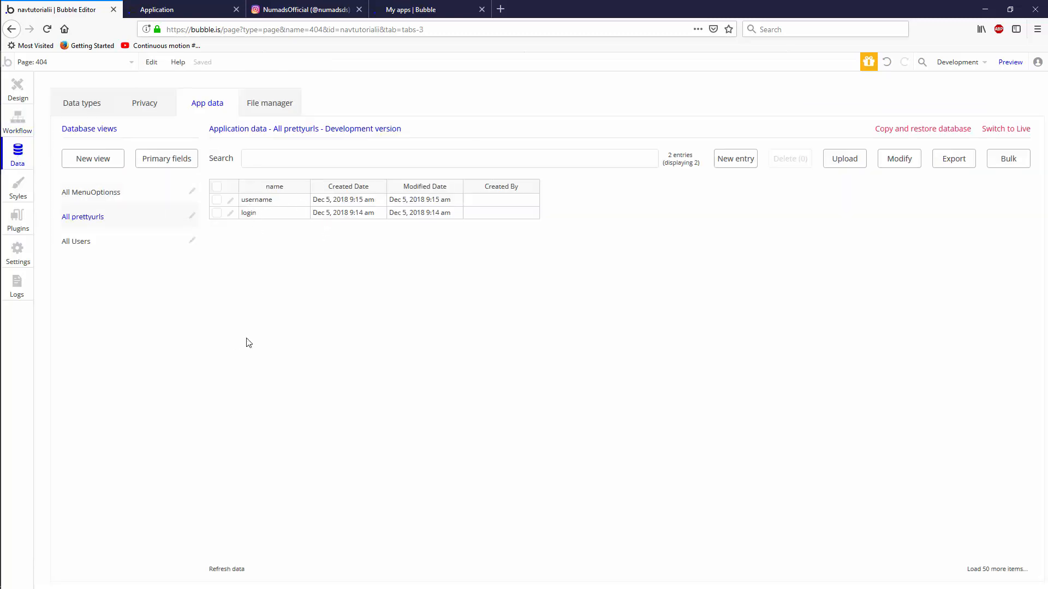
left_click(17, 88)
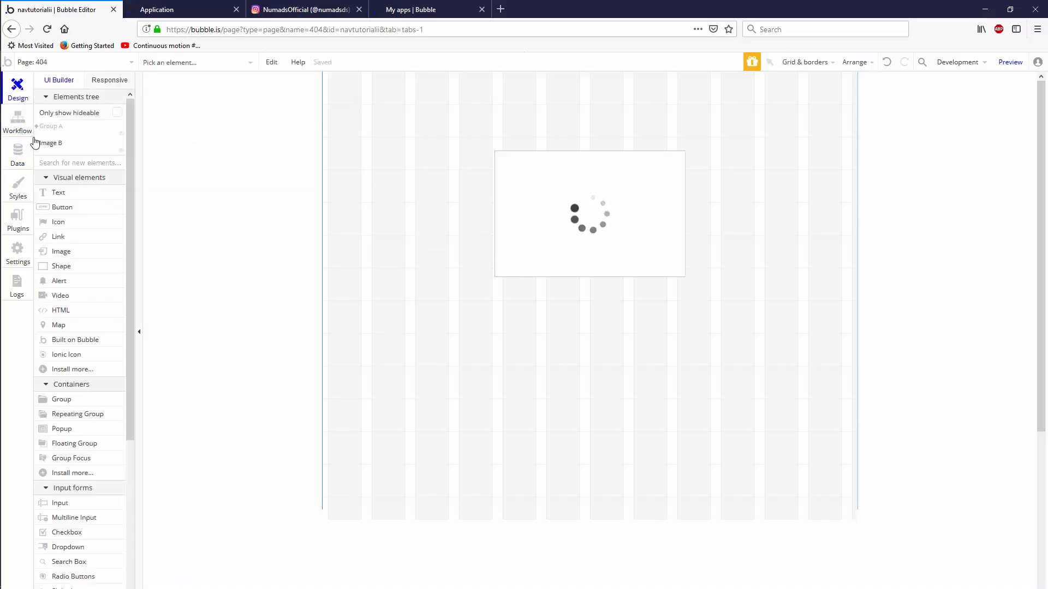
left_click(17, 120)
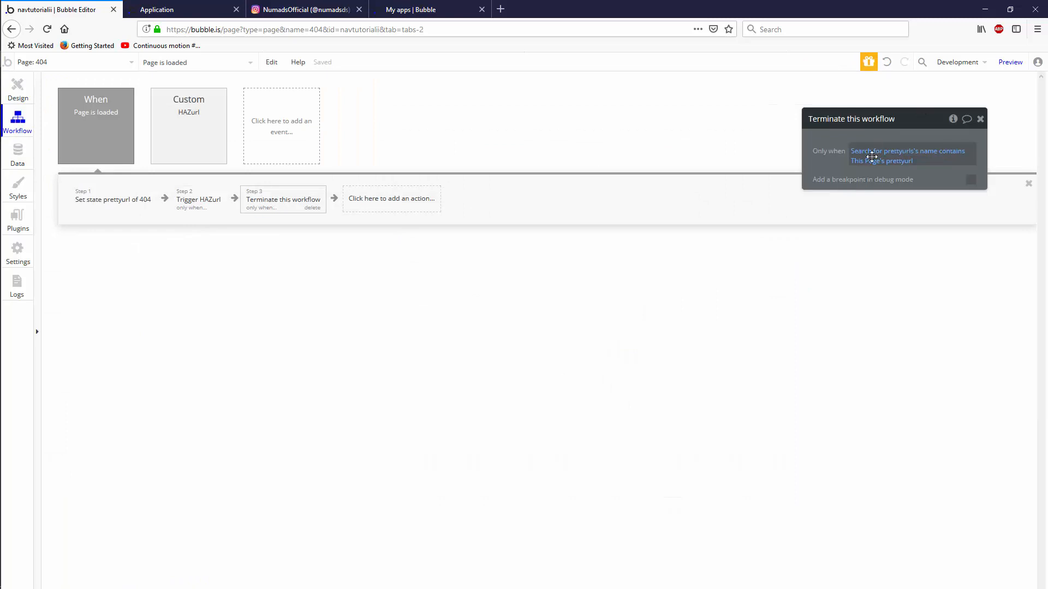
mouse_move(283, 233)
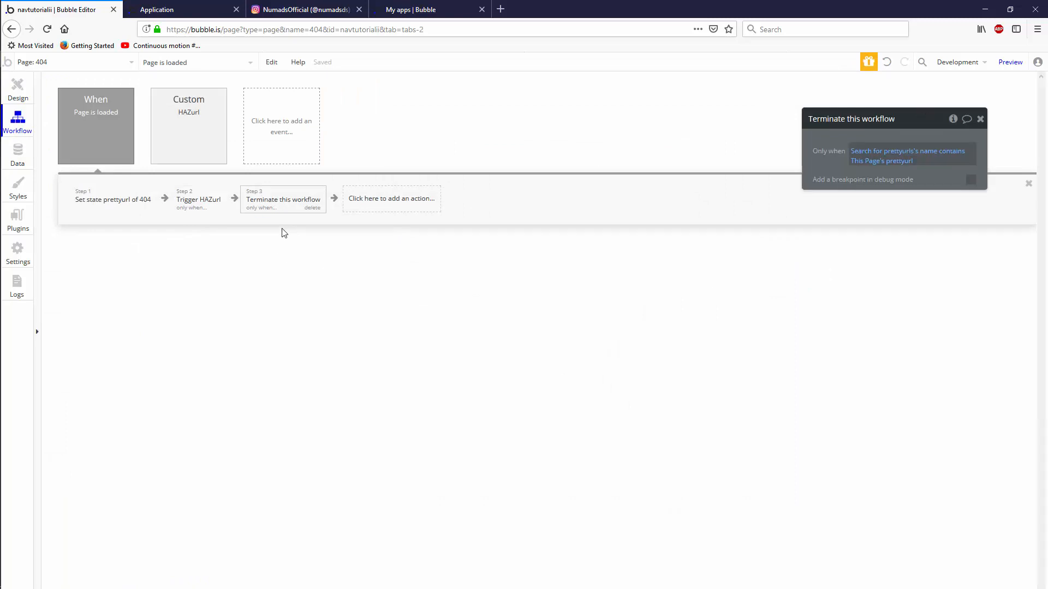
mouse_move(260, 225)
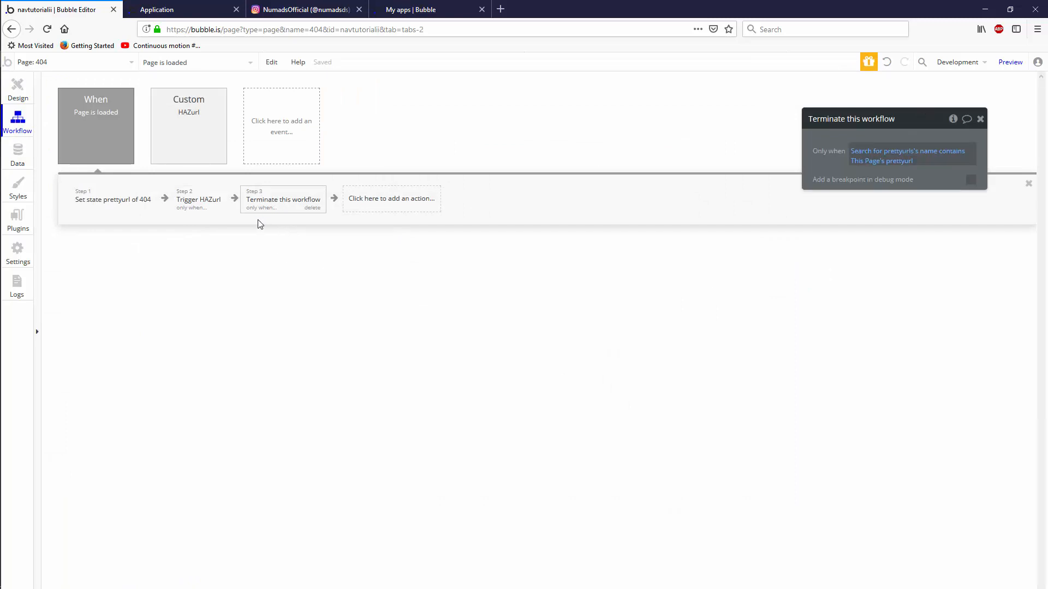
left_click(18, 153)
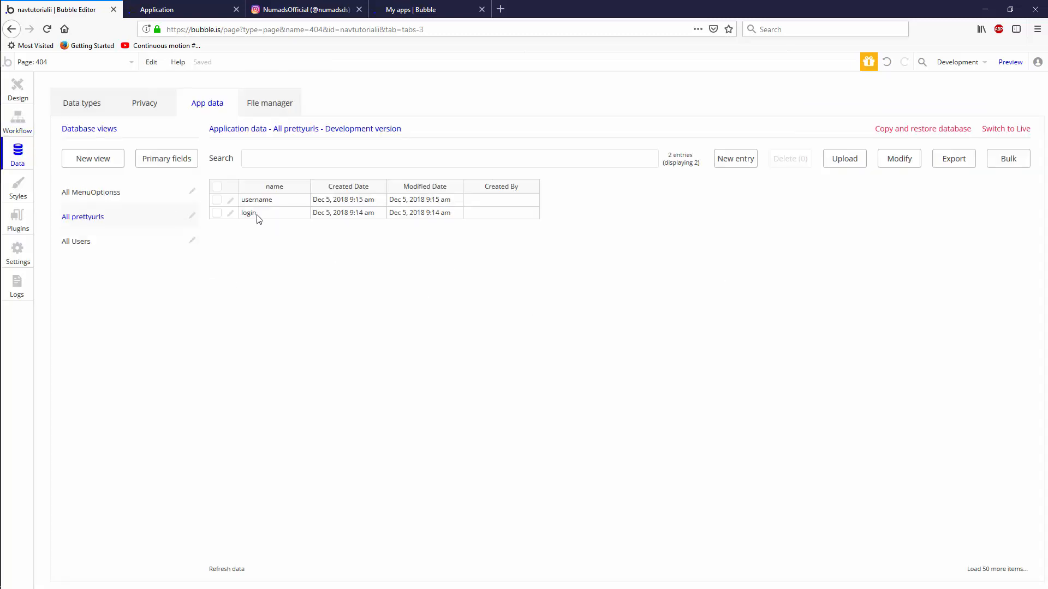
Add an Element Actions > Show step for Group A as step 4 and review the earlier steps
left_click(18, 88)
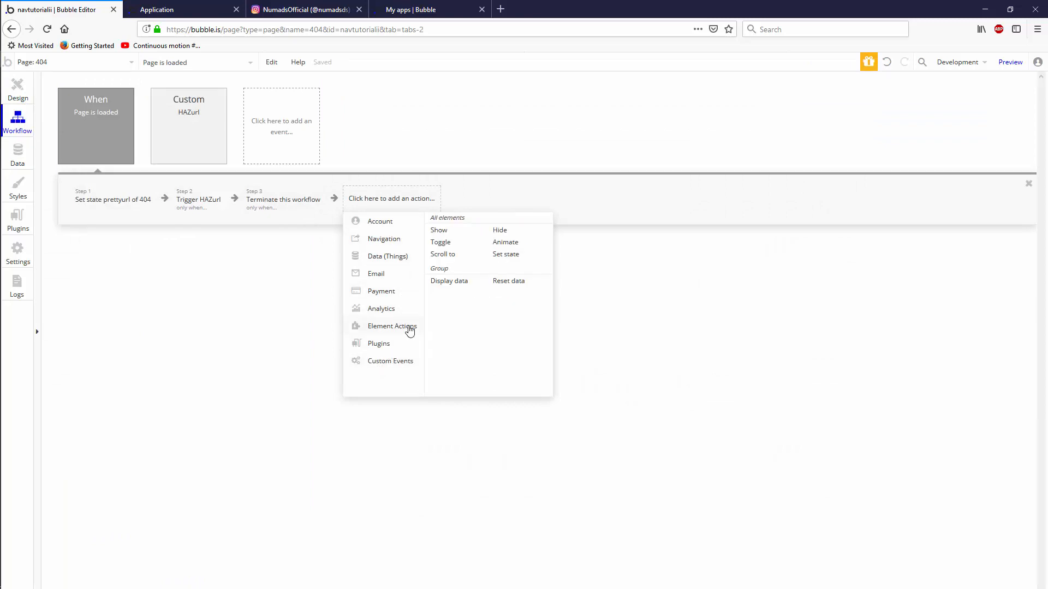
left_click(438, 230)
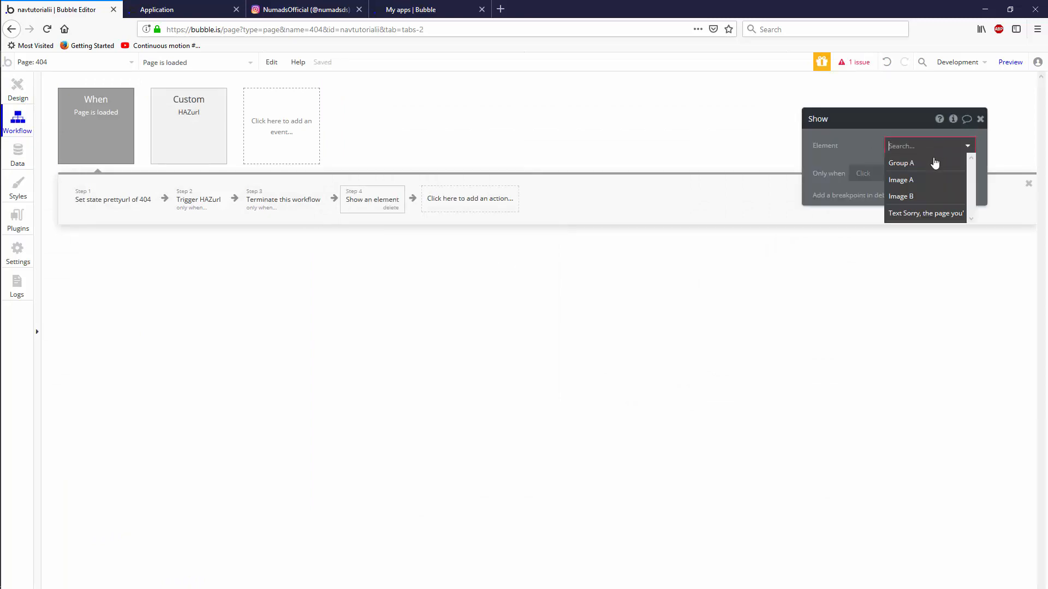
left_click(902, 163)
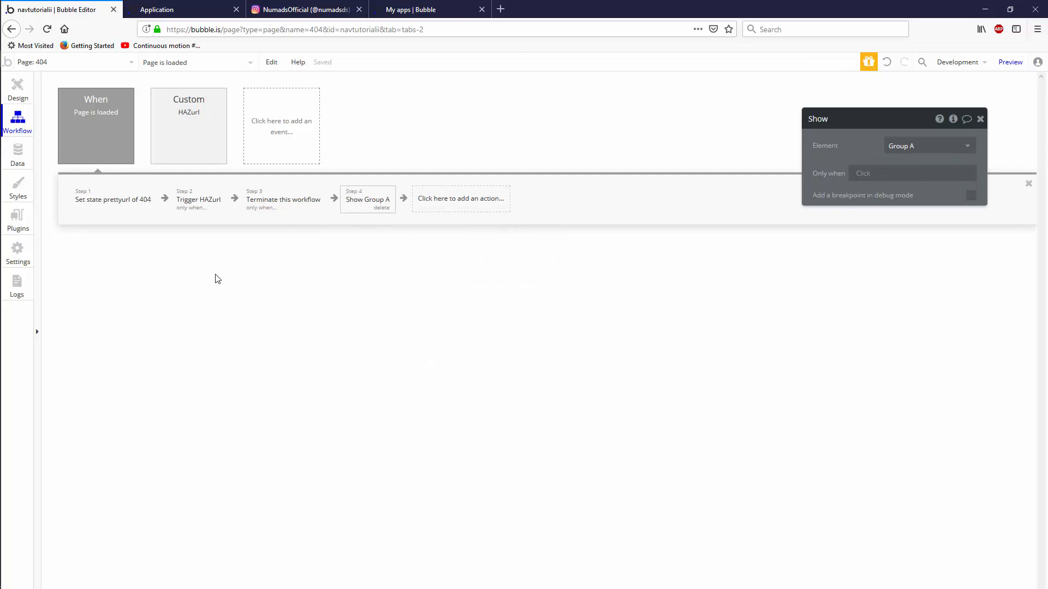
mouse_move(178, 249)
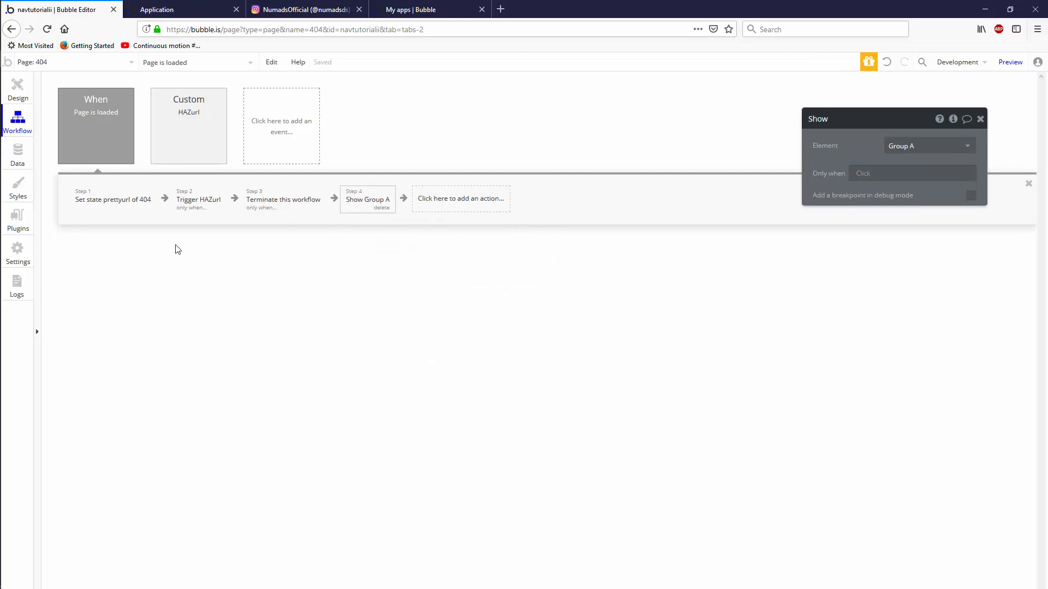
left_click(112, 198)
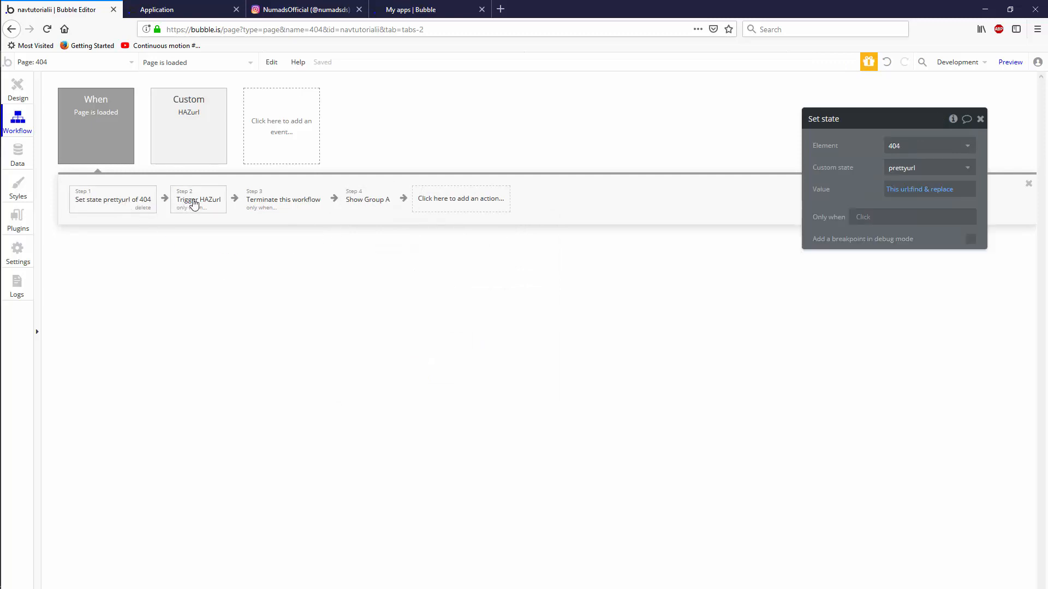
left_click(199, 198)
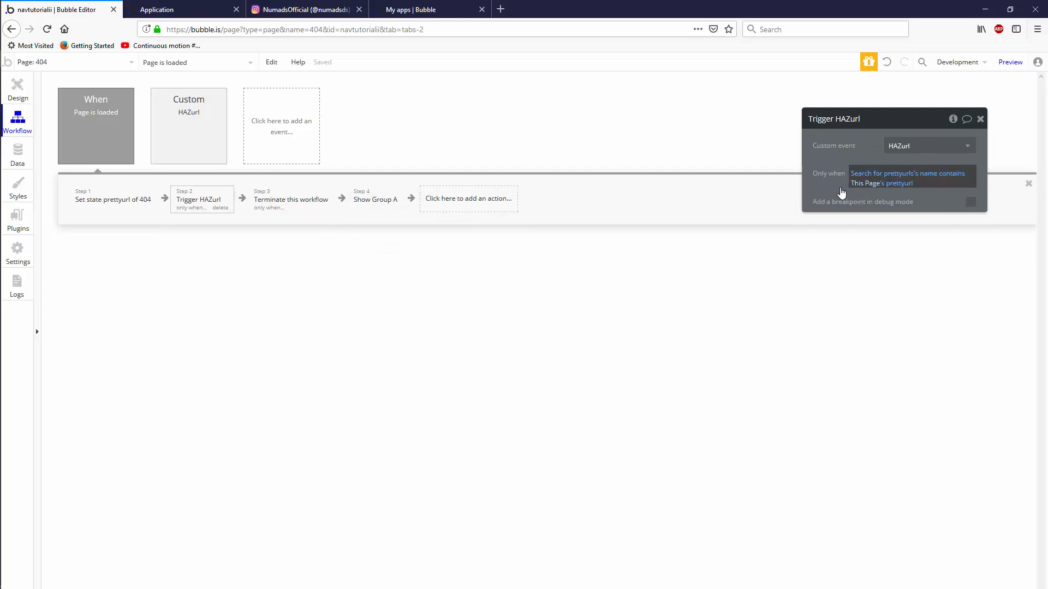
left_click(376, 199)
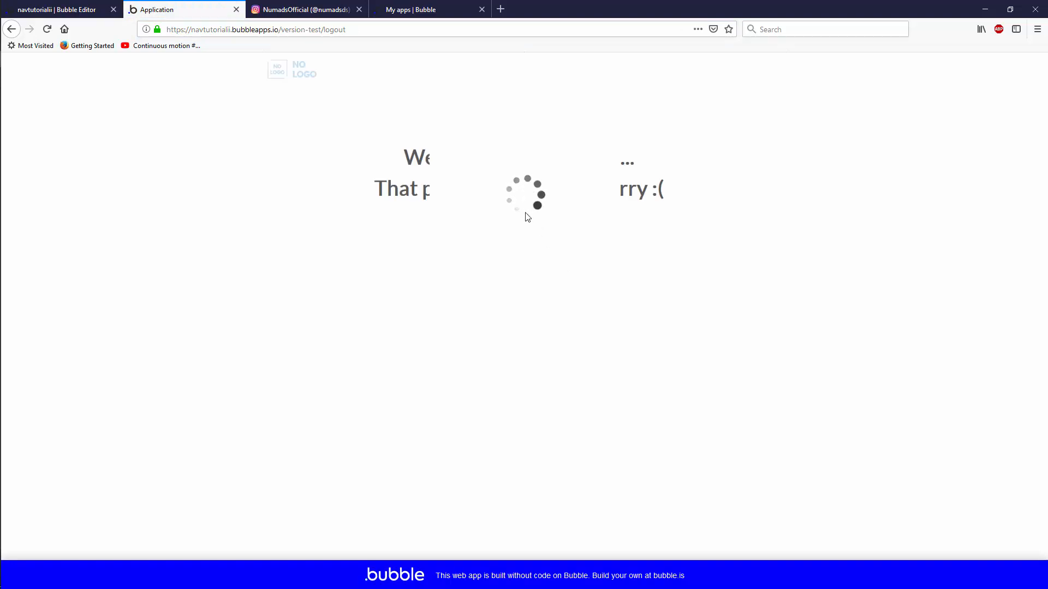
Uncheck Image B's 'visible on page load' so only the sorry message shows on the 404 page
left_click(55, 9)
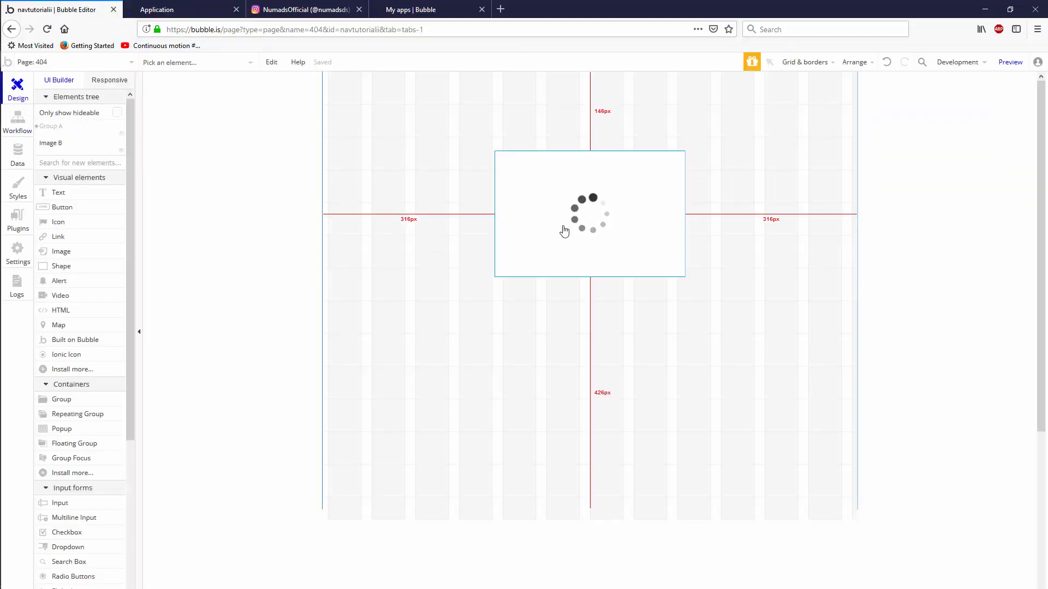
left_click(589, 214)
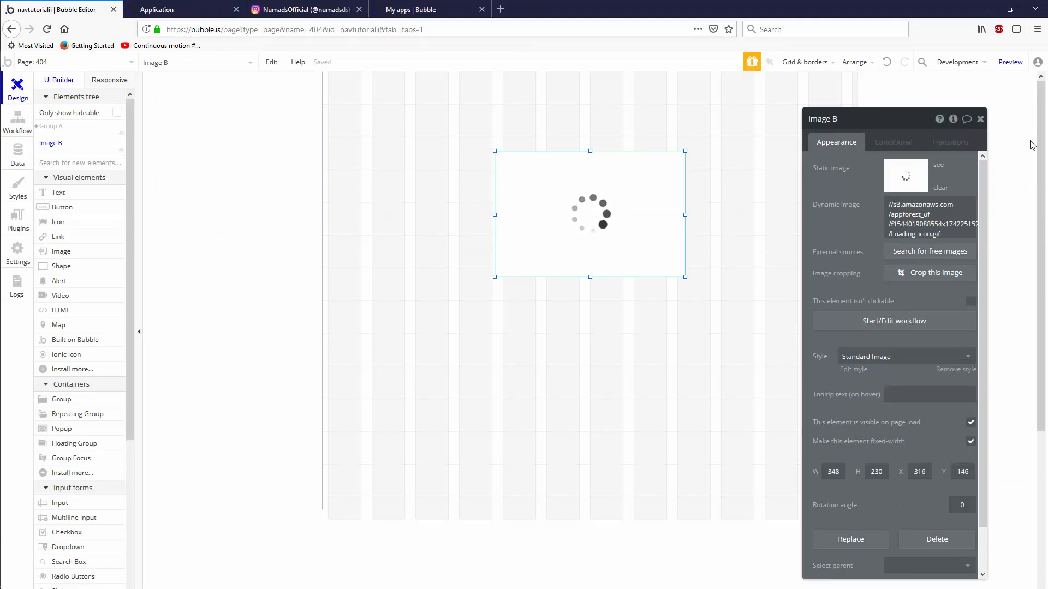
left_click(970, 421)
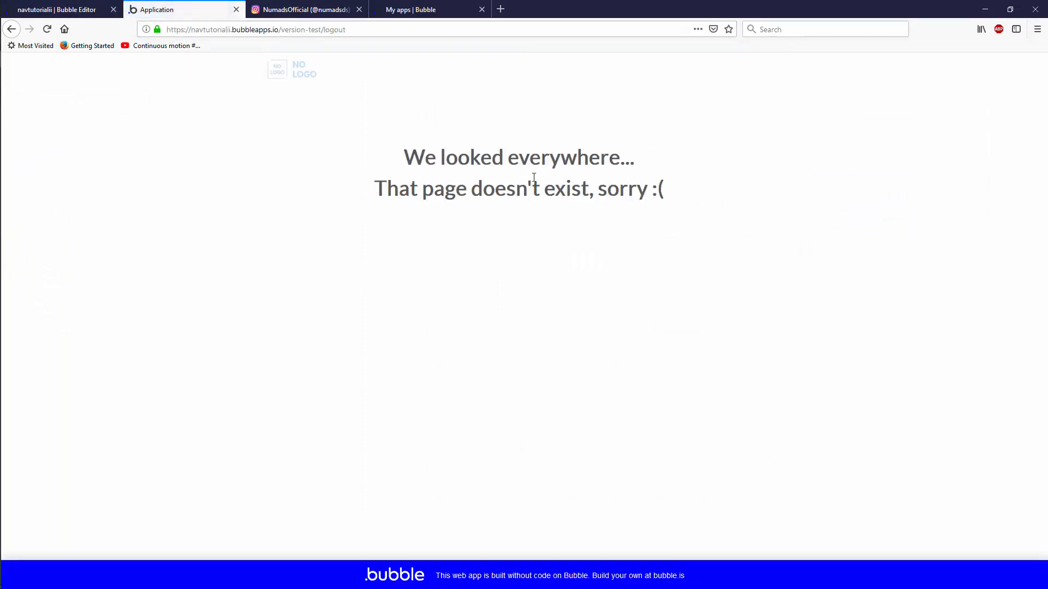
left_click_drag(403, 157, 673, 198)
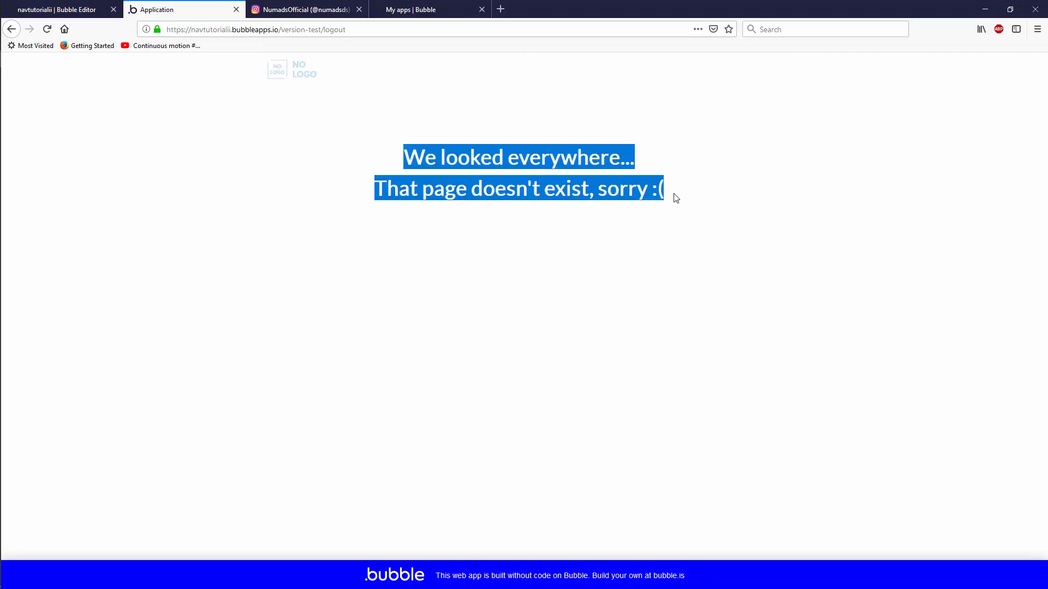
left_click(334, 29)
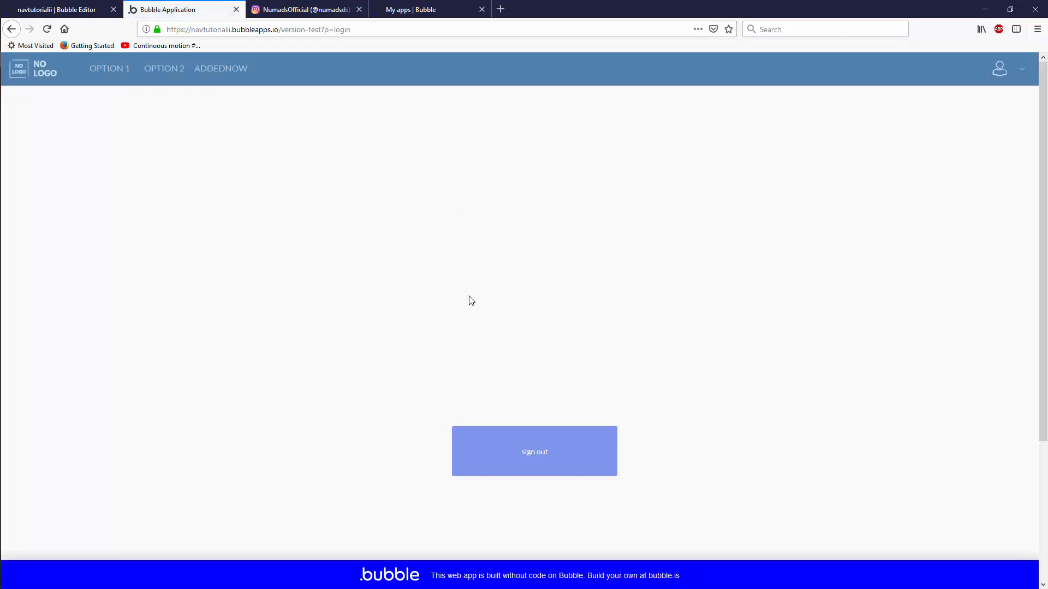
mouse_move(803, 100)
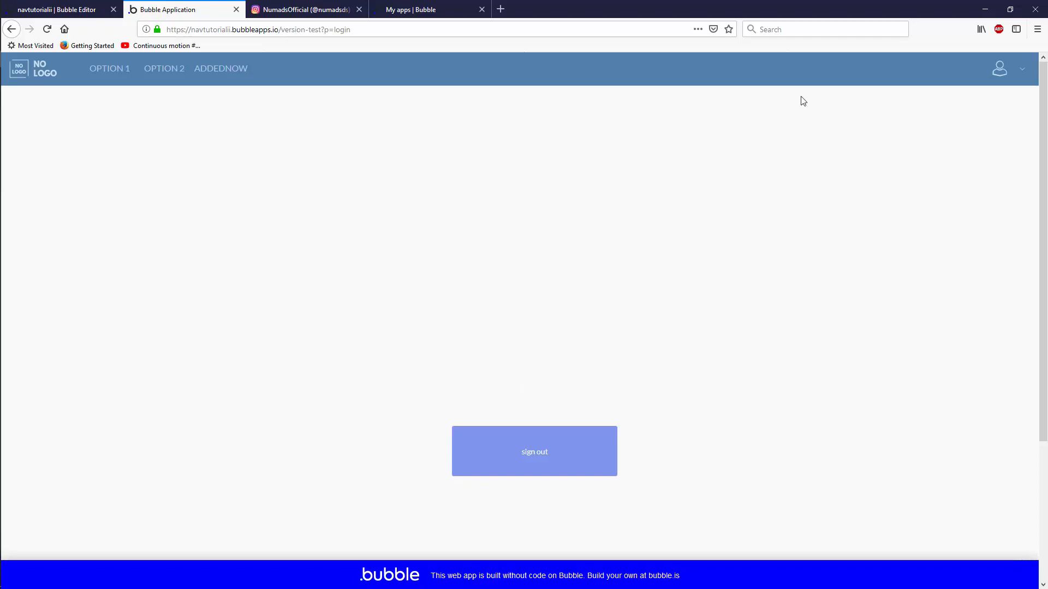
Test ?p=login and ?p=username in the preview address, then return to the editor
left_click(324, 29)
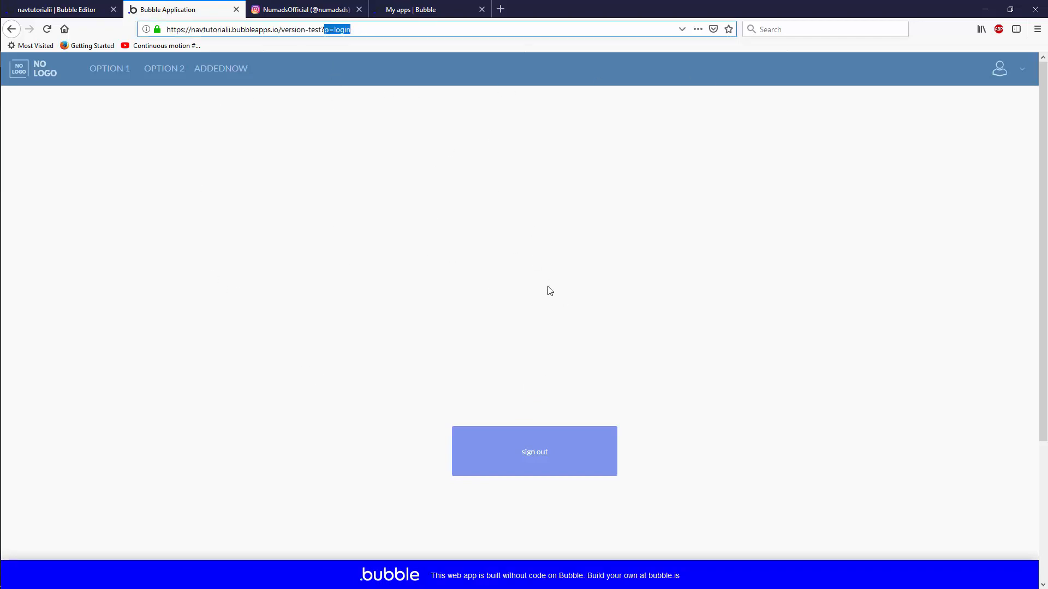
mouse_move(413, 419)
type("username")
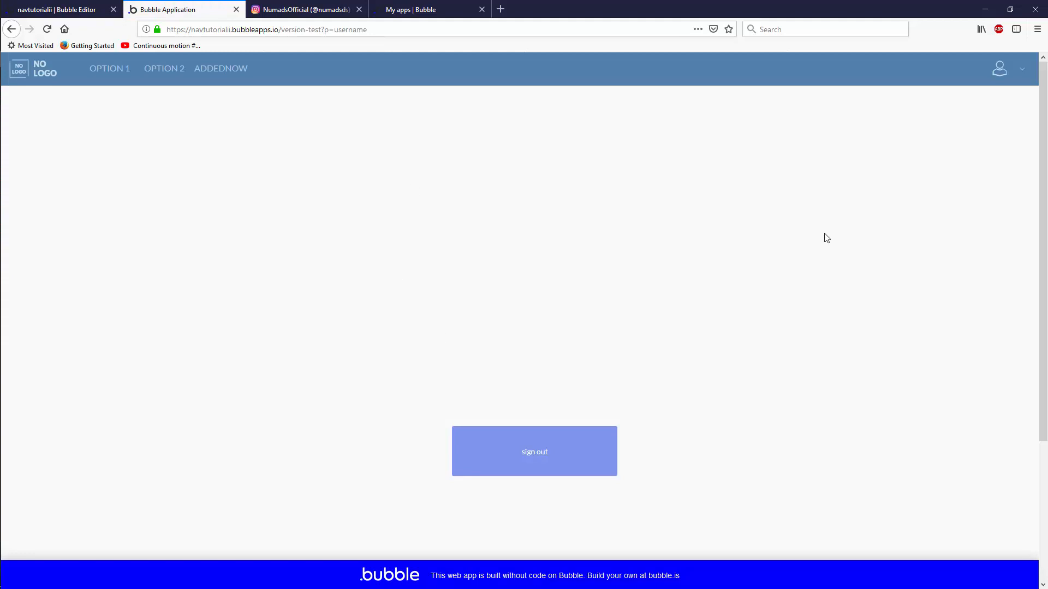
left_click(60, 9)
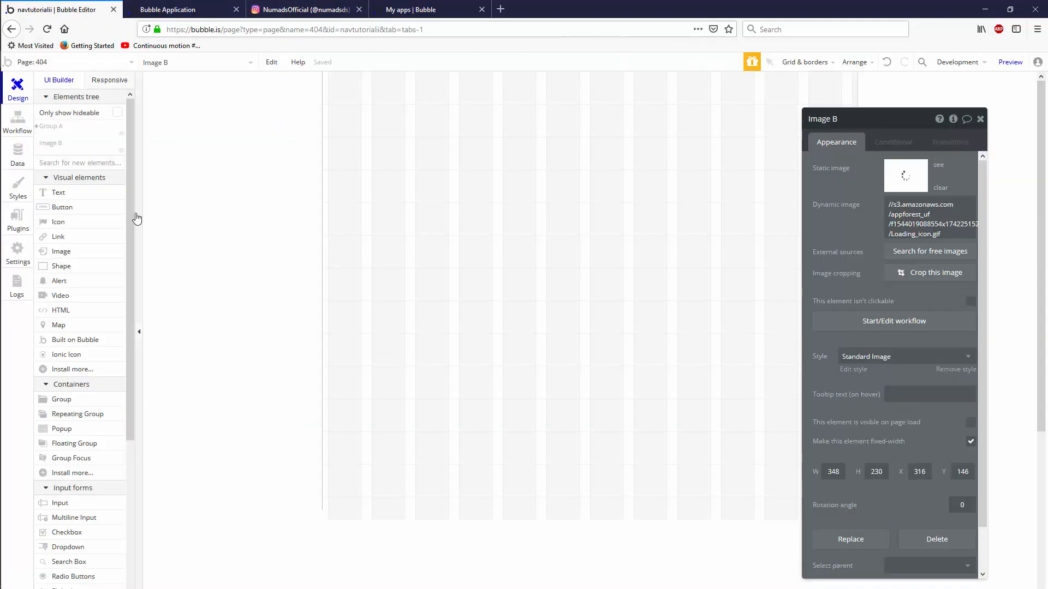
View the stored prettyurls records with the username parameter in App data, then leave the data view
left_click(18, 153)
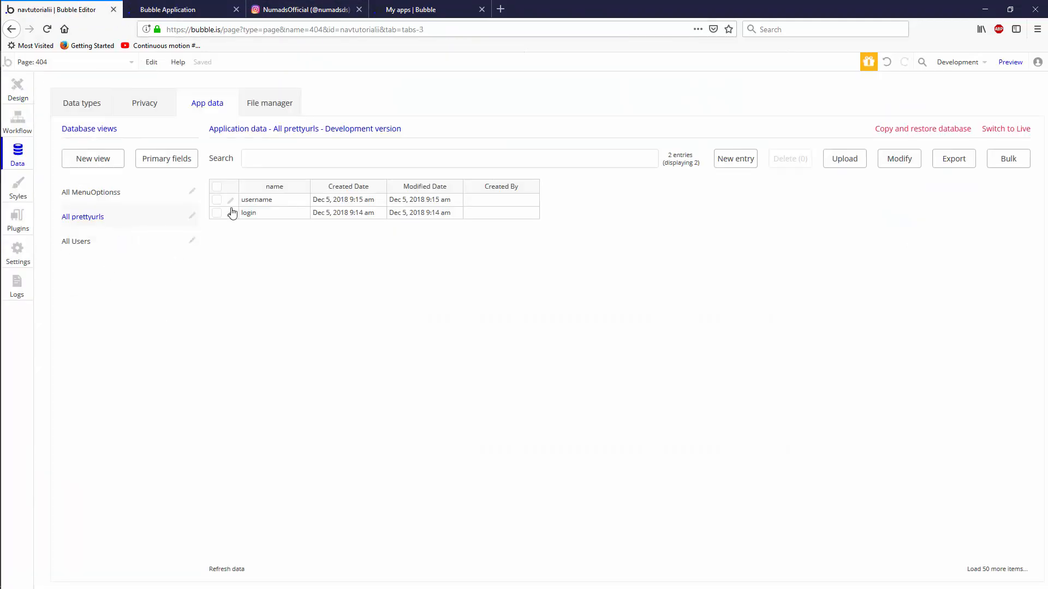
mouse_move(537, 275)
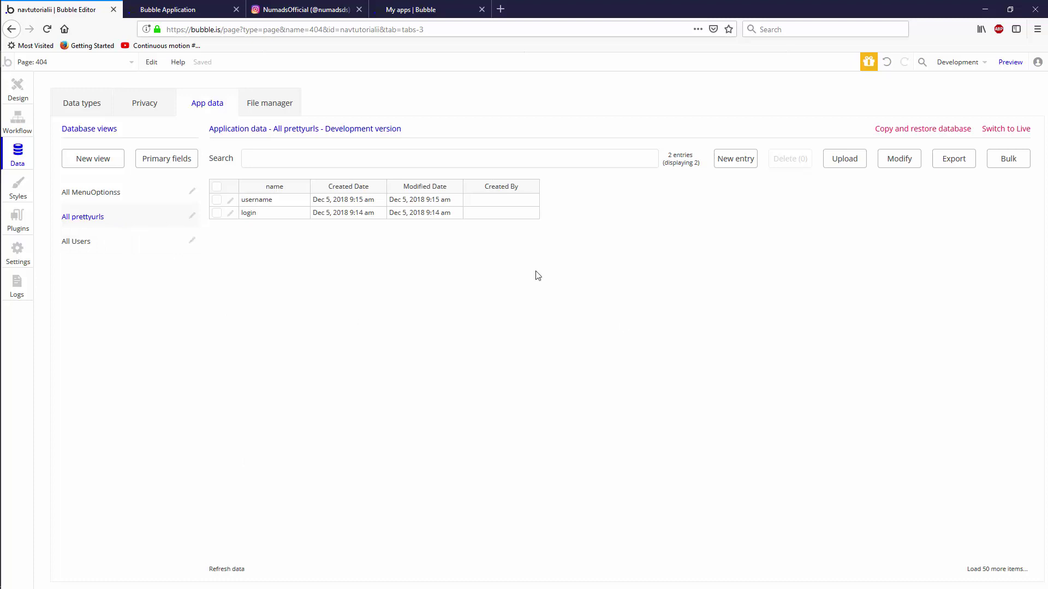
mouse_move(585, 328)
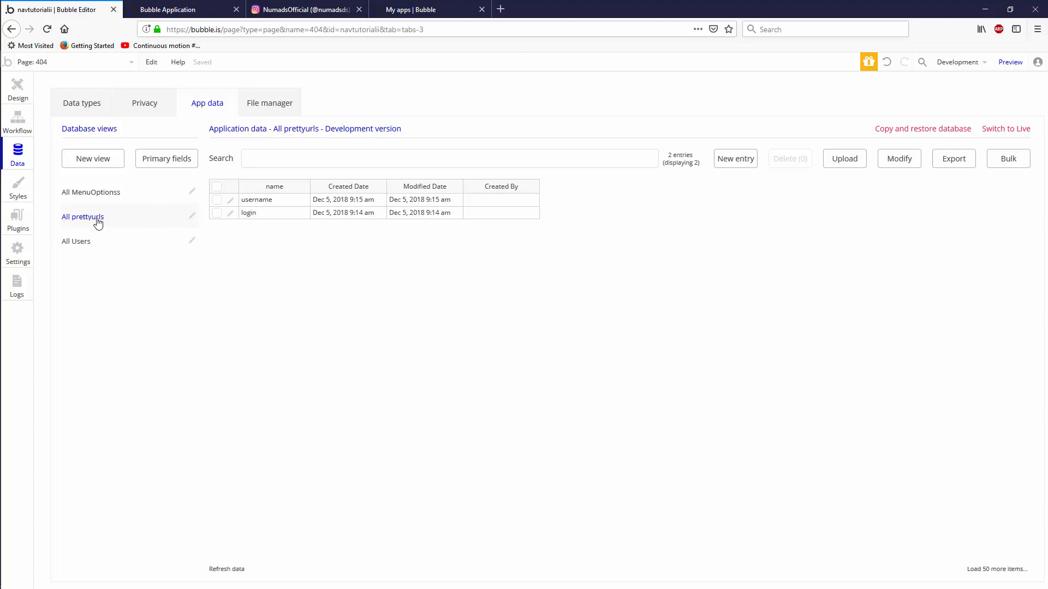
mouse_move(111, 223)
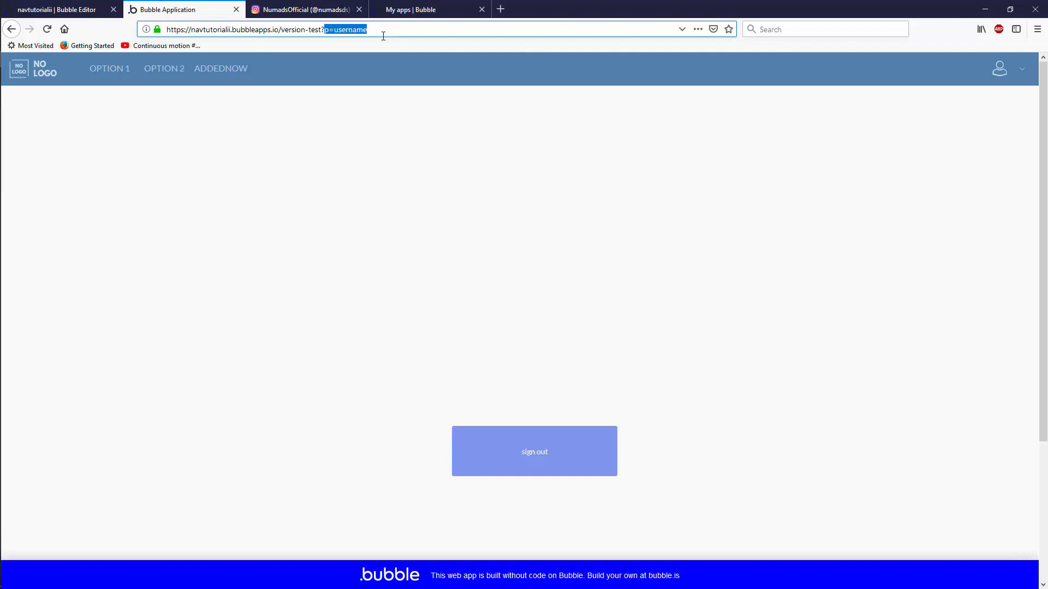
left_click(60, 8)
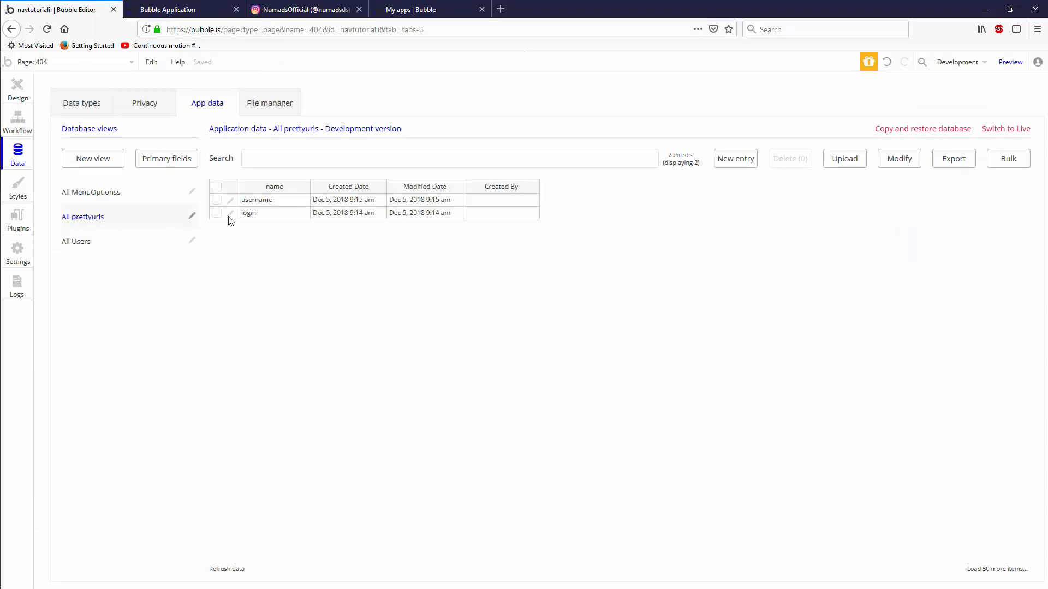
mouse_move(269, 384)
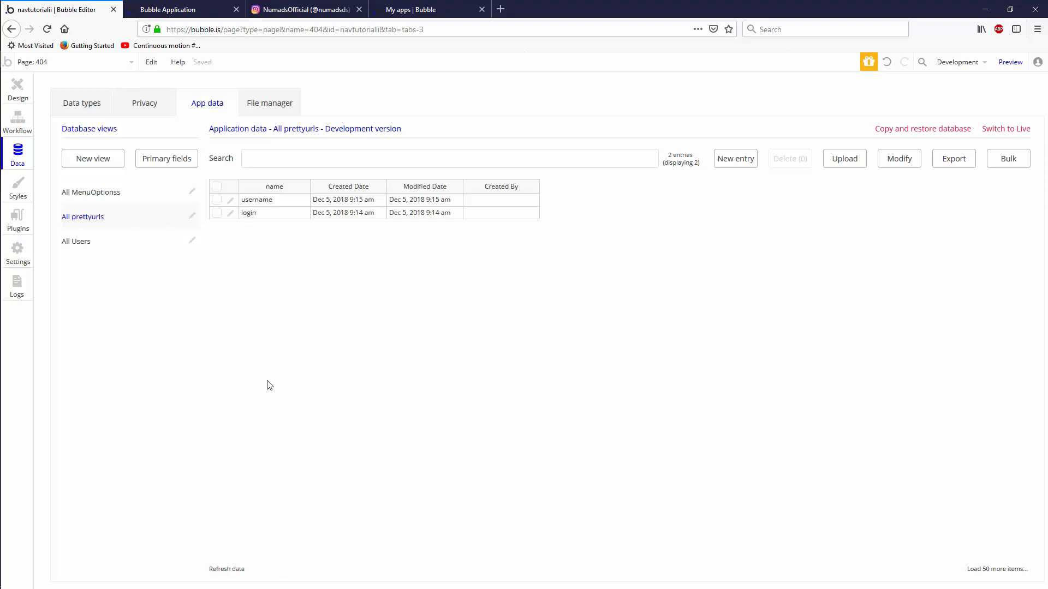
mouse_move(286, 488)
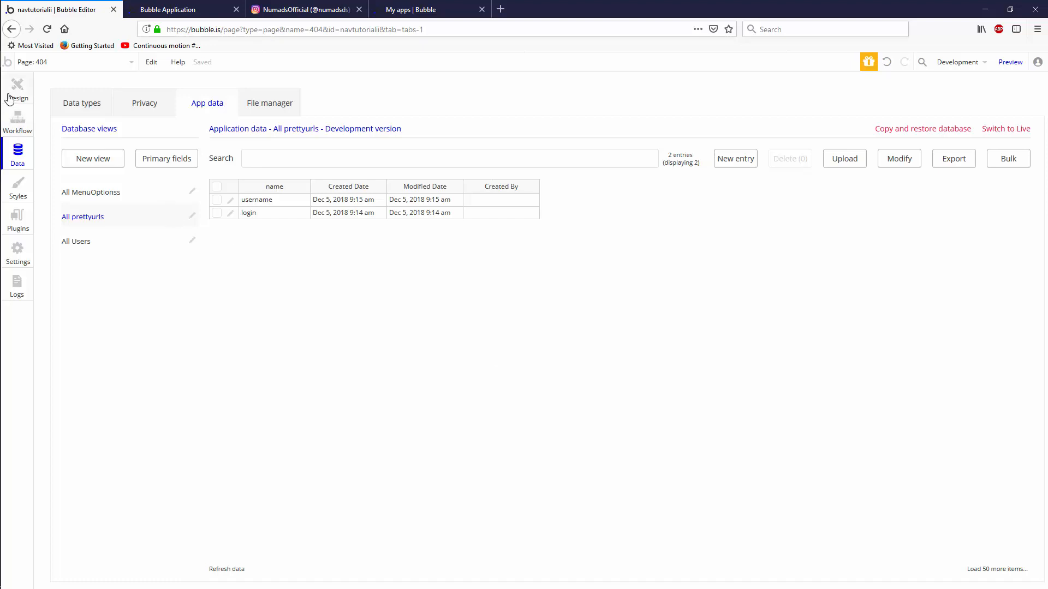
left_click(17, 119)
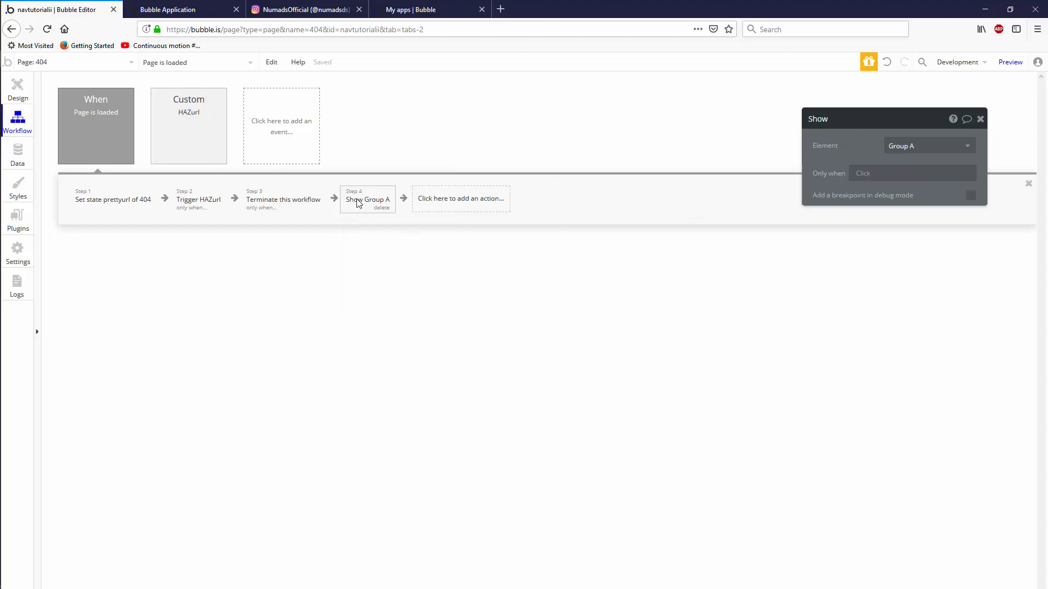
mouse_move(177, 231)
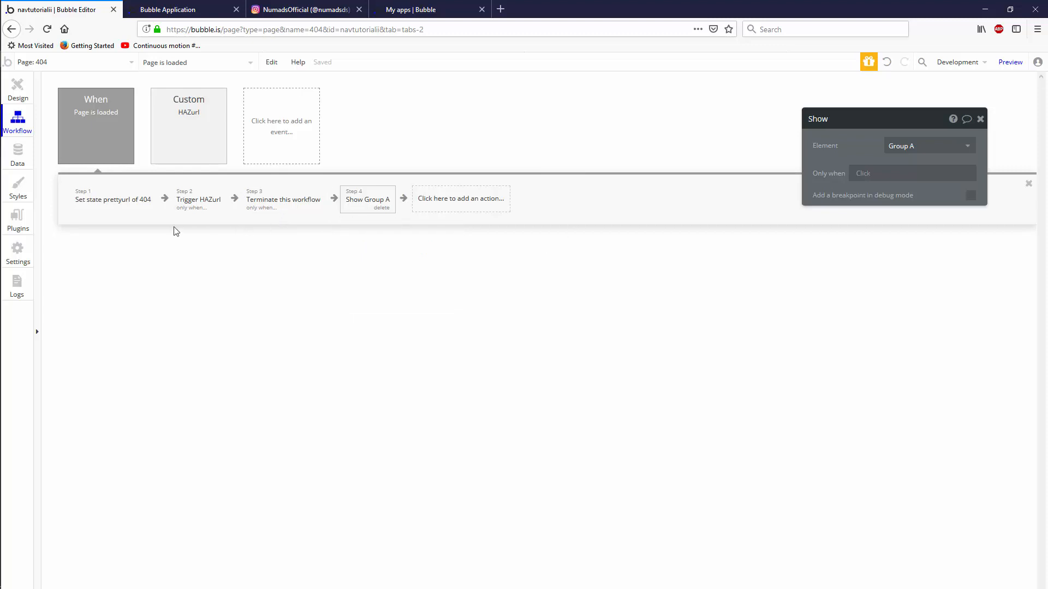
Recheck the prettyurls records in App data and return to the 404 page design
left_click(17, 155)
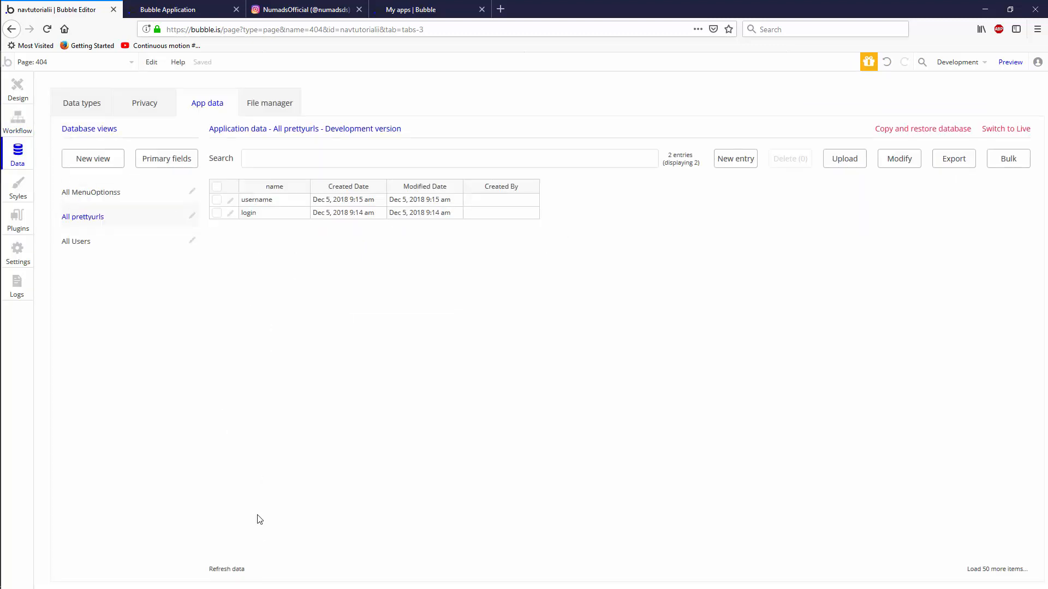
mouse_move(208, 310)
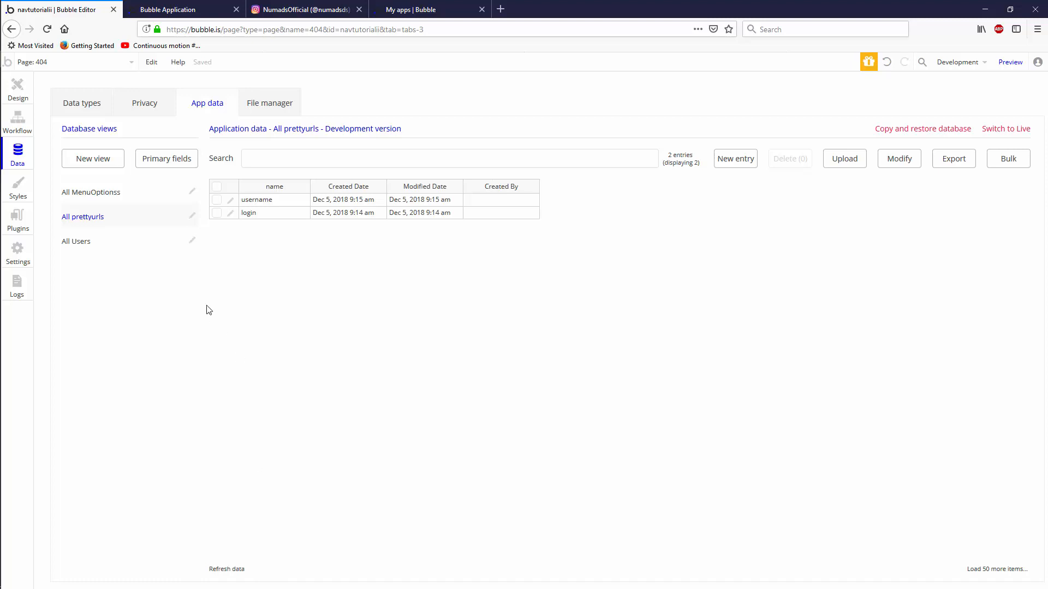
left_click(264, 161)
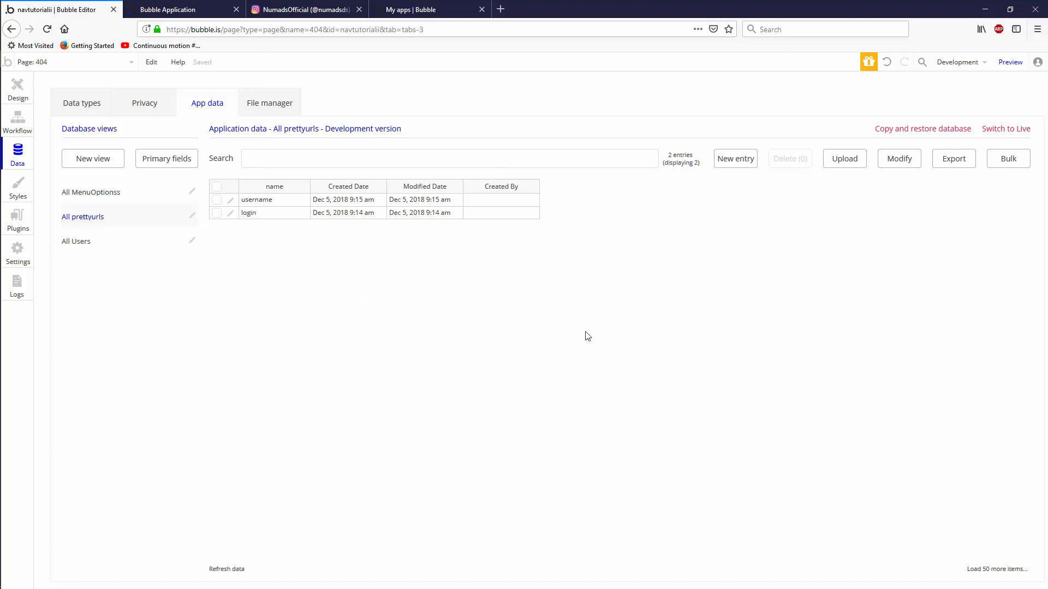
mouse_move(399, 362)
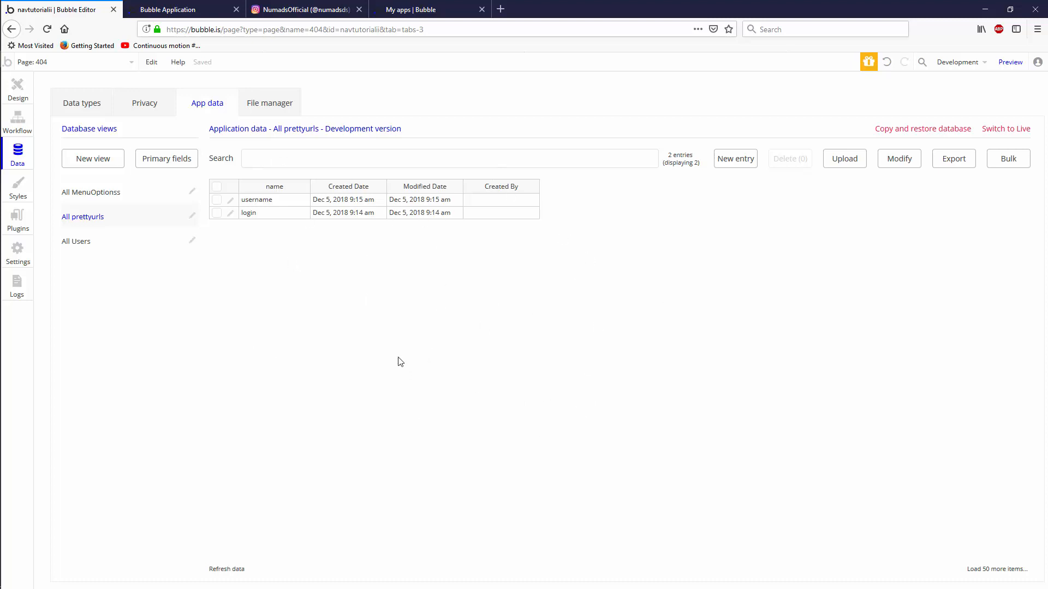
mouse_move(130, 225)
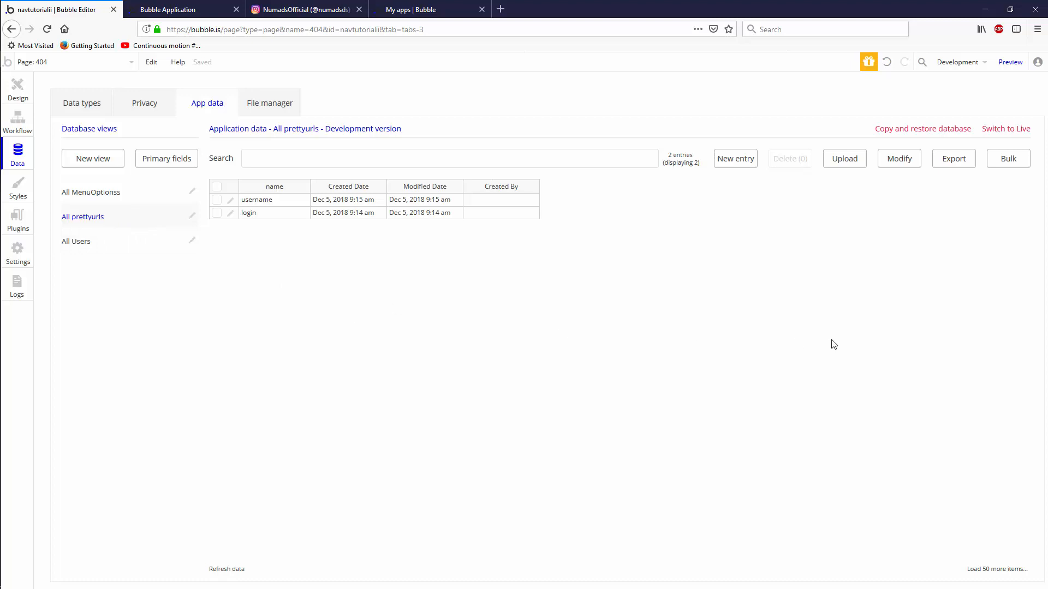
mouse_move(304, 535)
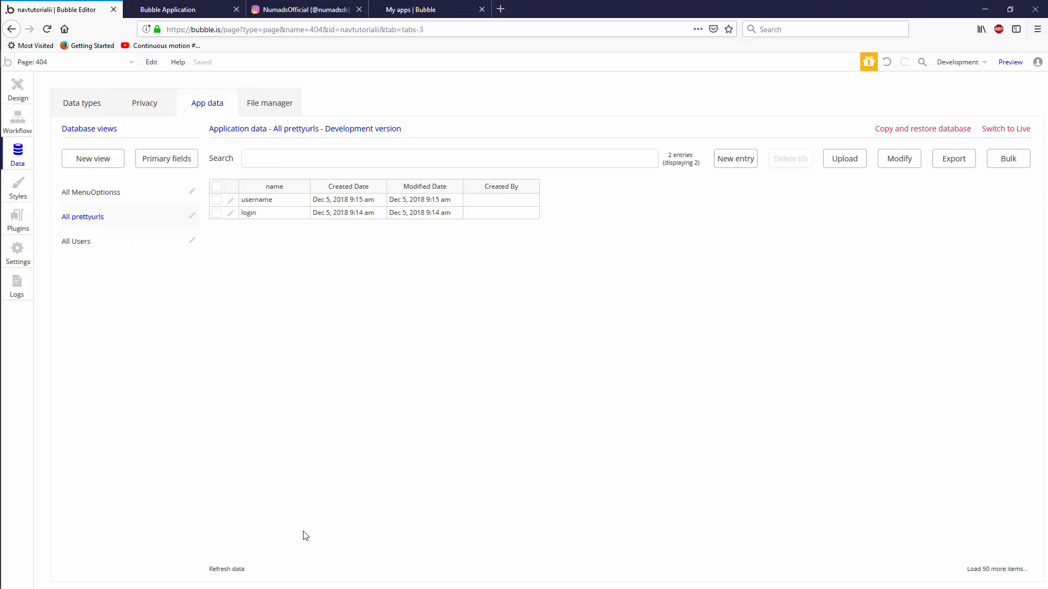
mouse_move(40, 102)
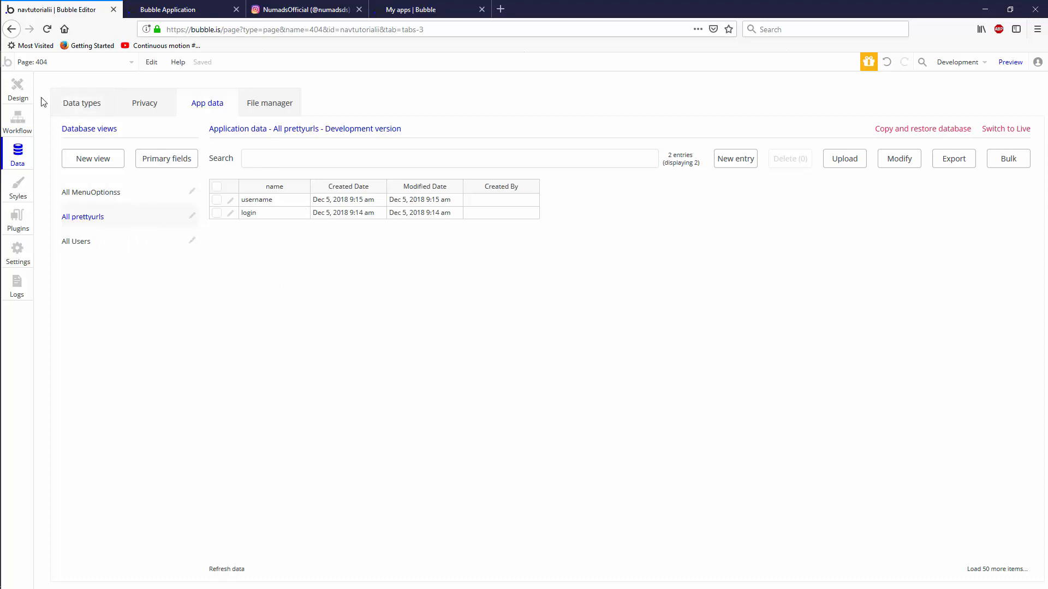
left_click(17, 93)
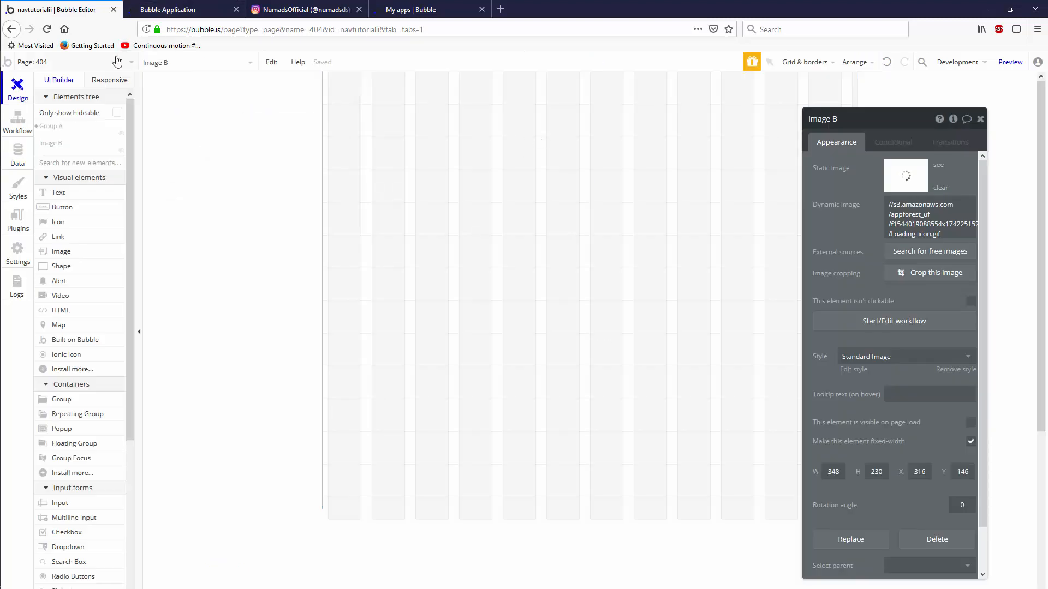